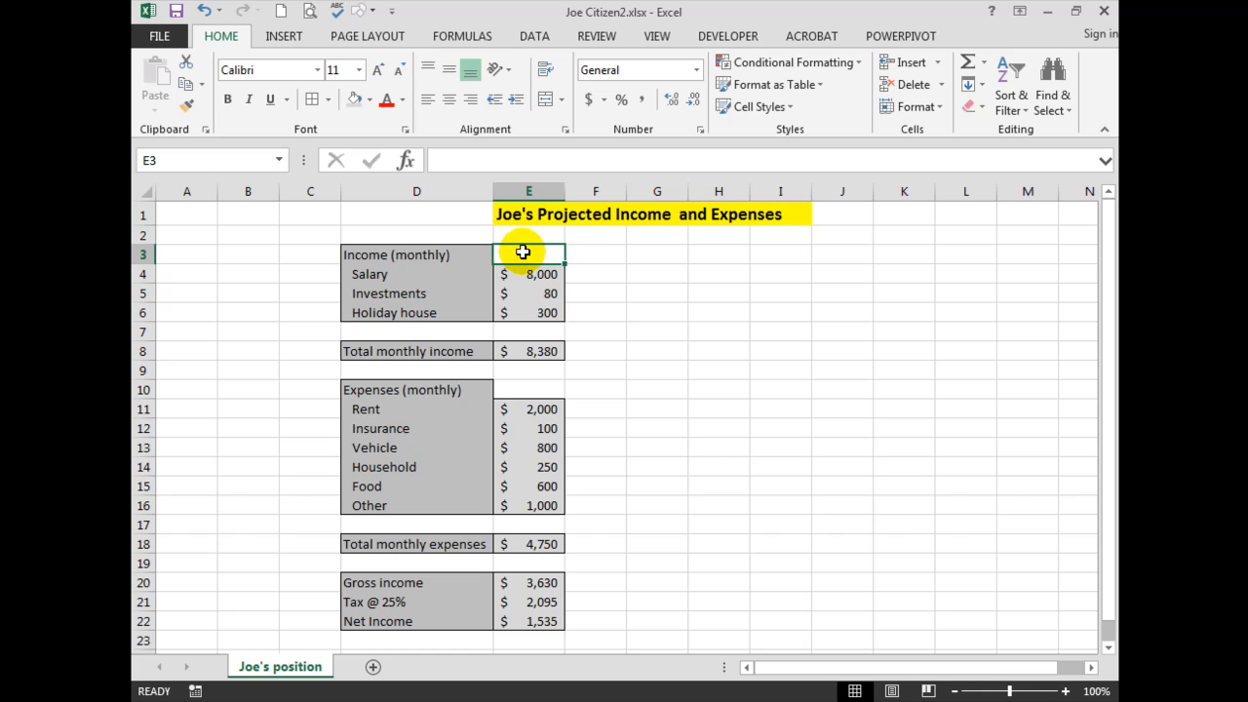
Type January in E3 and auto-fill the month headings through June in J3.
{"action": "type", "text": "January"}
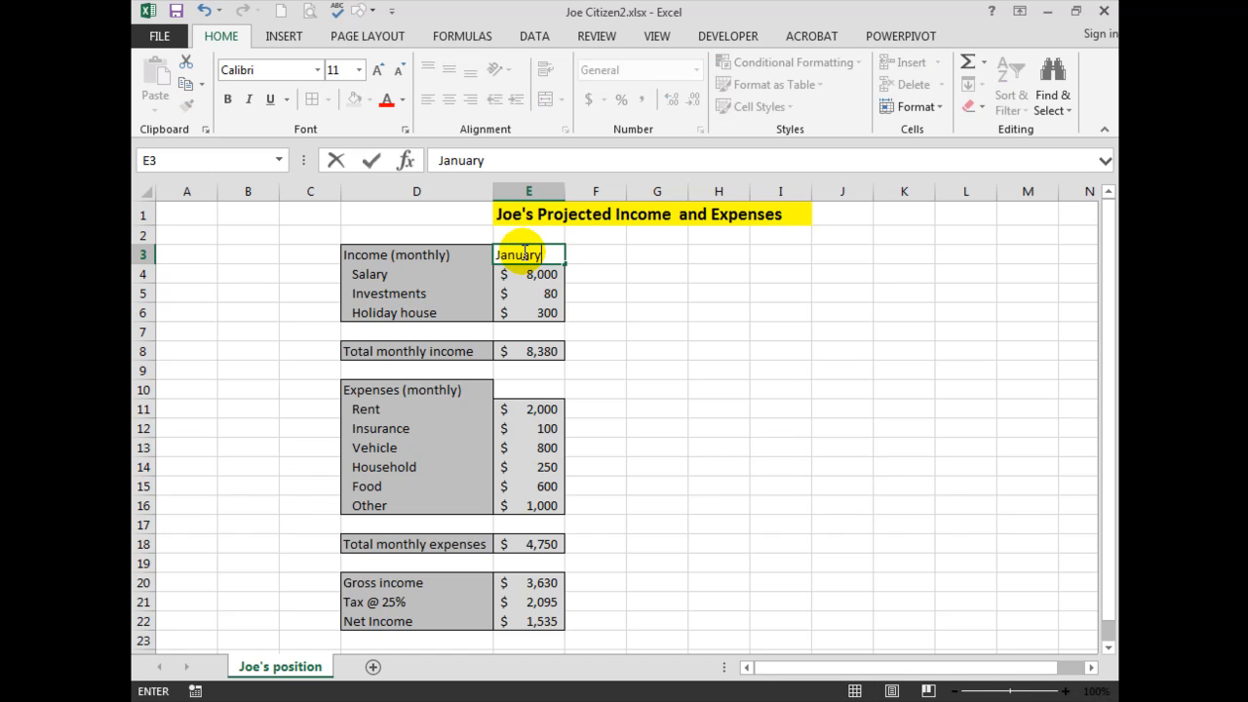
{"action": "mouse_move", "coordinate": [573, 513]}
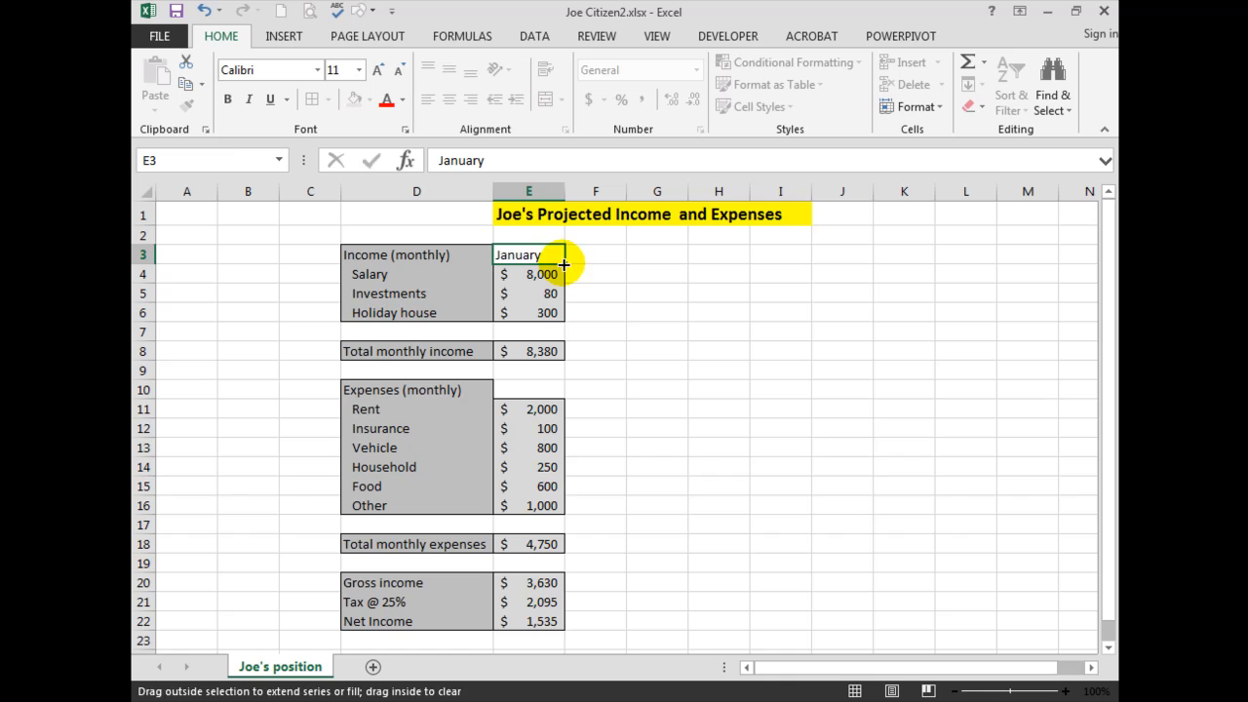
{"action": "left_click_drag", "start_coordinate": [564, 265], "coordinate": [861, 269]}
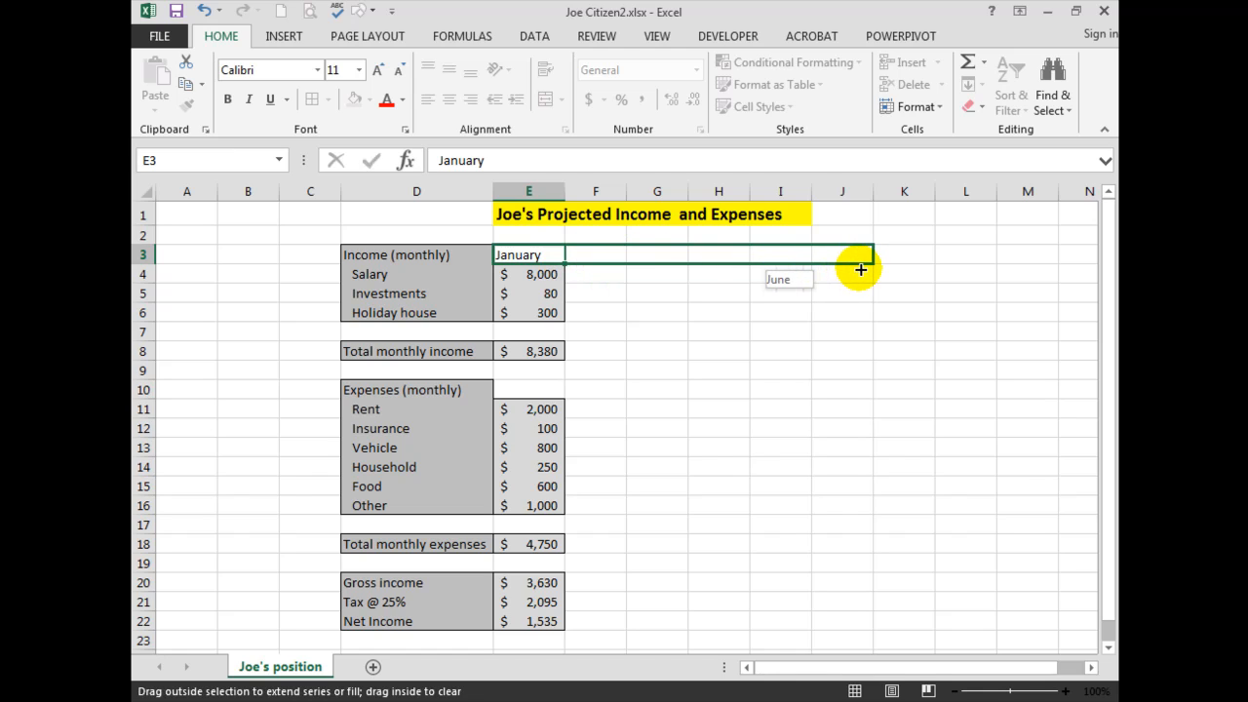
{"action": "left_click_drag", "start_coordinate": [862, 269], "coordinate": [861, 255]}
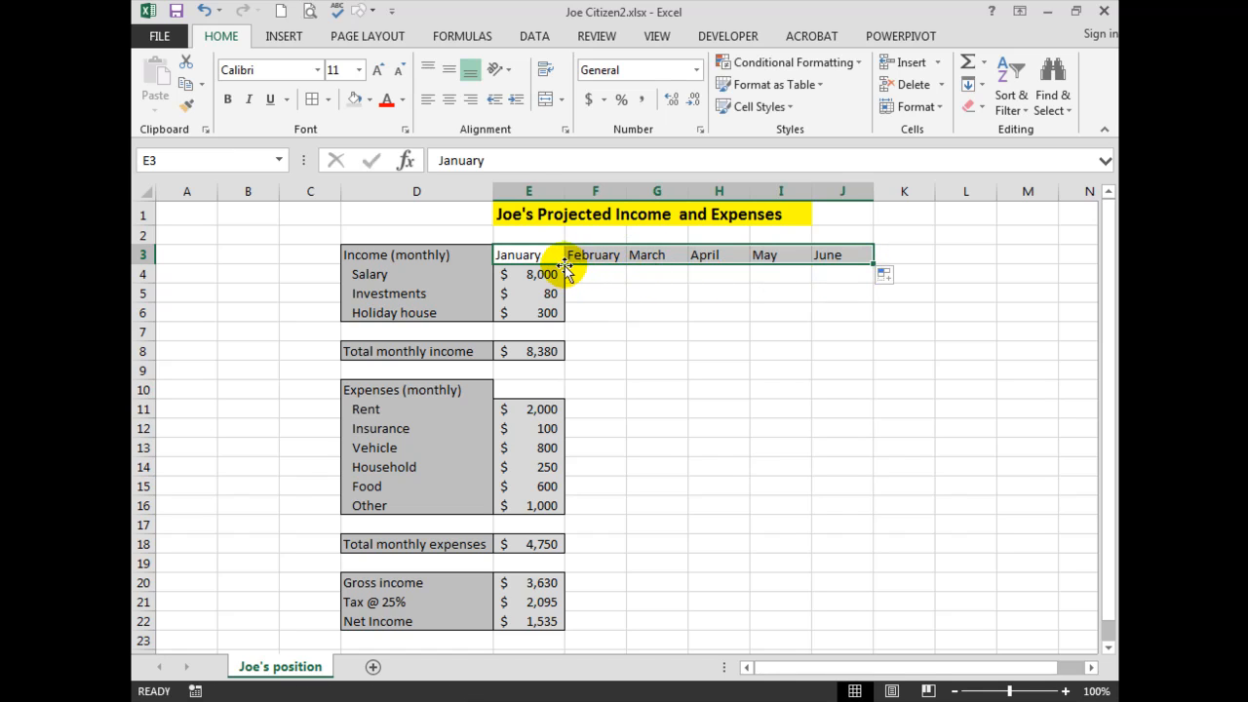
{"action": "left_click", "coordinate": [543, 254]}
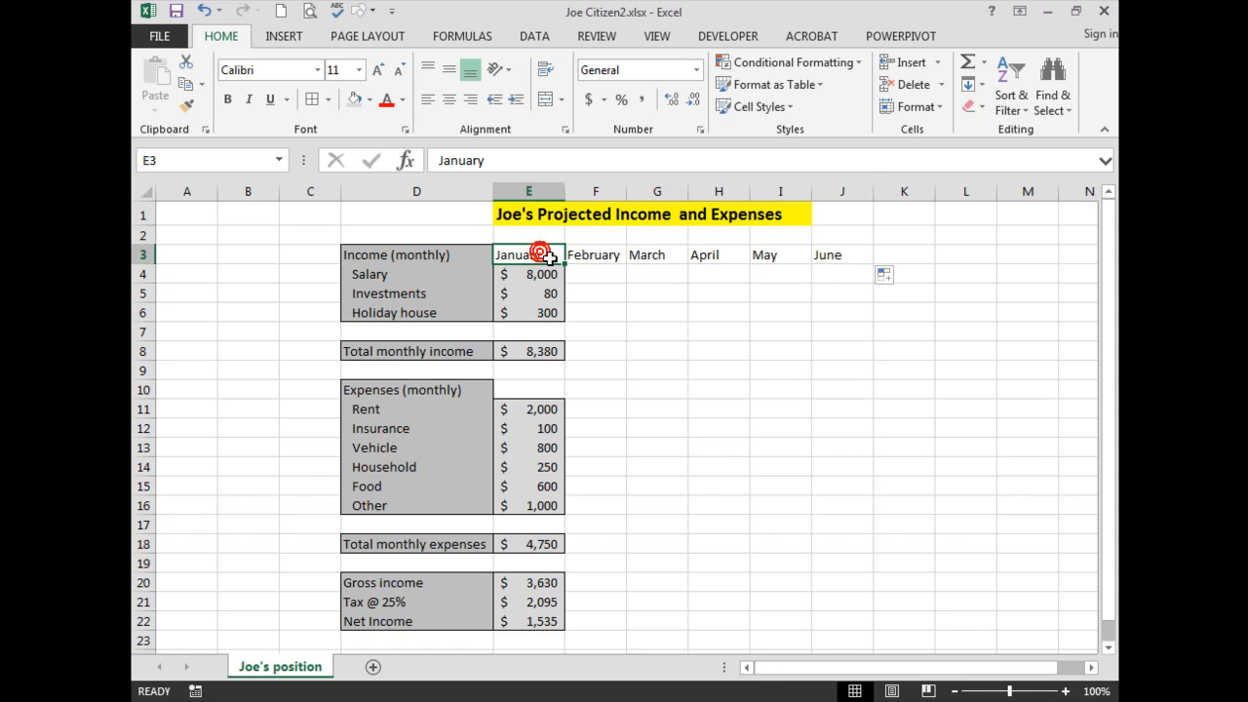
{"action": "mouse_move", "coordinate": [750, 264]}
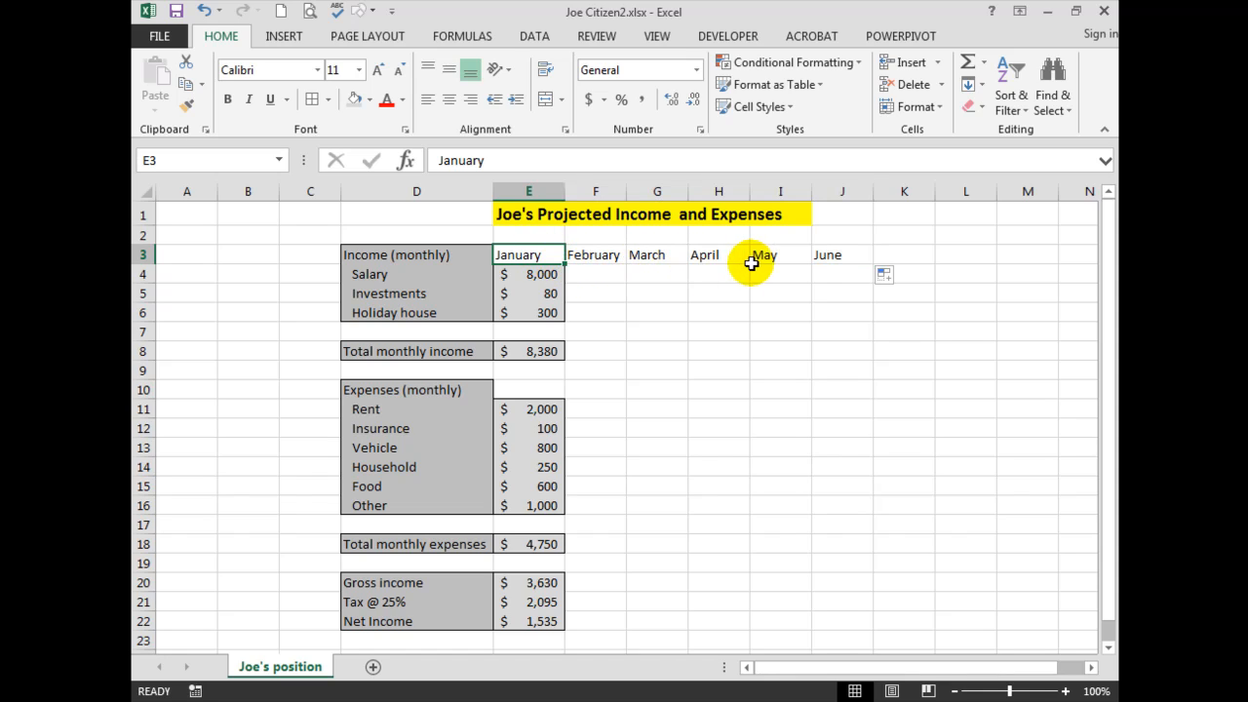
{"action": "mouse_move", "coordinate": [830, 261]}
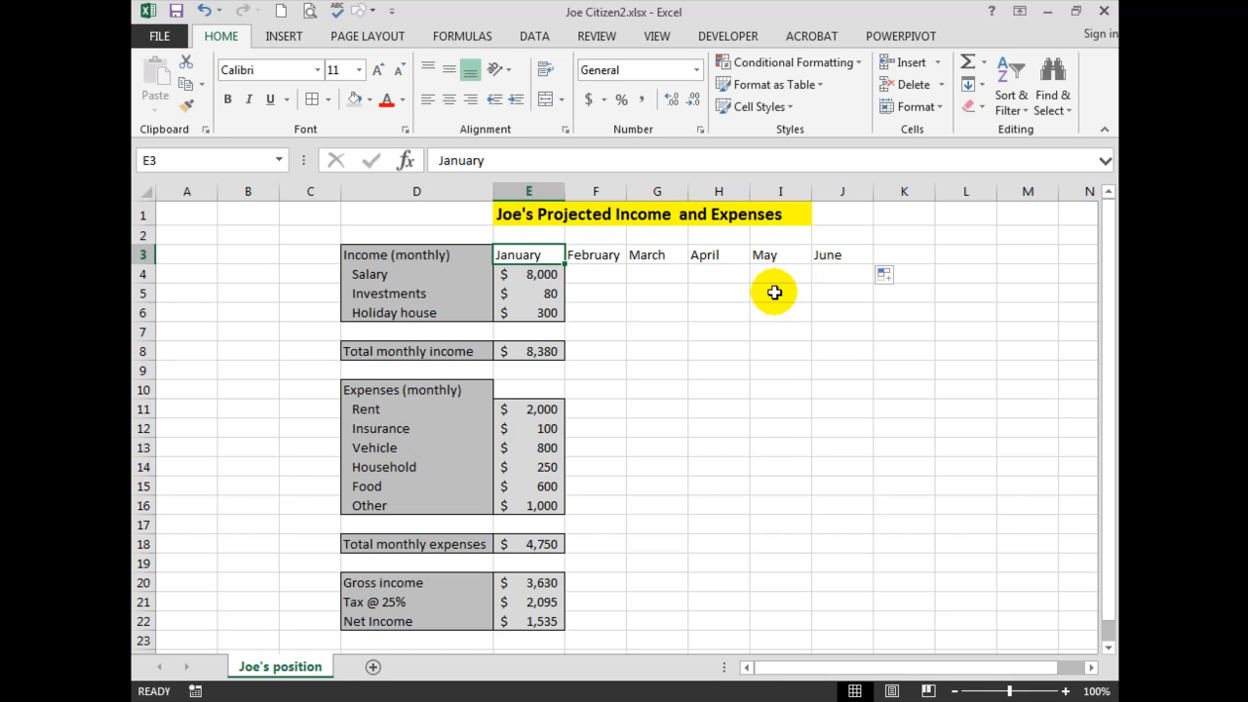
Select January's figures from Salary down to Net Income (E4:E22).
{"action": "left_click_drag", "start_coordinate": [528, 274], "coordinate": [529, 369]}
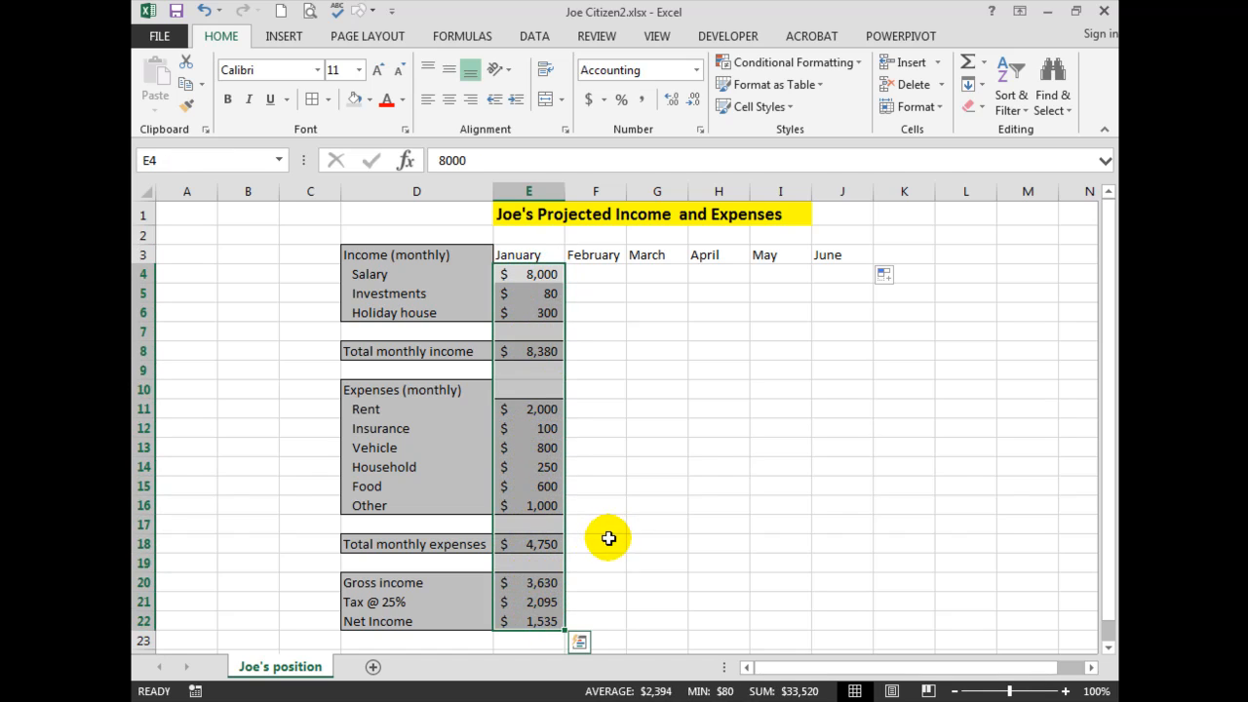
{"action": "mouse_move", "coordinate": [554, 633]}
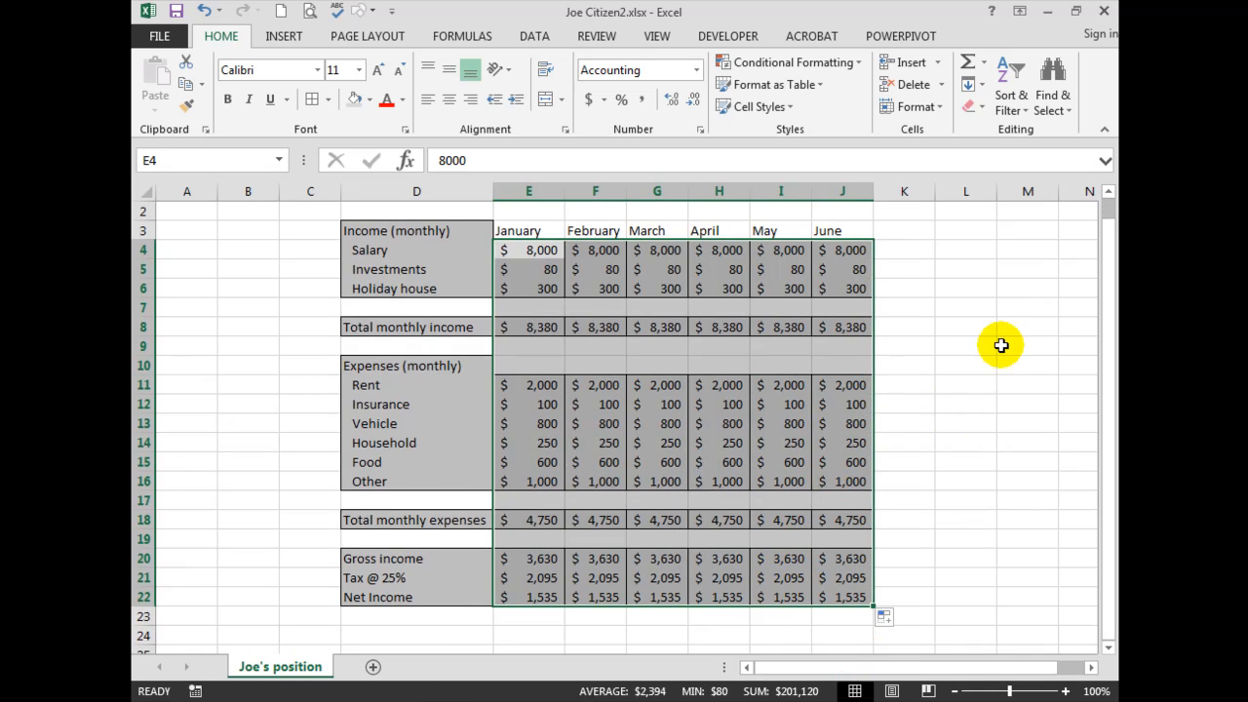
{"action": "mouse_move", "coordinate": [1004, 335]}
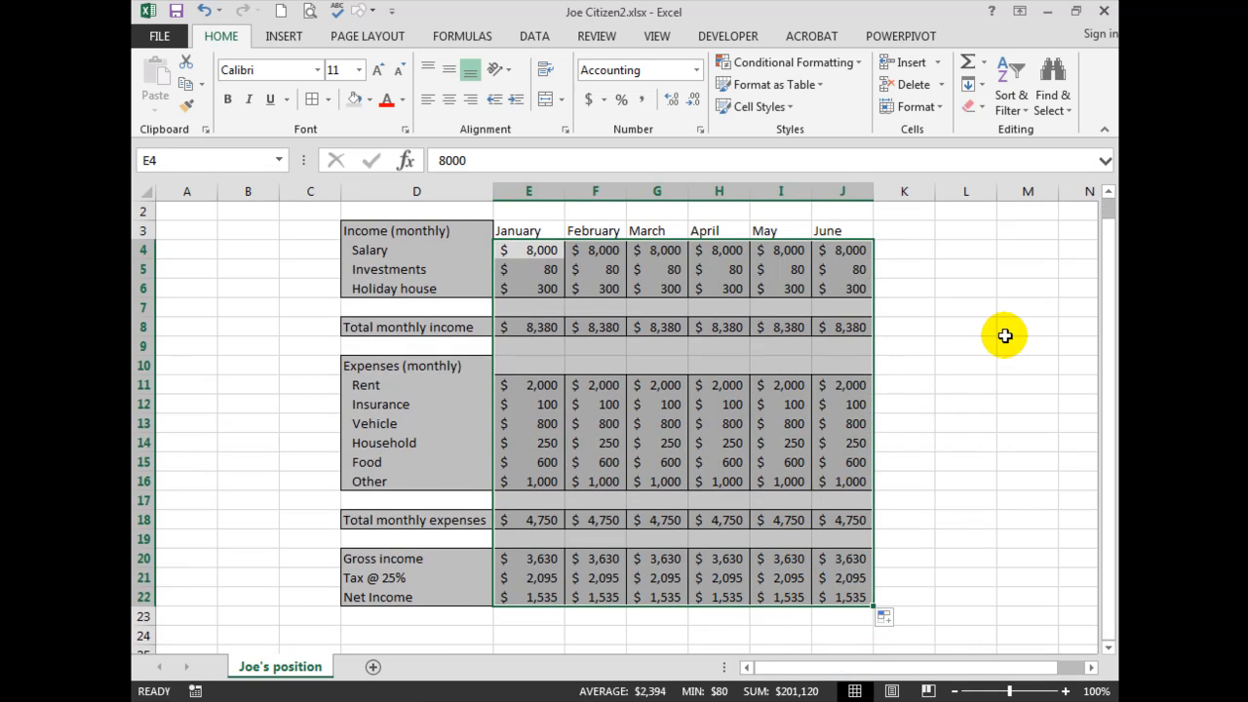
{"action": "mouse_move", "coordinate": [521, 244]}
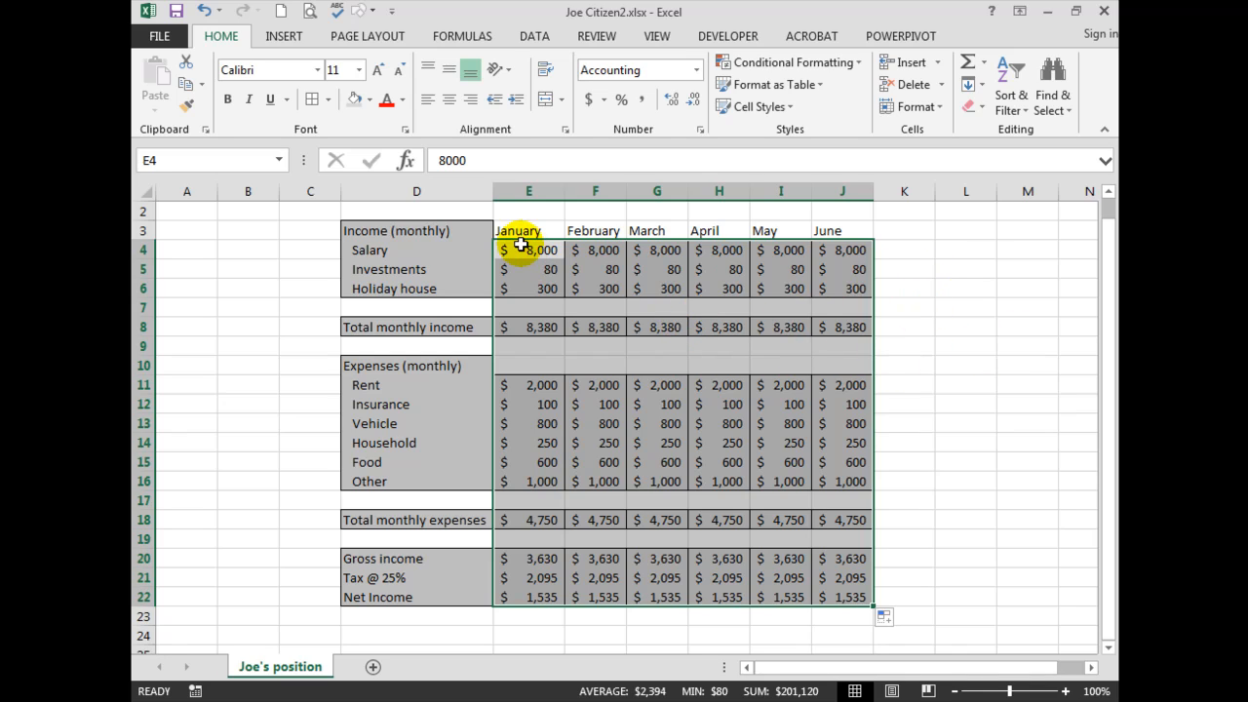
{"action": "mouse_move", "coordinate": [518, 558]}
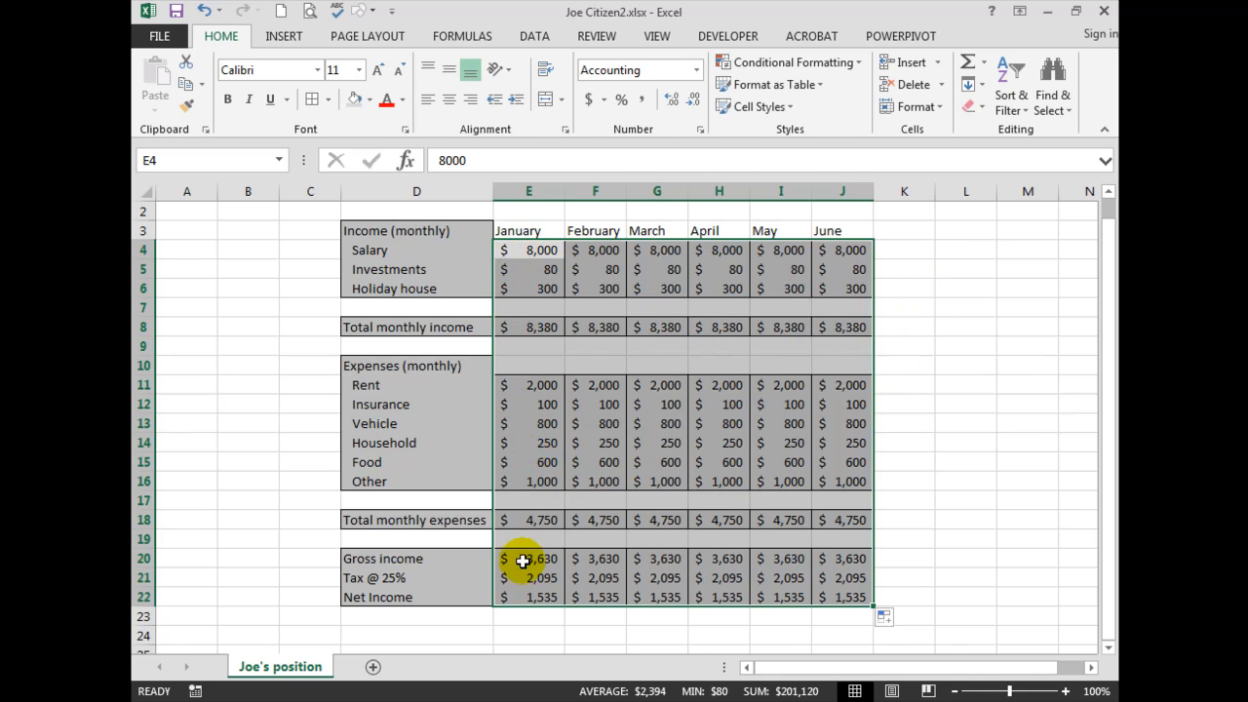
{"action": "mouse_move", "coordinate": [526, 579]}
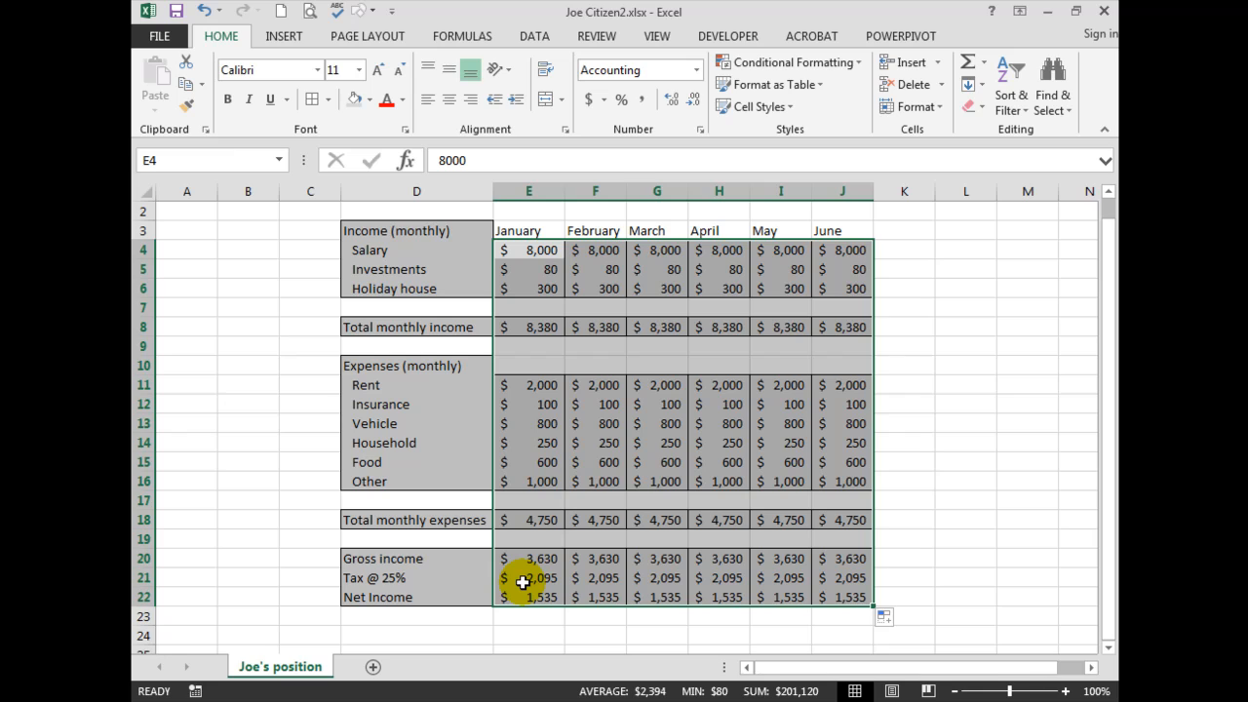
{"action": "mouse_move", "coordinate": [616, 285]}
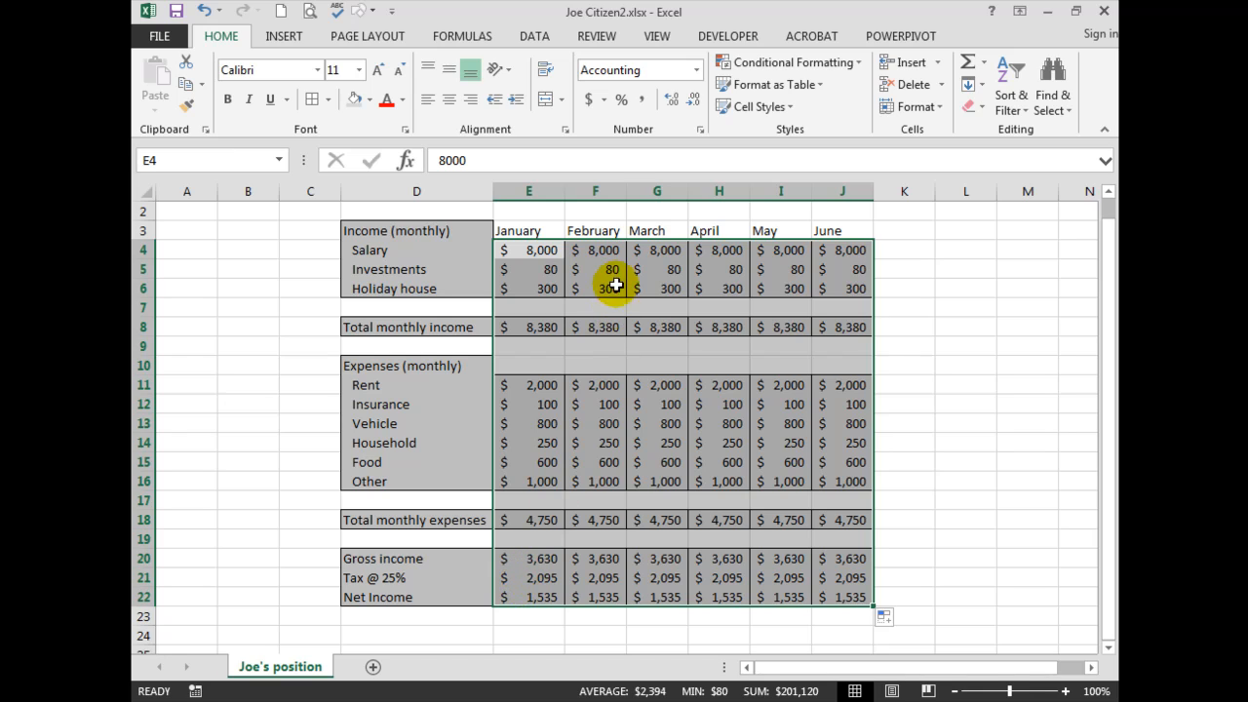
Change the February, April, May and June salaries to 7800, 8550, 7900 and 8100.
{"action": "left_click", "coordinate": [594, 250]}
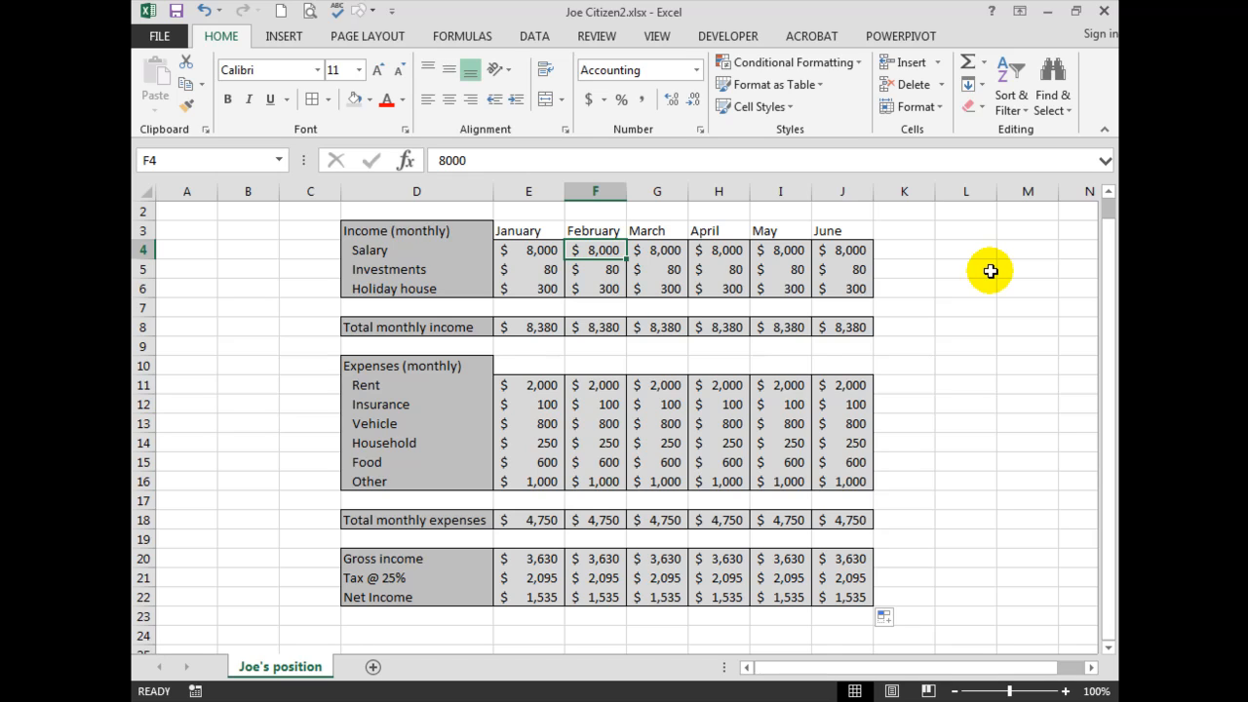
{"action": "type", "text": "7800"}
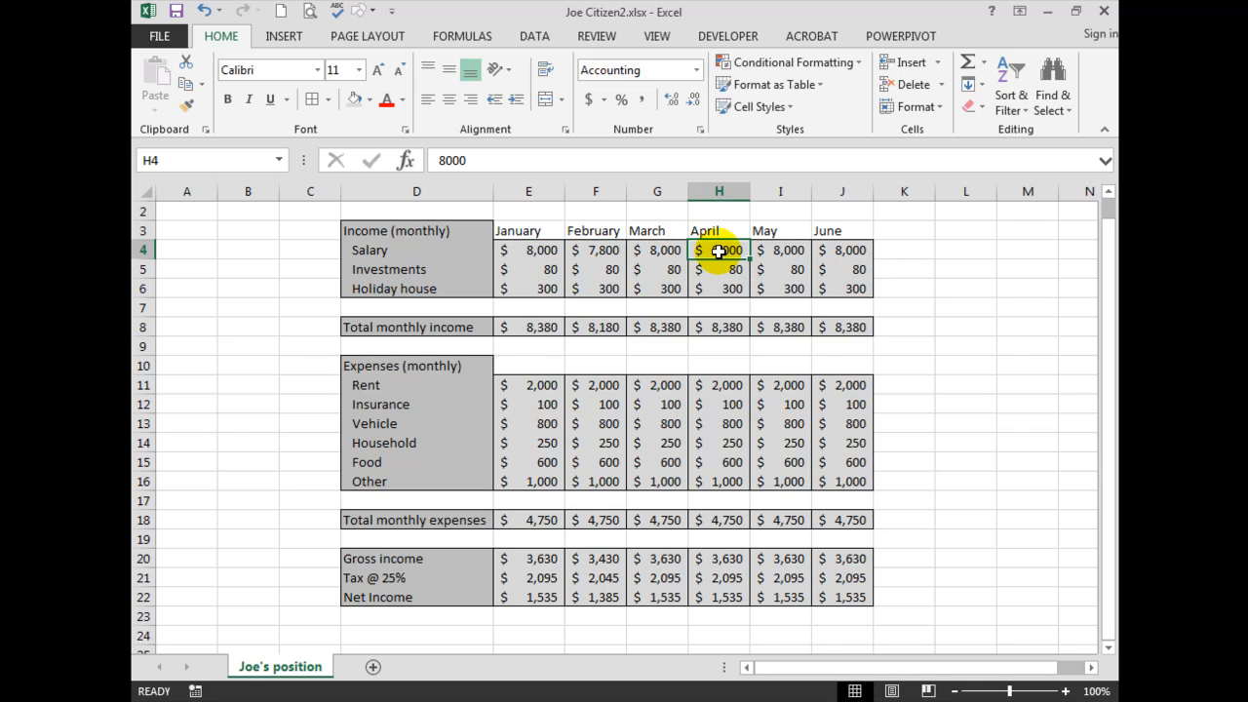
{"action": "type", "text": "85"}
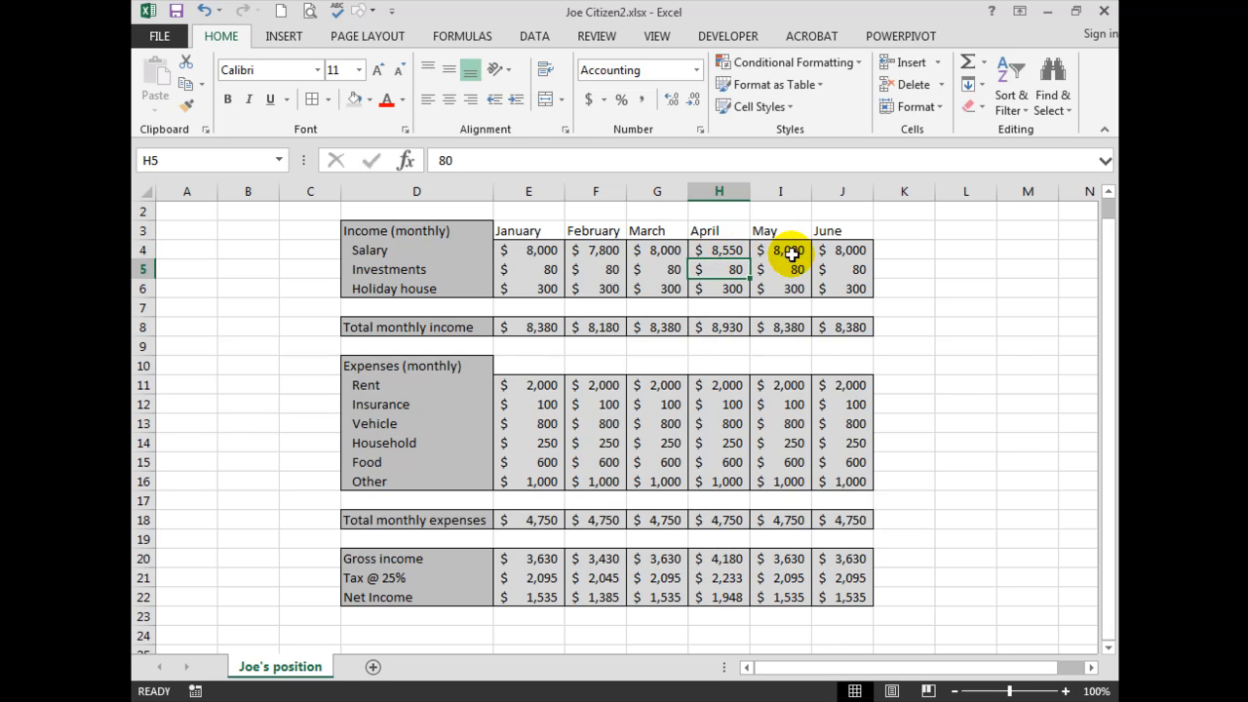
{"action": "mouse_move", "coordinate": [790, 251]}
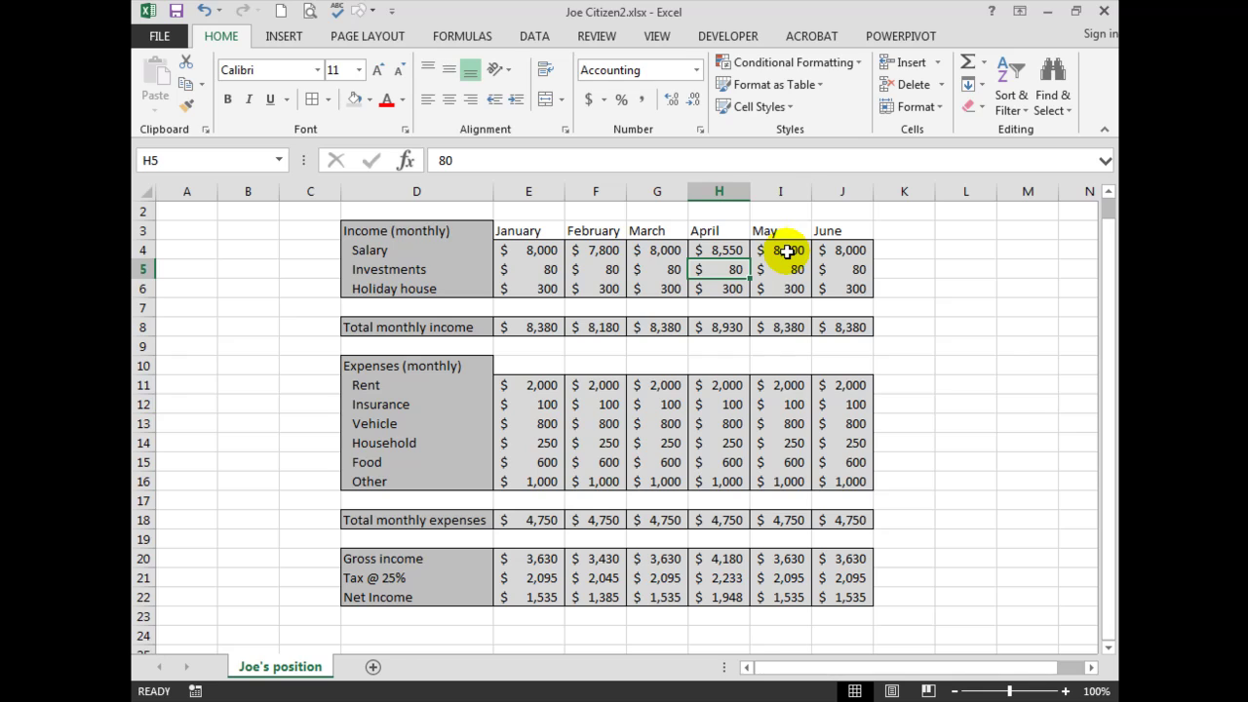
{"action": "left_click", "coordinate": [780, 250]}
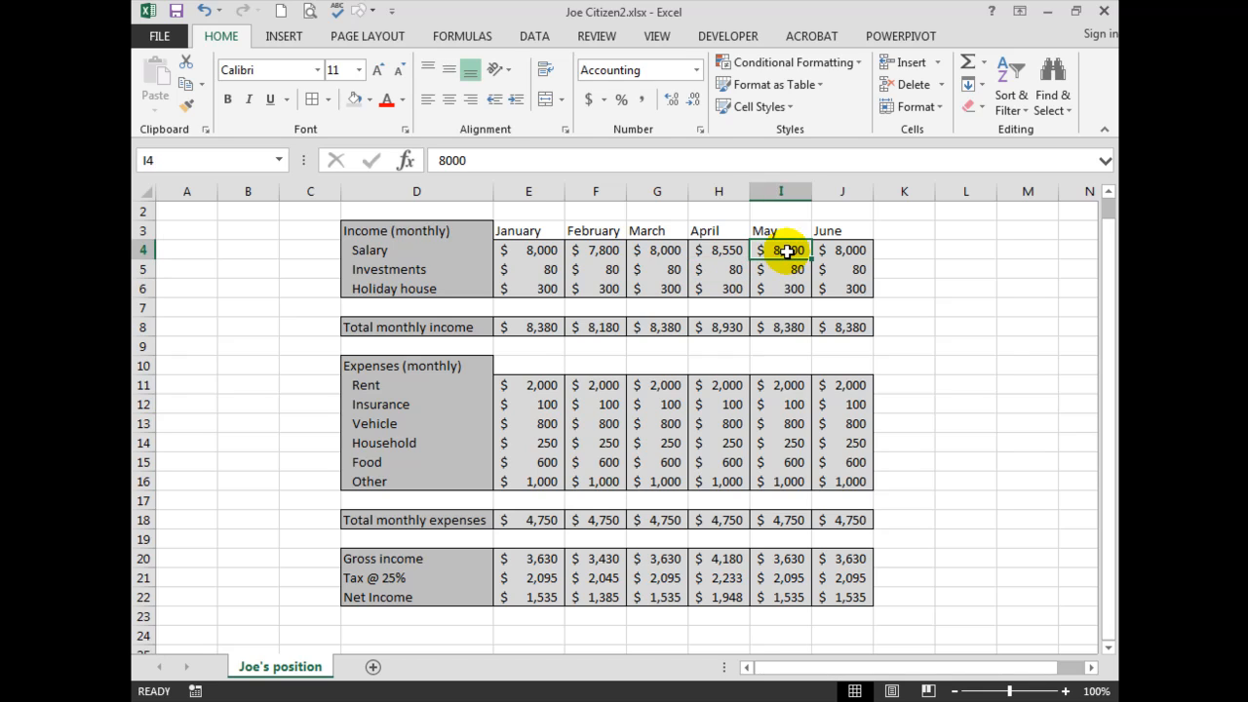
{"action": "type", "text": "7900"}
{"action": "left_click", "coordinate": [843, 250]}
{"action": "type", "text": "8"}
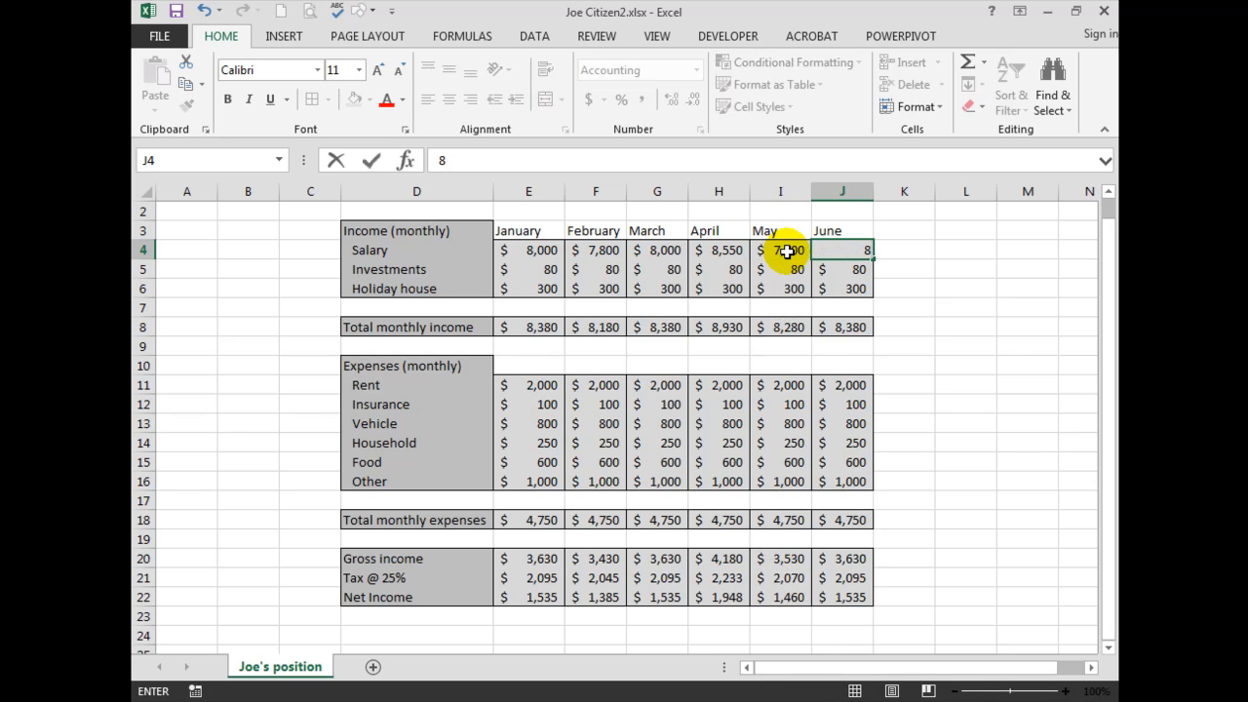
{"action": "type", "text": "100"}
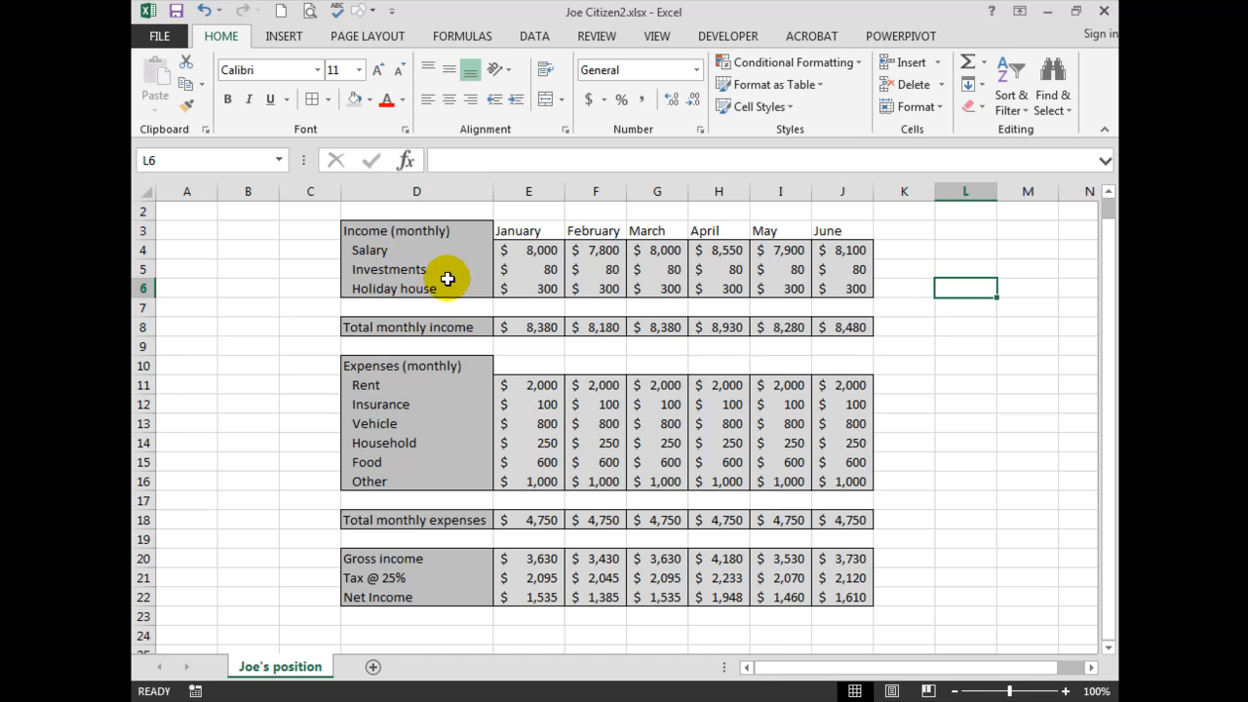
{"action": "mouse_move", "coordinate": [537, 271]}
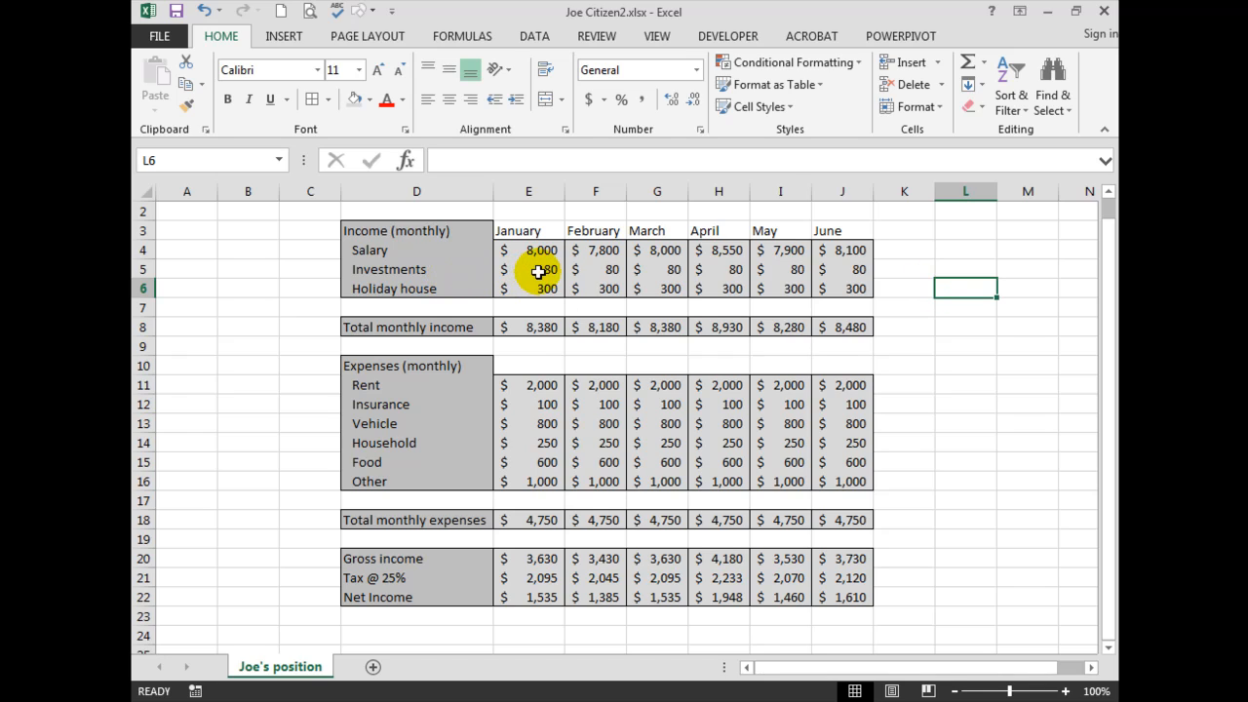
{"action": "mouse_move", "coordinate": [600, 279]}
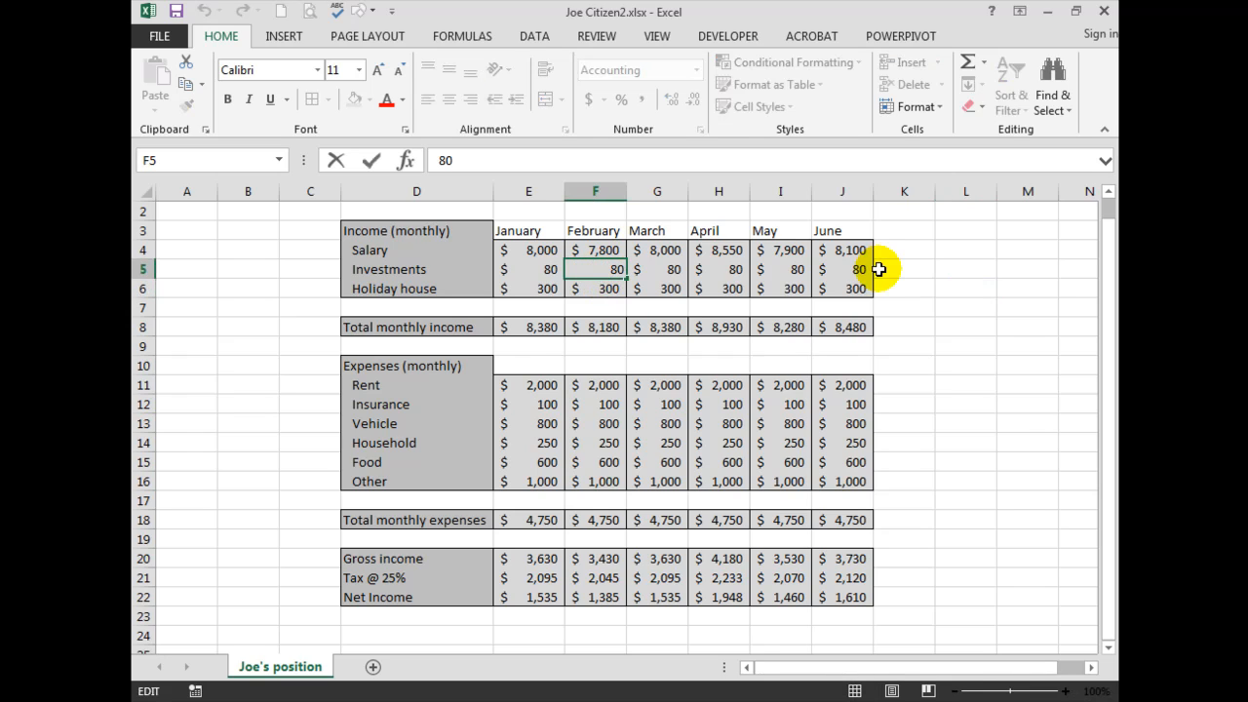
Set February's investment income to 78 and April's to 90, then check April's SUM total.
{"action": "type", "text": "7880"}
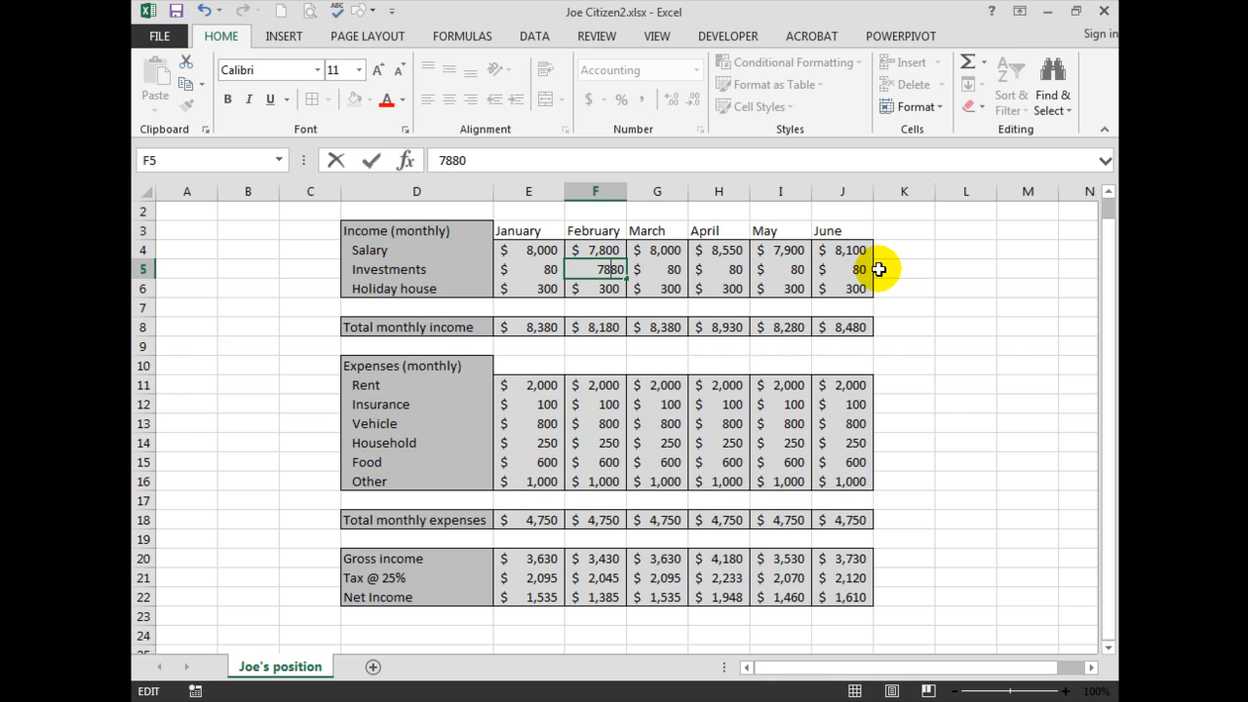
{"action": "key", "text": "Backspace"}
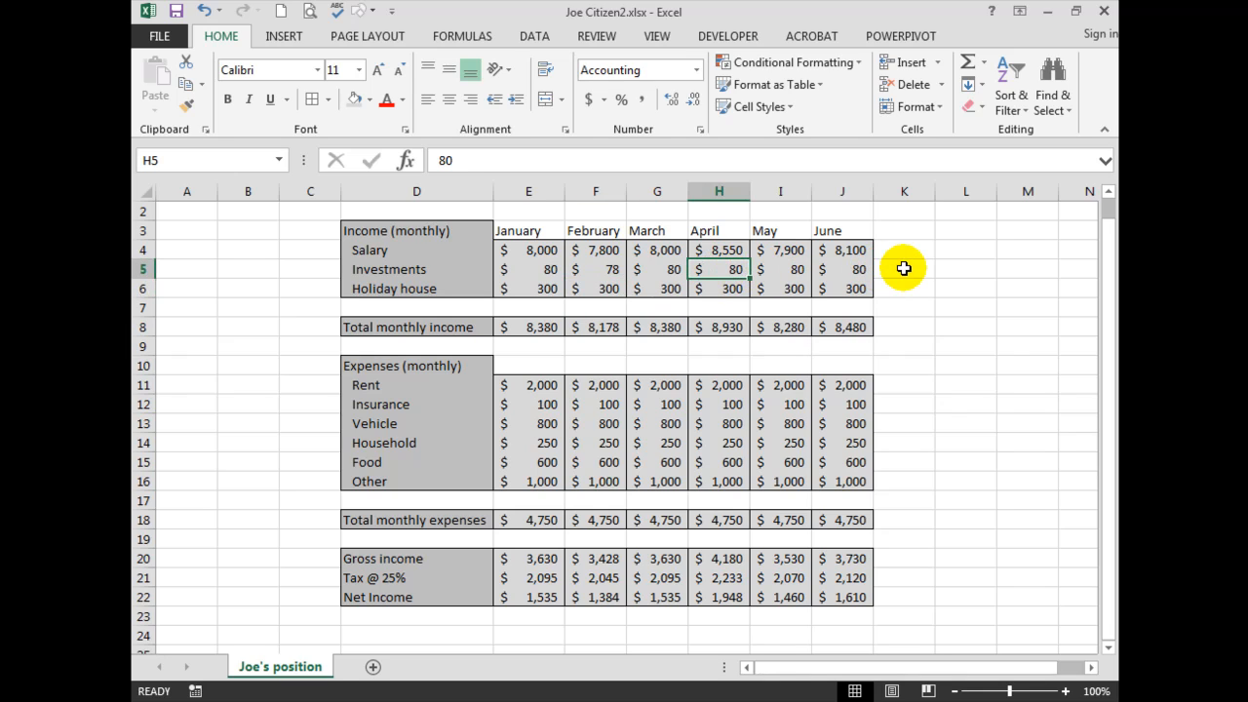
{"action": "type", "text": "90"}
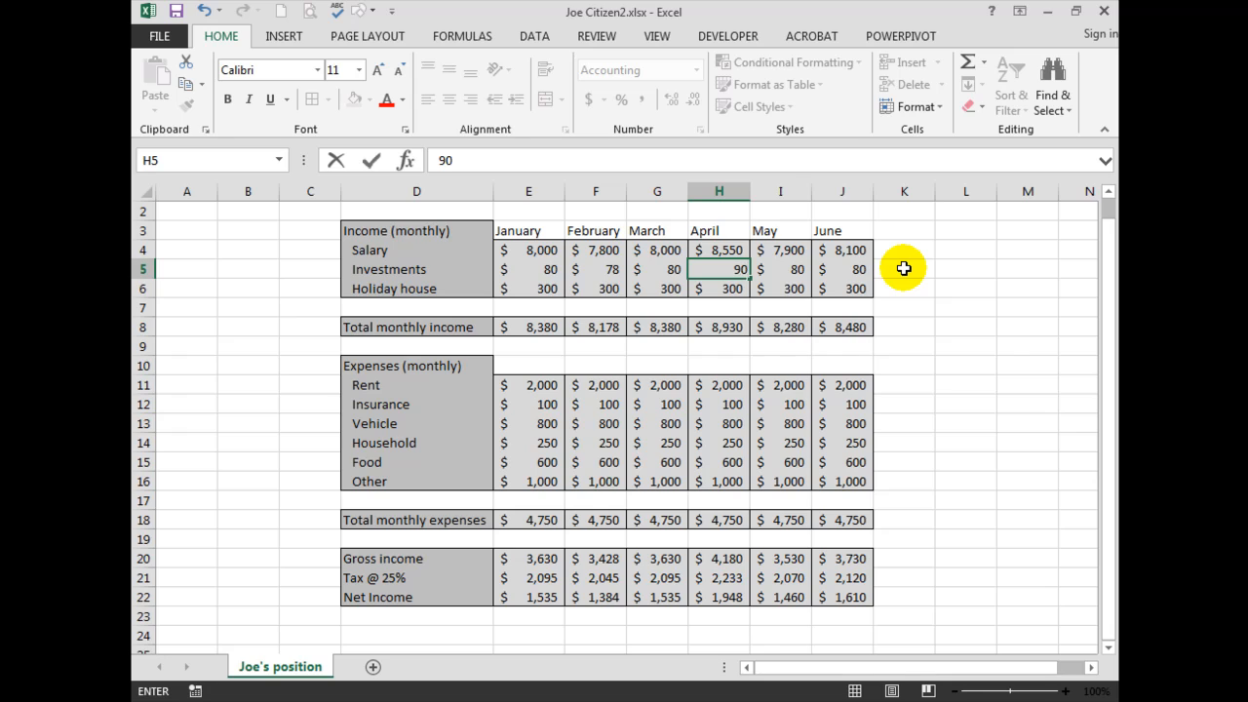
{"action": "key", "text": "Enter"}
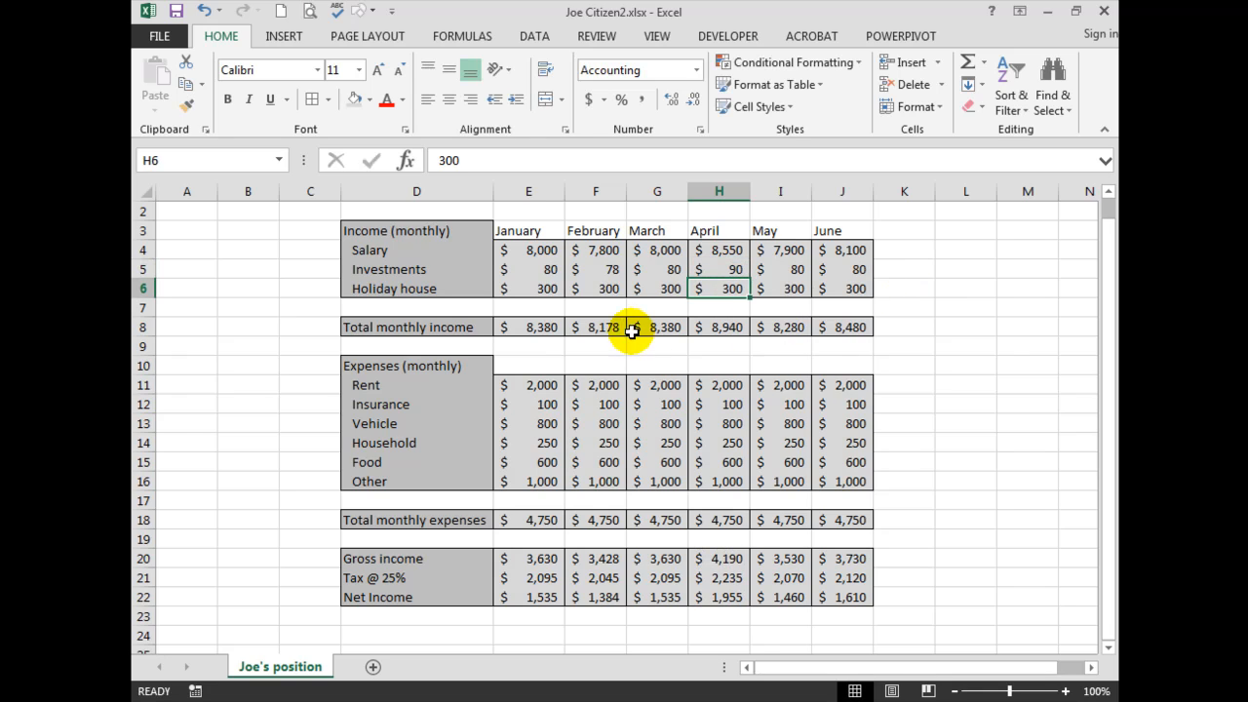
{"action": "mouse_move", "coordinate": [657, 327]}
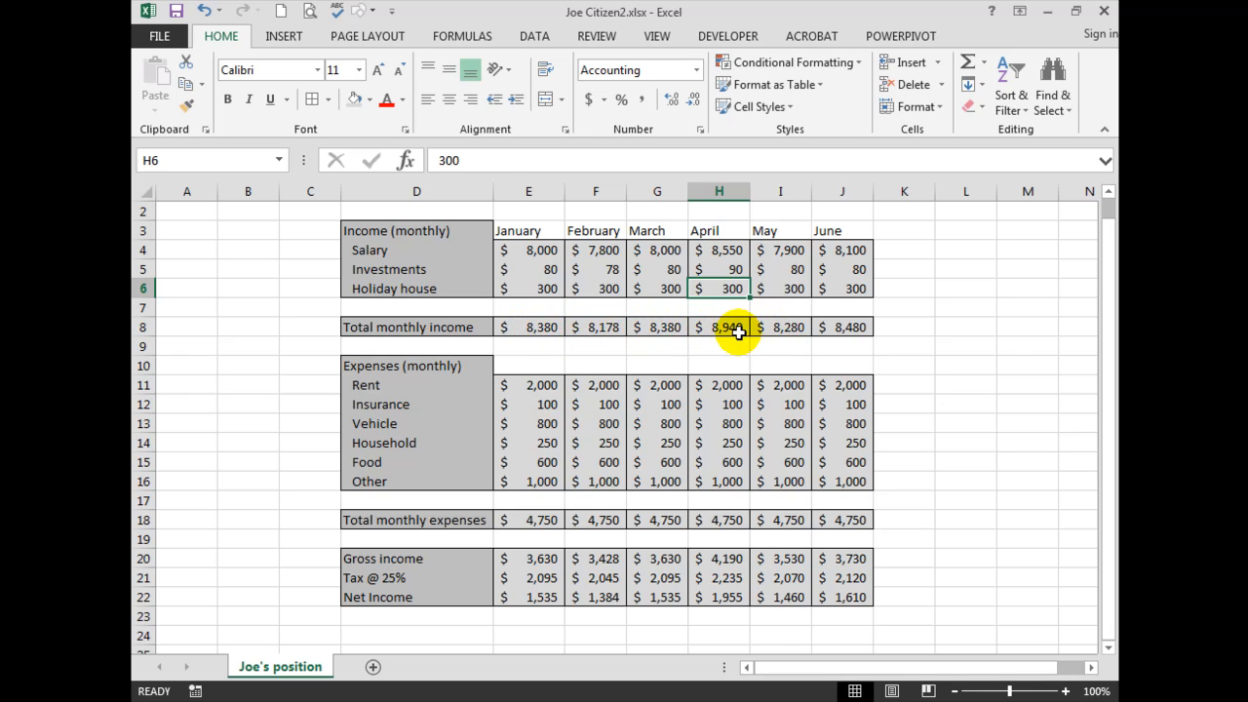
{"action": "left_click", "coordinate": [718, 327]}
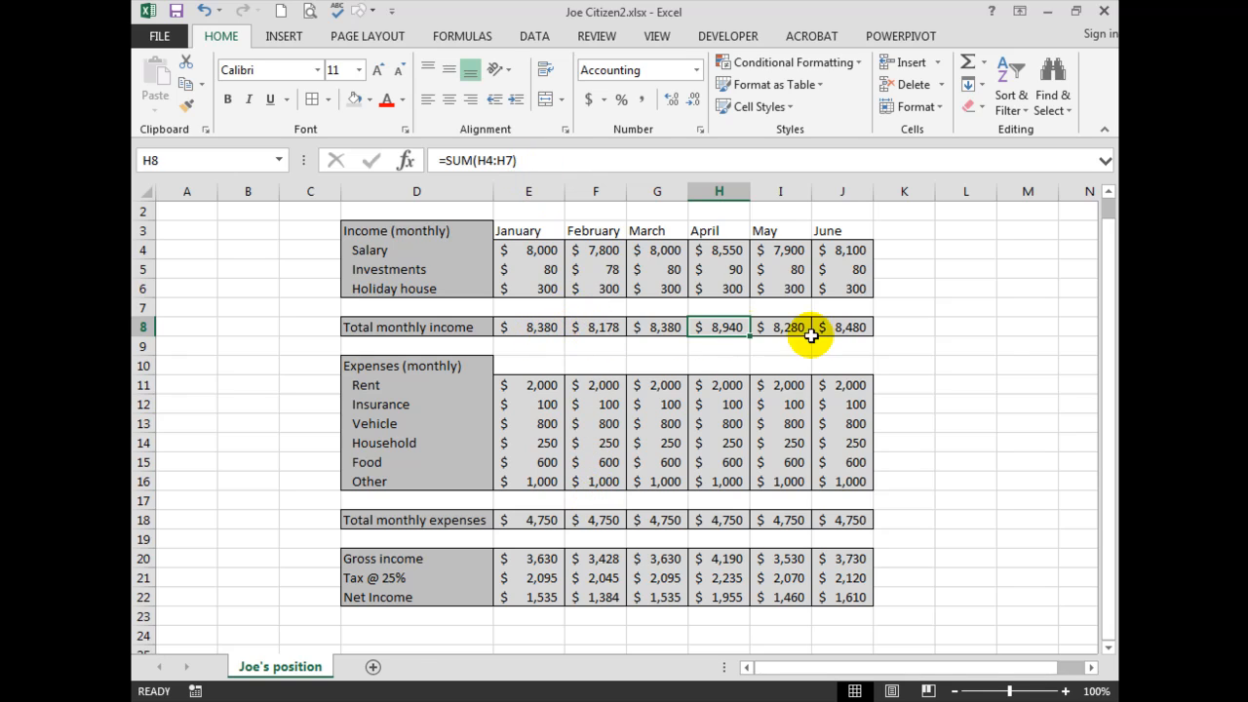
{"action": "mouse_move", "coordinate": [785, 366]}
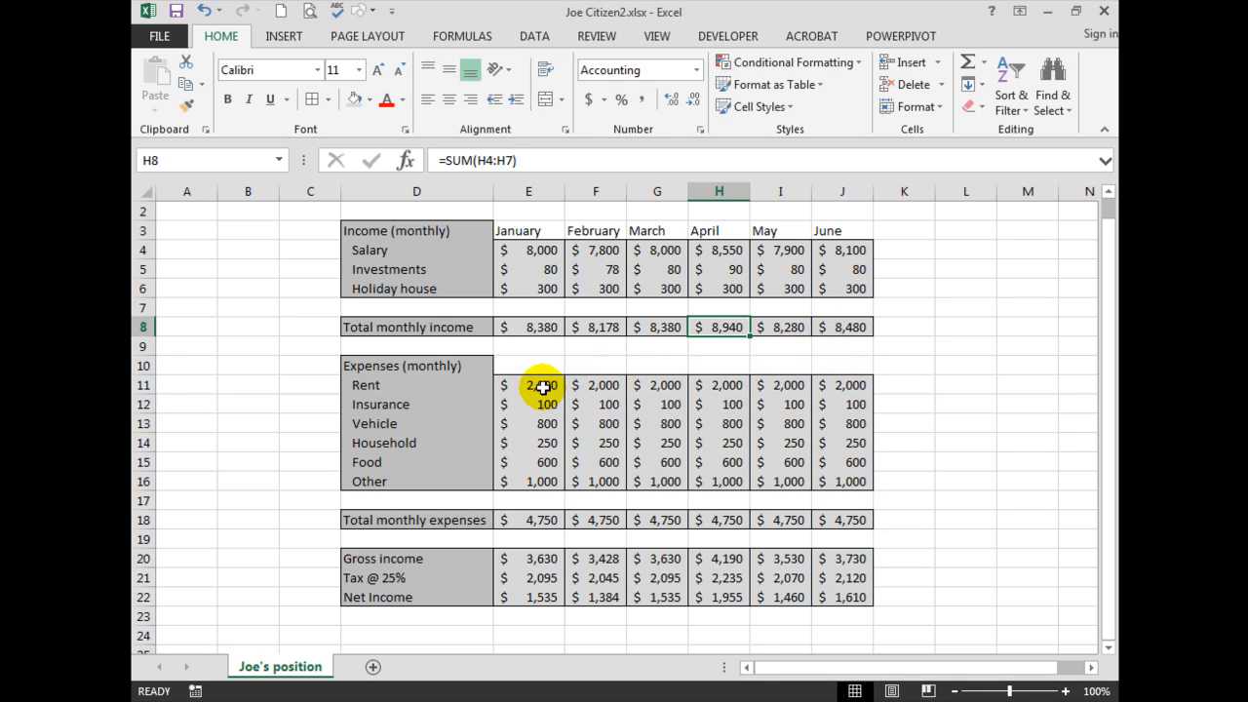
{"action": "mouse_move", "coordinate": [666, 407]}
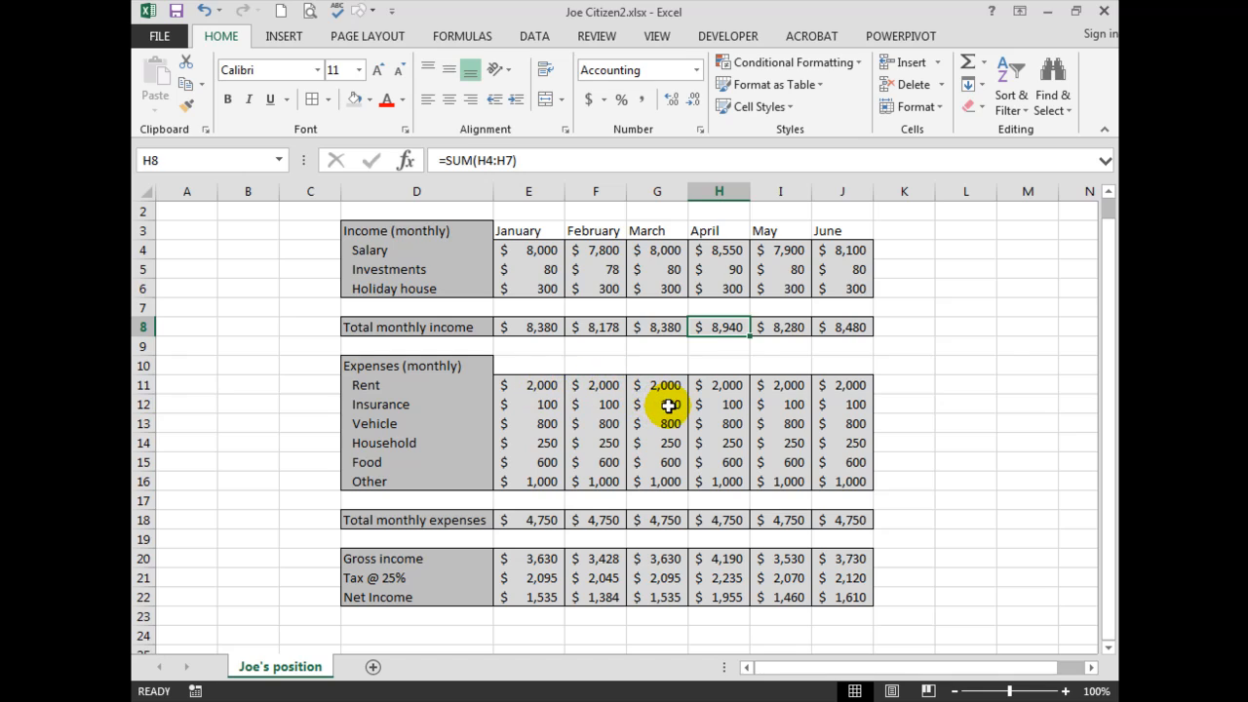
Enter 230 as March's insurance amount in G12.
{"action": "left_click", "coordinate": [656, 404]}
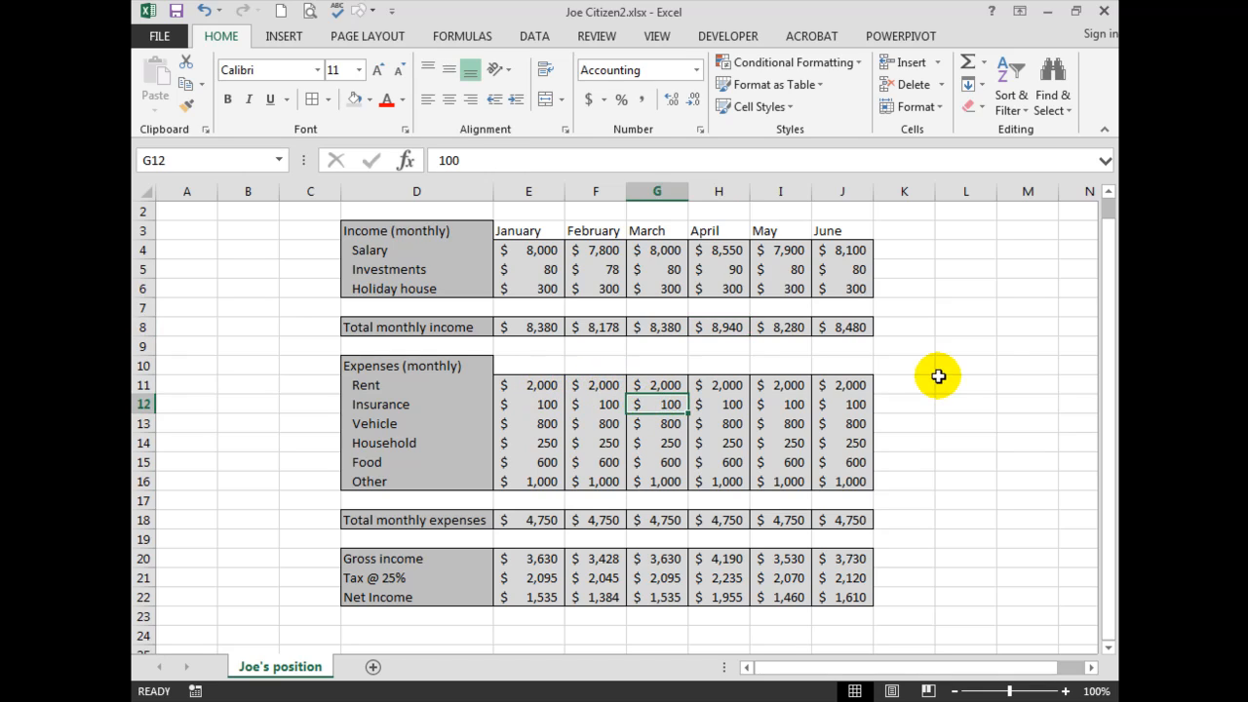
{"action": "type", "text": "230"}
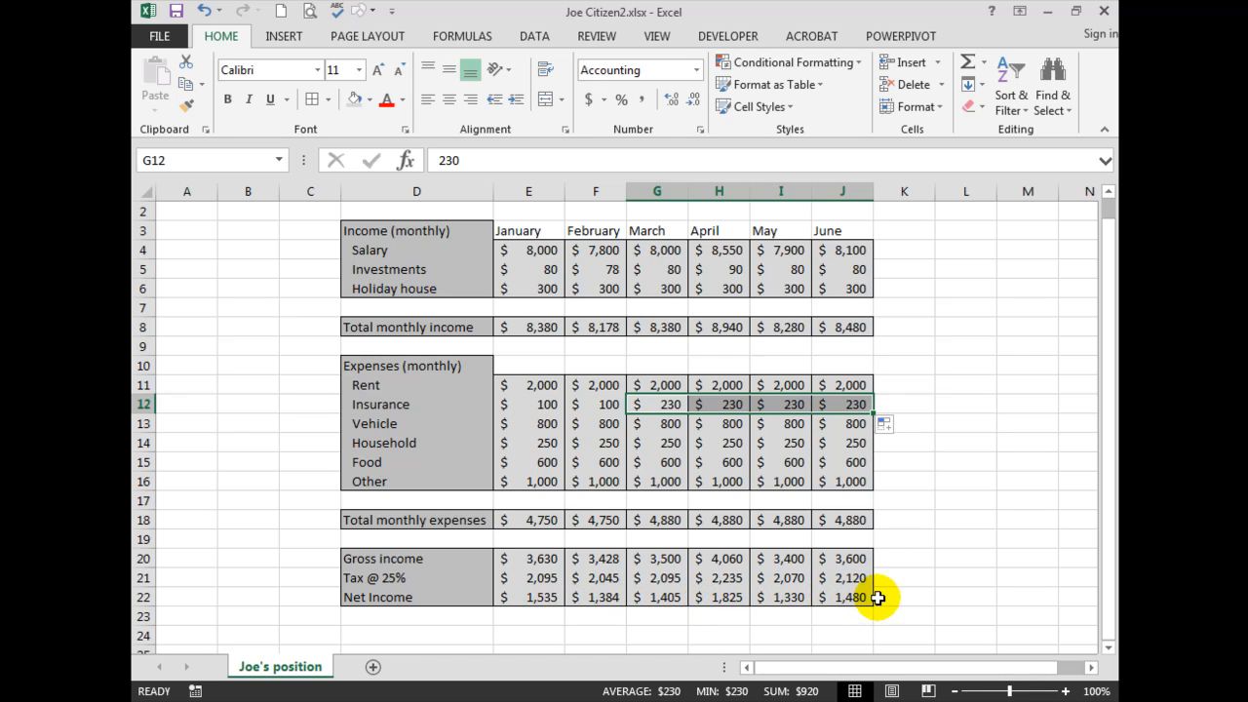
{"action": "mouse_move", "coordinate": [873, 603]}
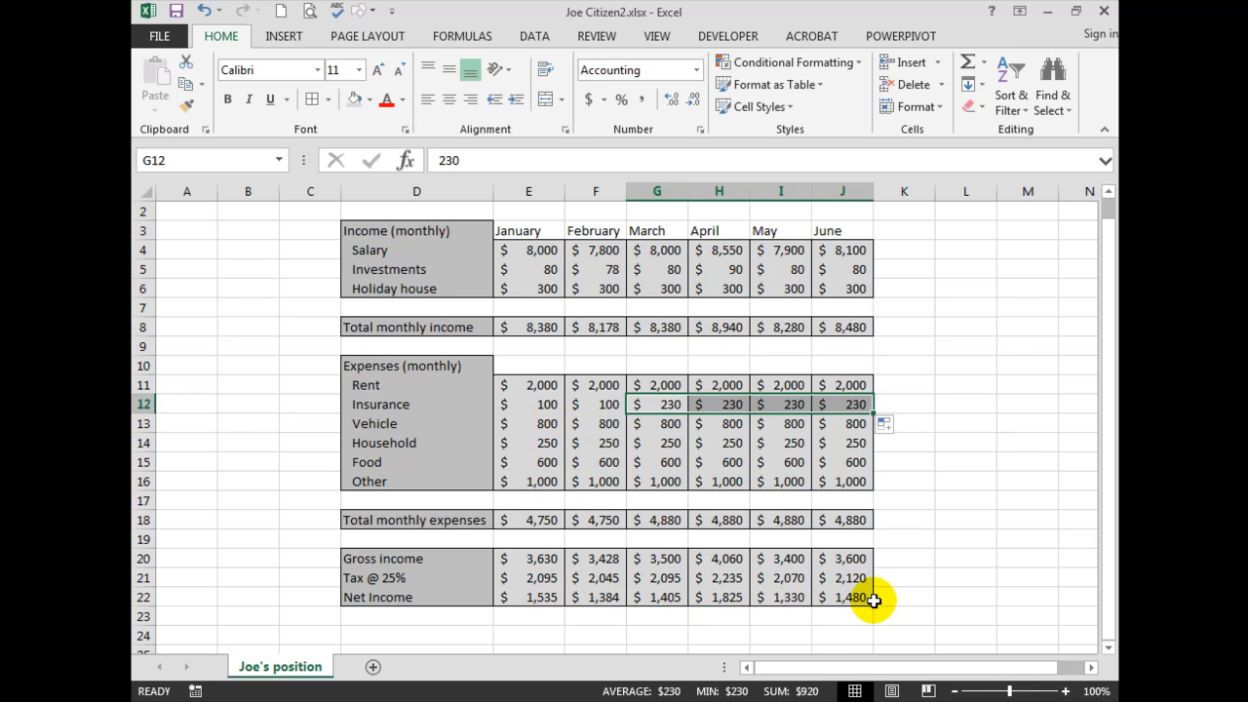
{"action": "mouse_move", "coordinate": [551, 269]}
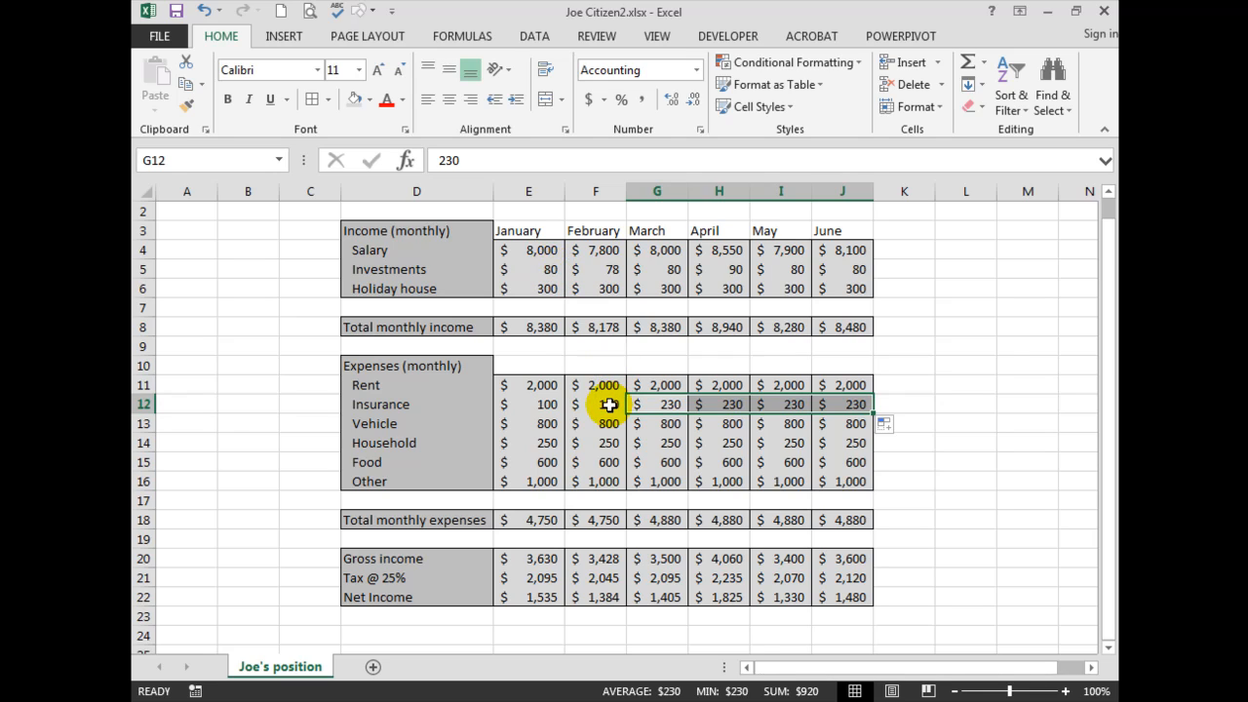
{"action": "mouse_move", "coordinate": [932, 284]}
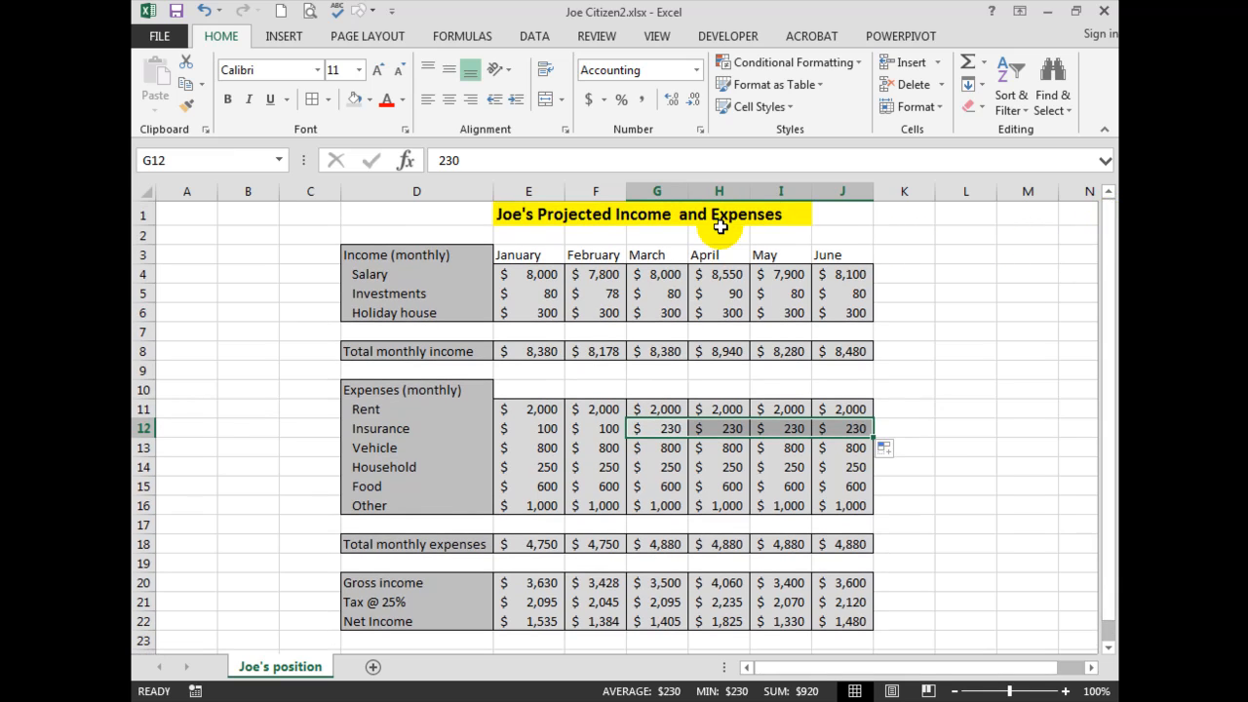
{"action": "mouse_move", "coordinate": [780, 278]}
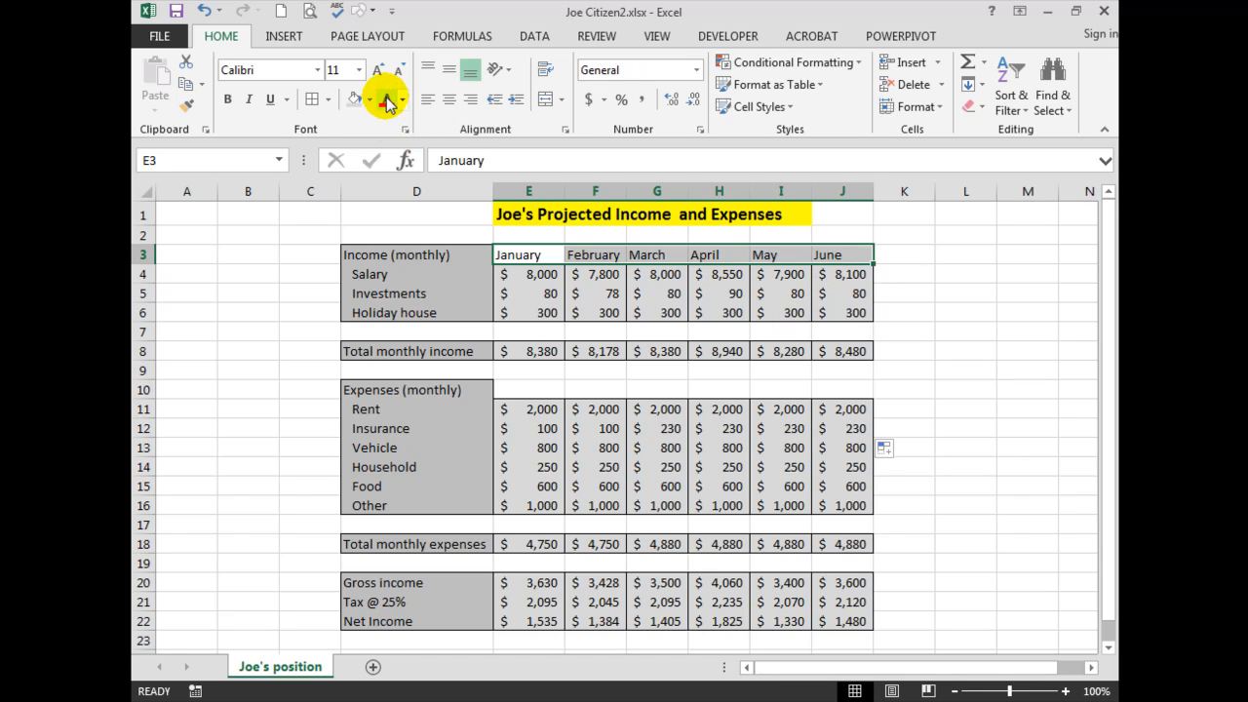
Colour the January–June headings red, then select L3 for the Total heading.
{"action": "left_click", "coordinate": [387, 100]}
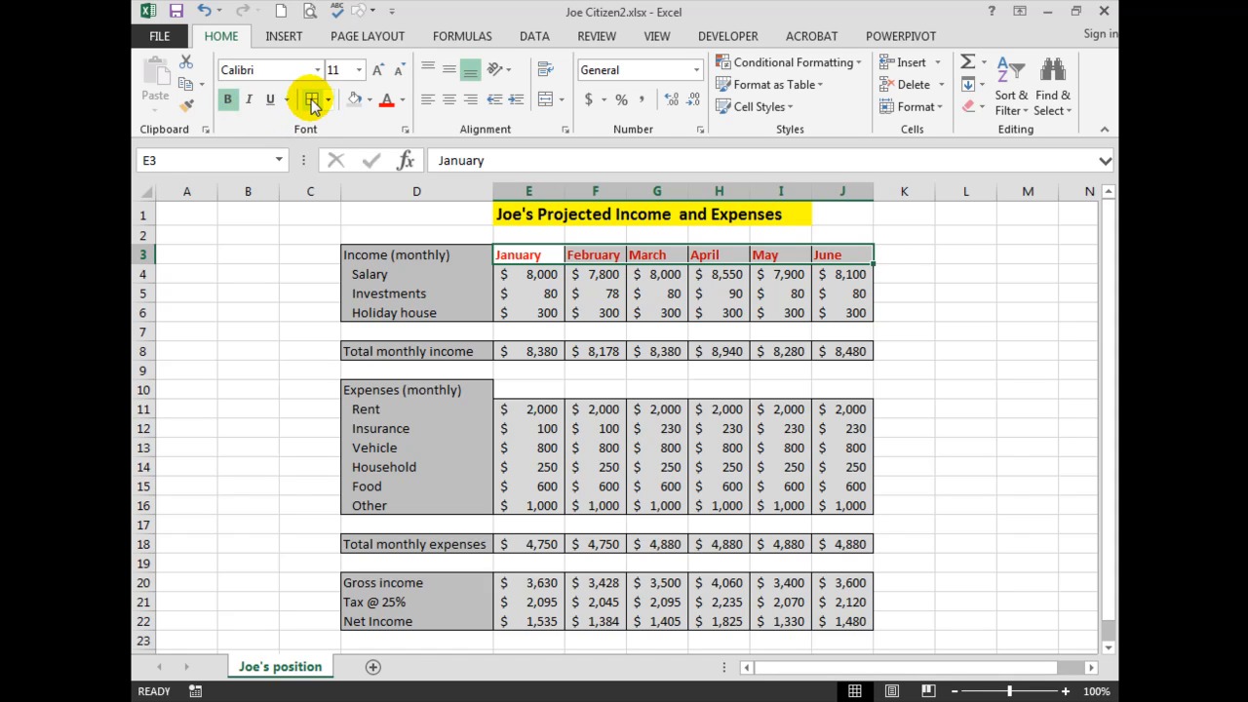
{"action": "left_click", "coordinate": [964, 255]}
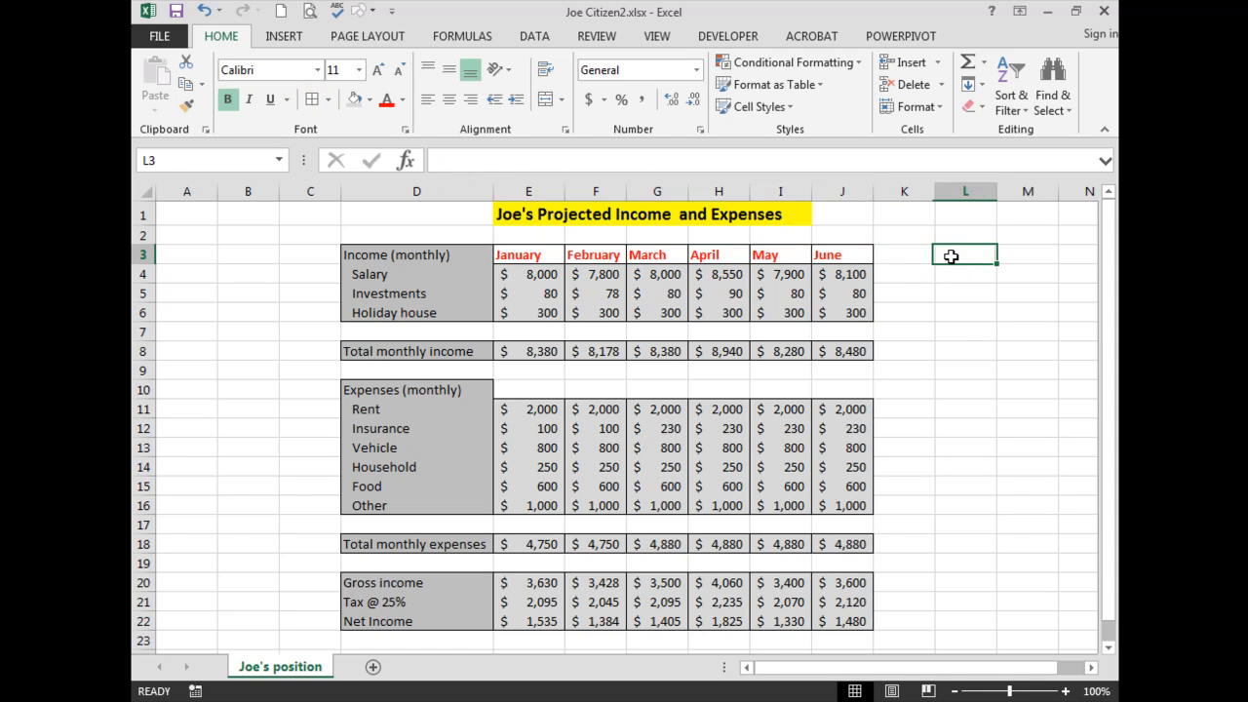
Add a Total heading in L3 and AutoSum the Salary row in L4 to $48,350.
{"action": "type", "text": "T"}
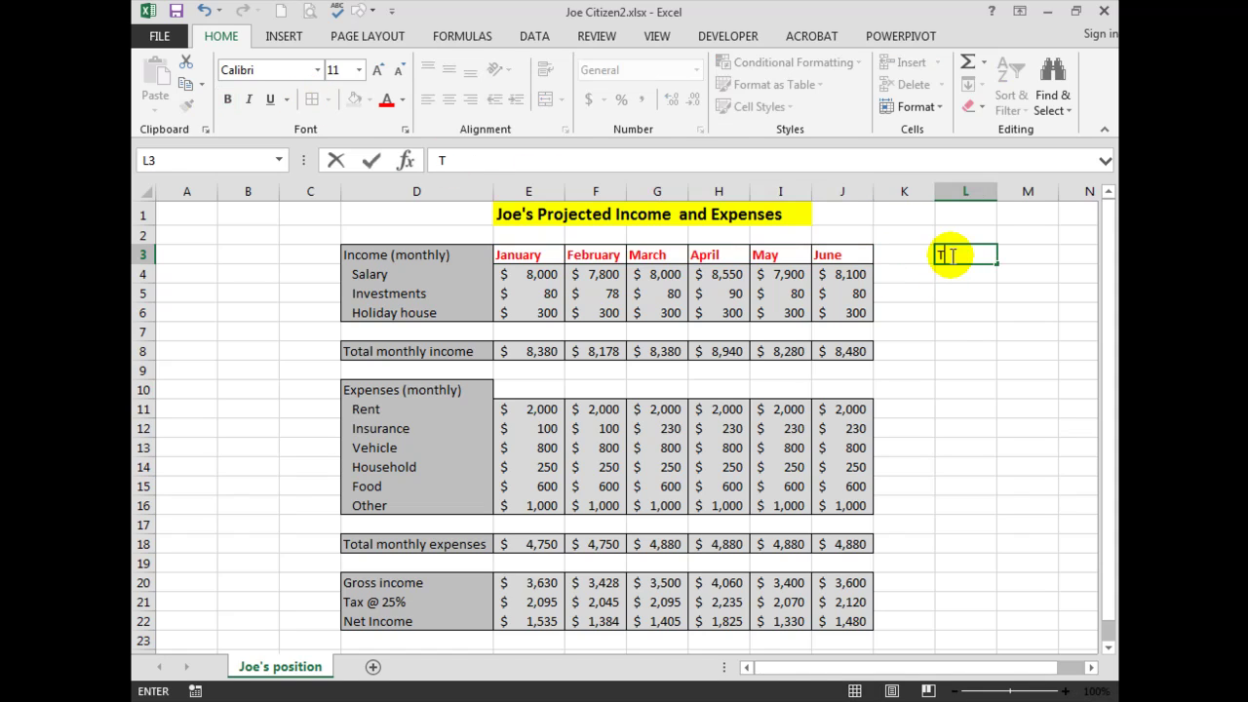
{"action": "type", "text": "otal"}
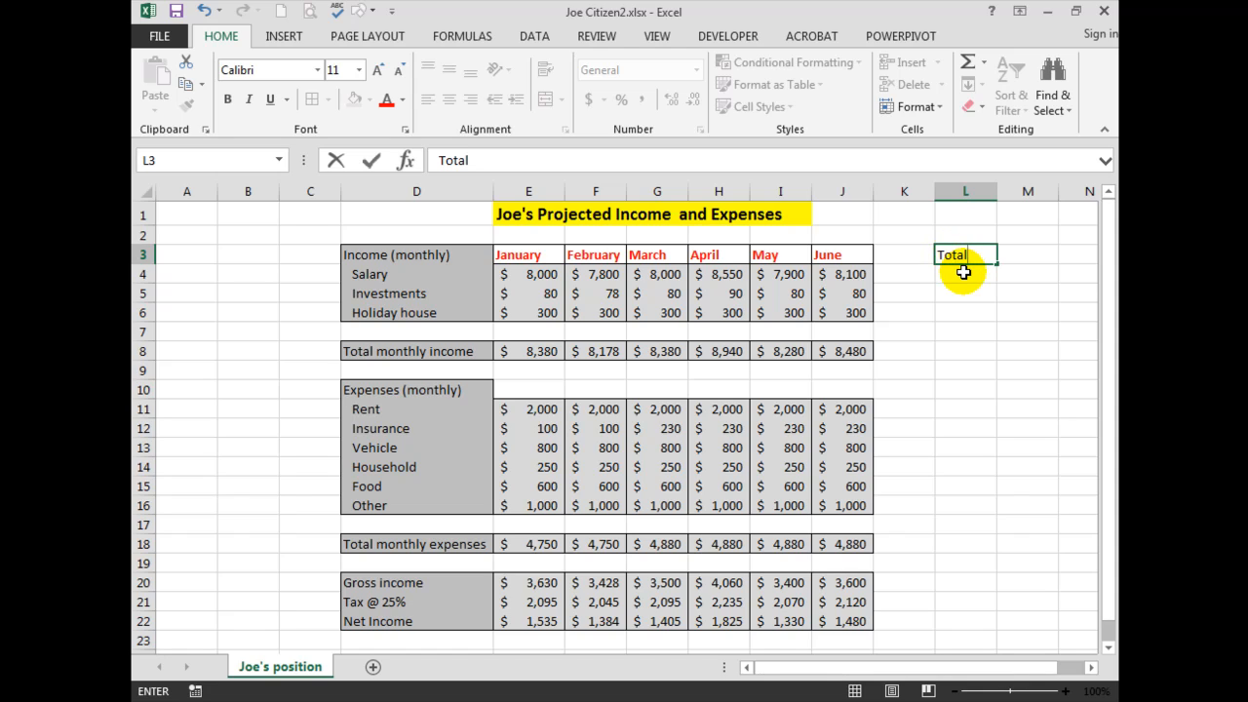
{"action": "key", "text": "Enter"}
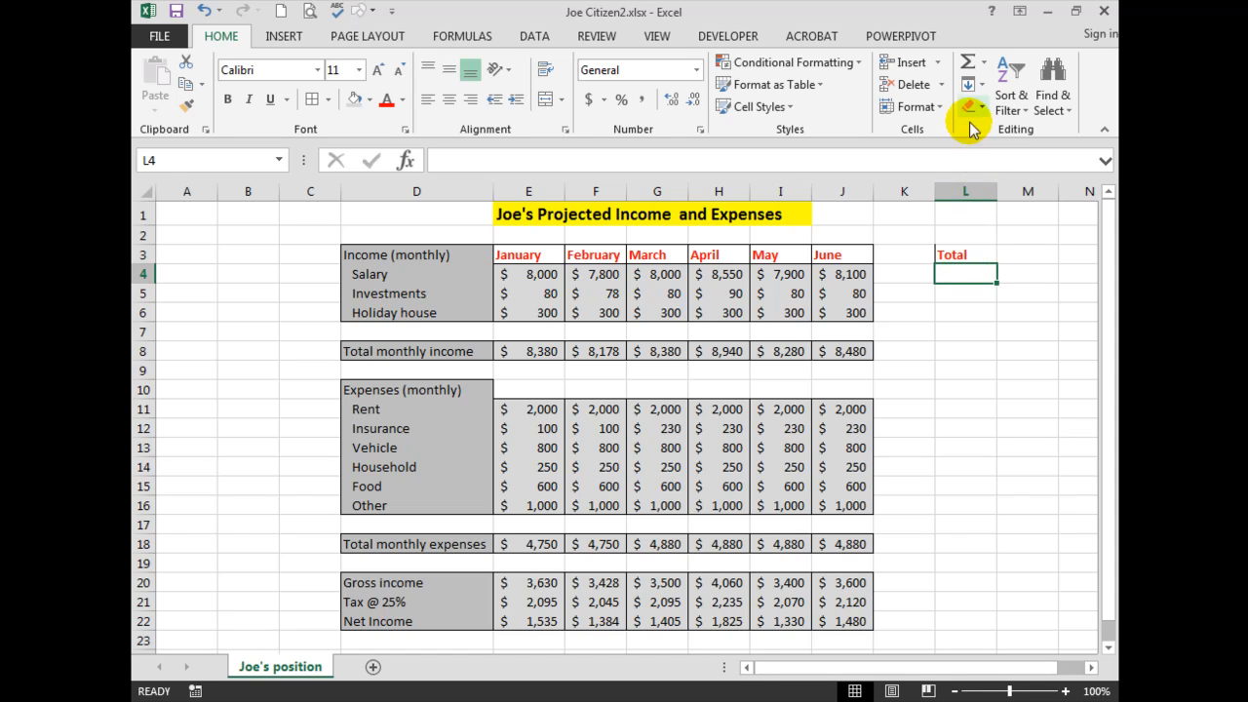
{"action": "left_click", "coordinate": [962, 62]}
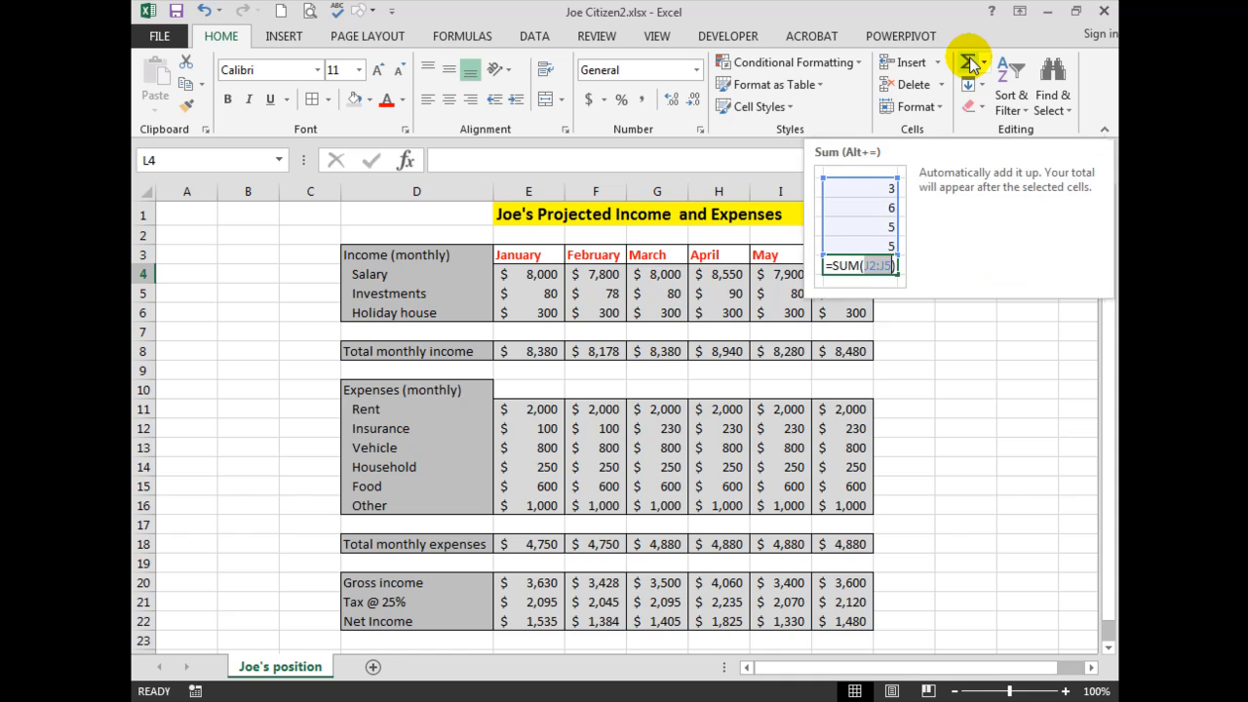
{"action": "left_click", "coordinate": [965, 62]}
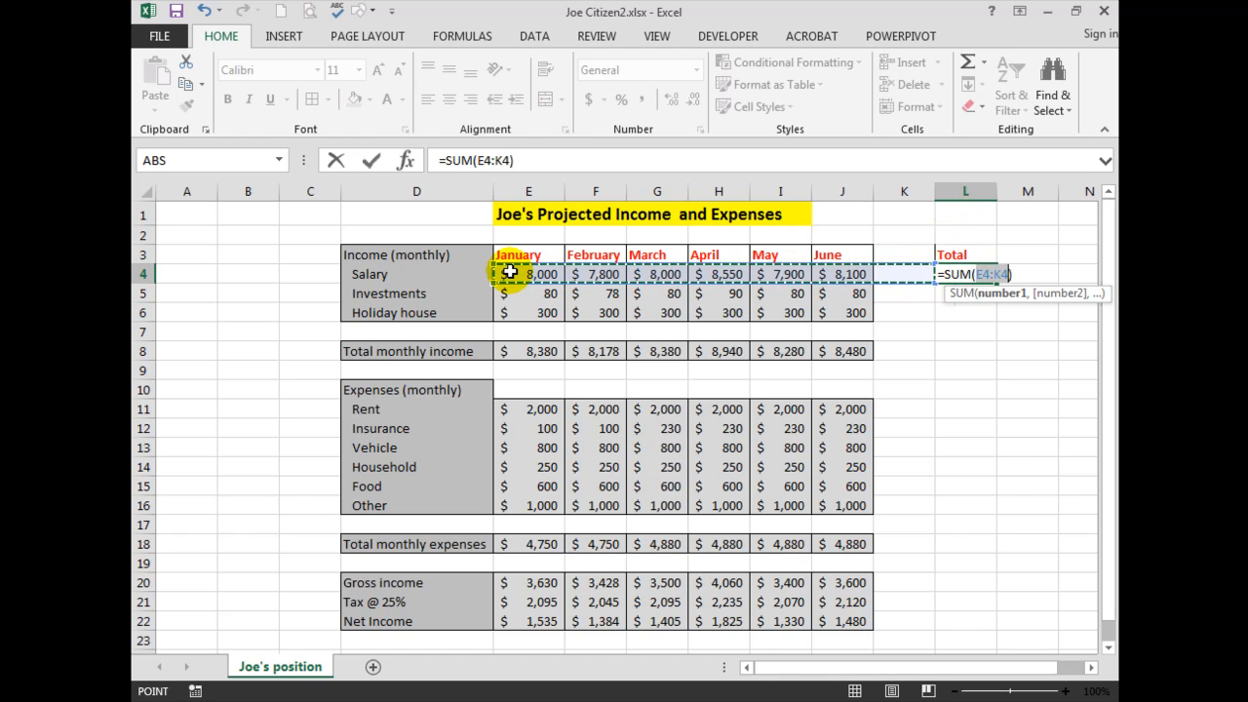
{"action": "key", "text": "Enter"}
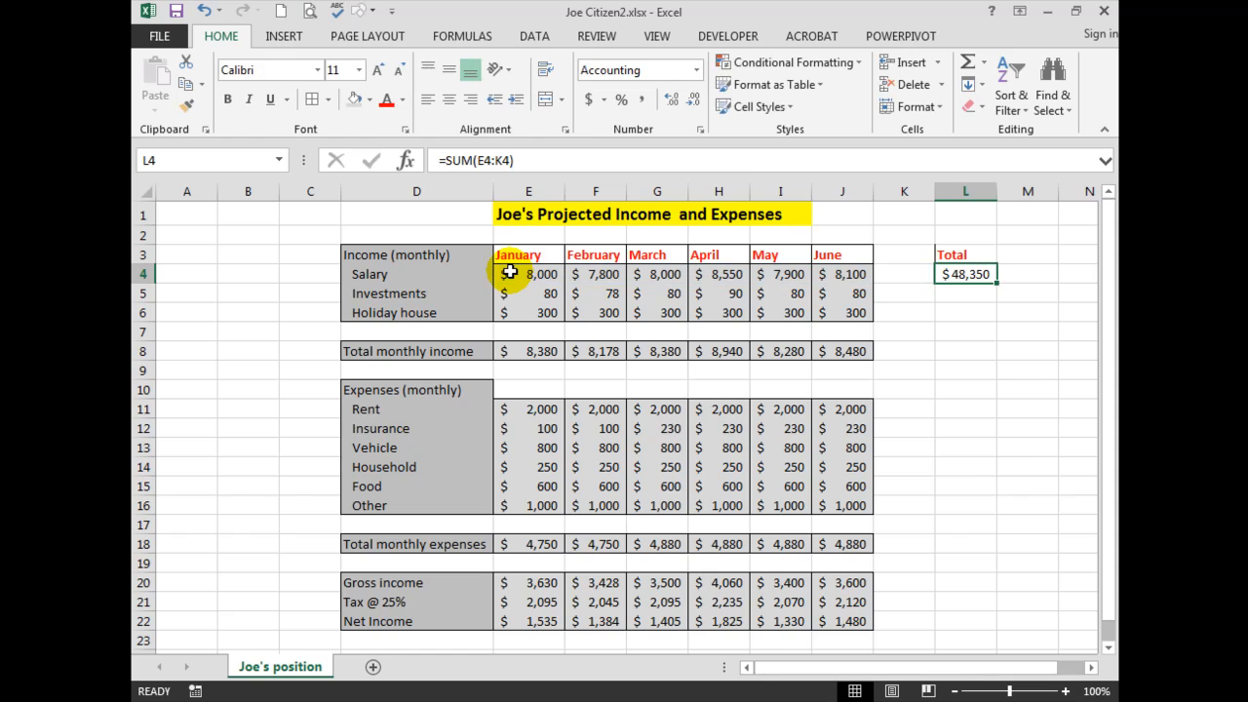
{"action": "mouse_move", "coordinate": [924, 298]}
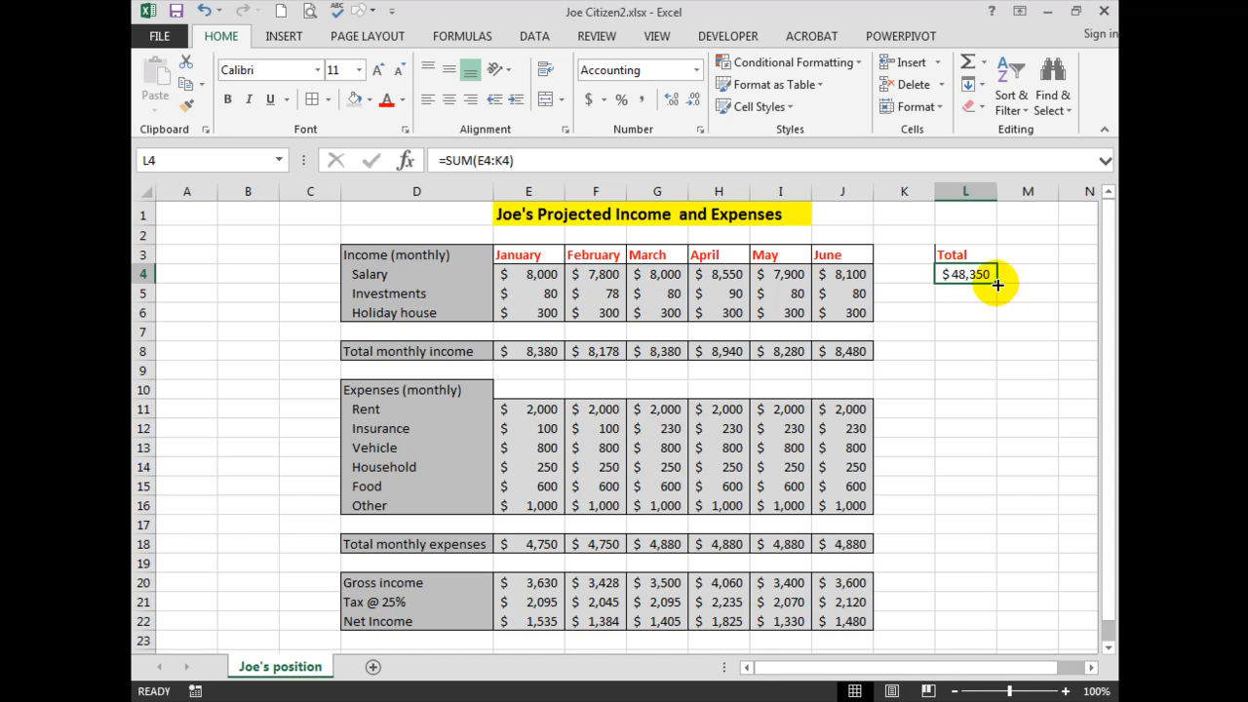
Fill the Salary total down to Net Income, then select the zero totals in spacer rows.
{"action": "left_click_drag", "start_coordinate": [999, 284], "coordinate": [982, 639]}
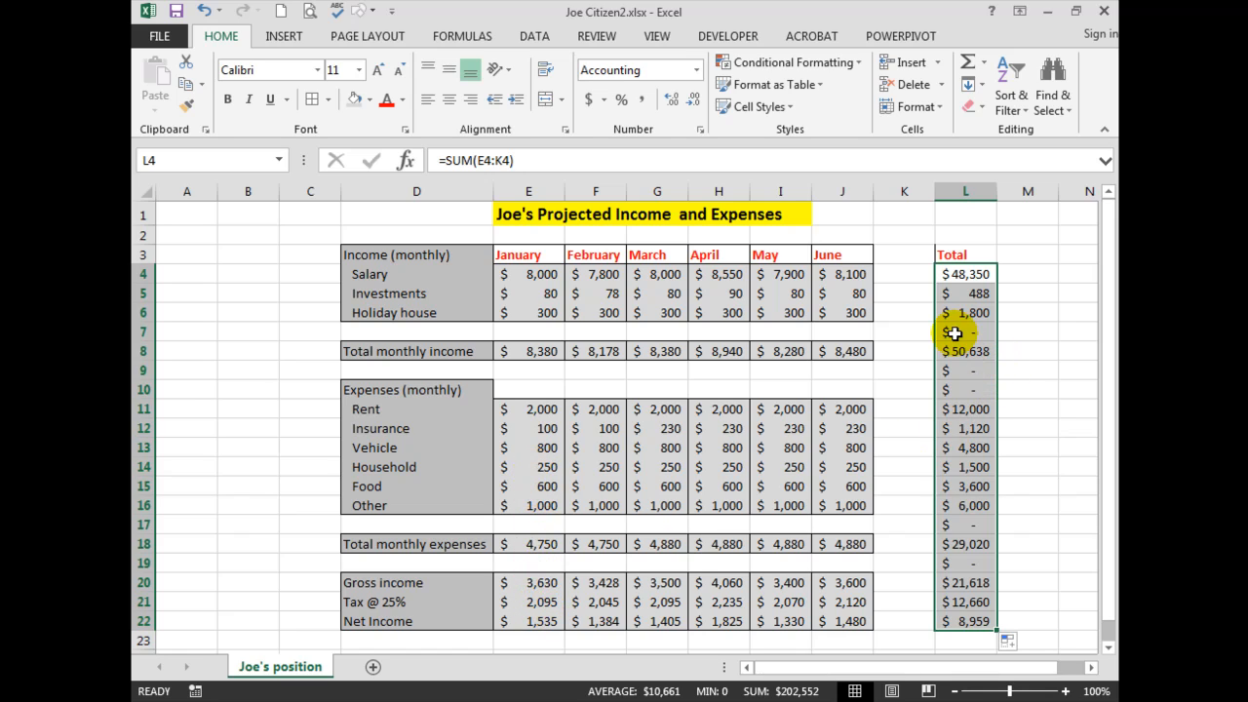
{"action": "left_click", "coordinate": [965, 332]}
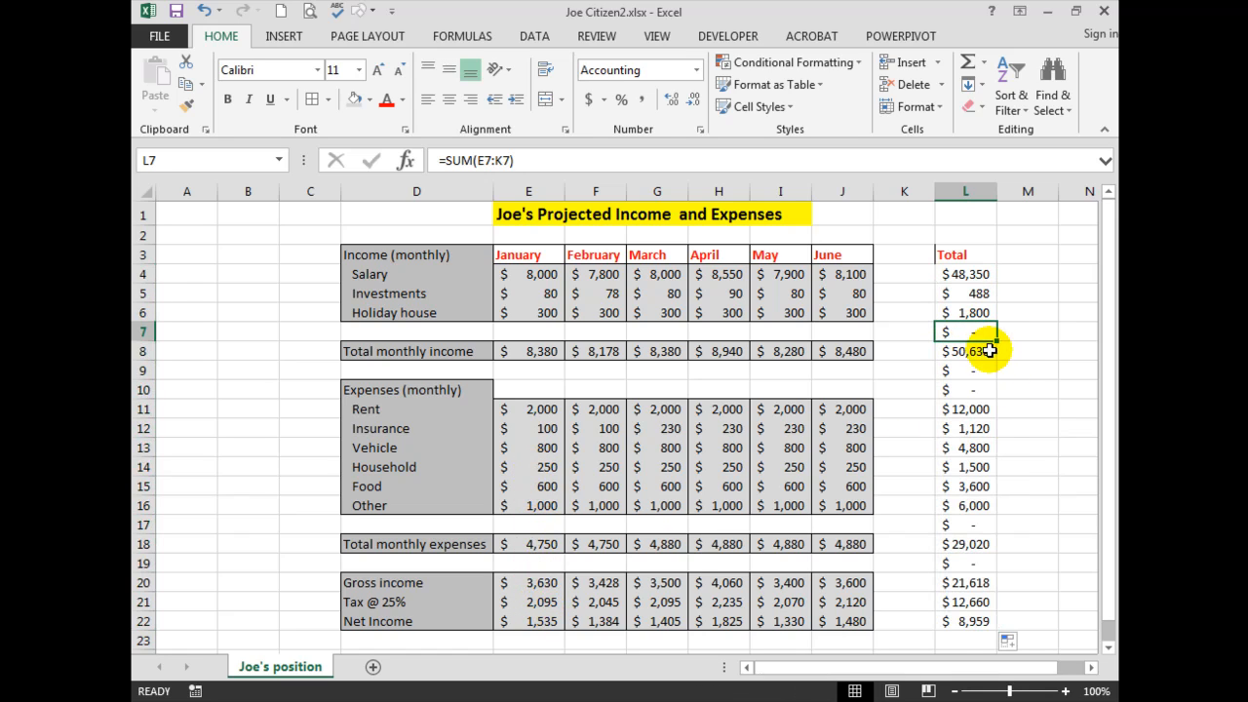
{"action": "left_click", "coordinate": [965, 369]}
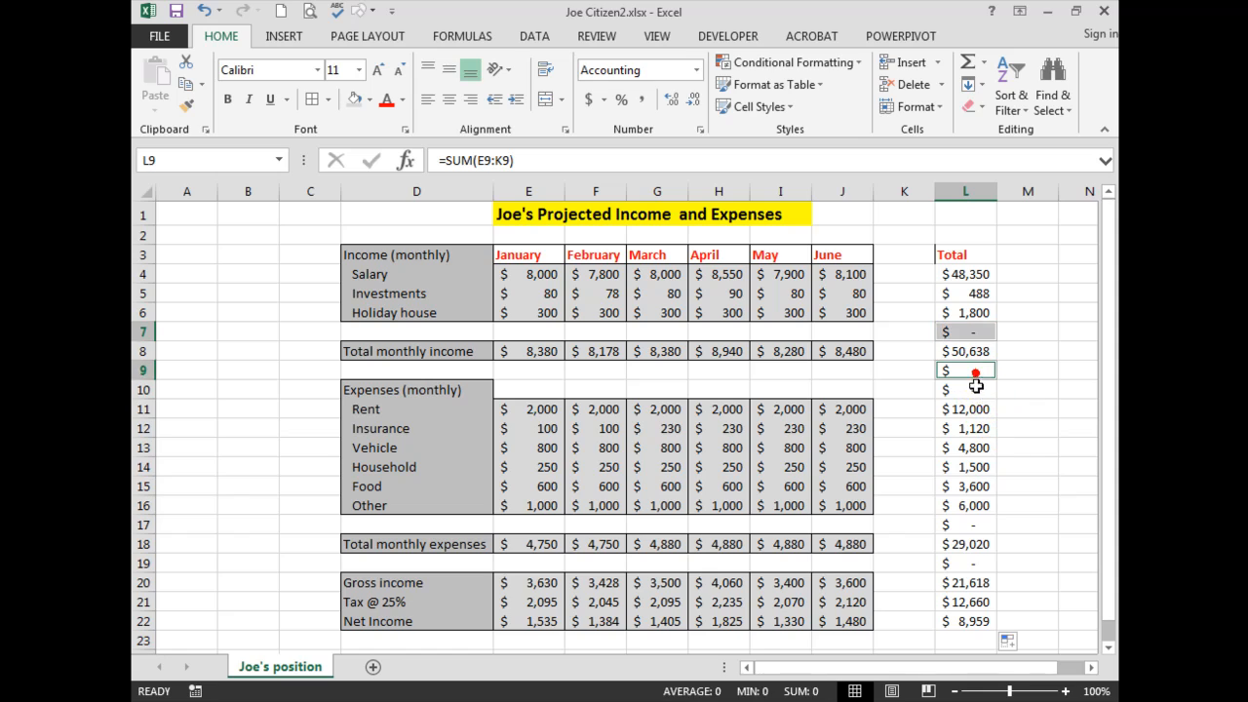
{"action": "left_click", "coordinate": [966, 525]}
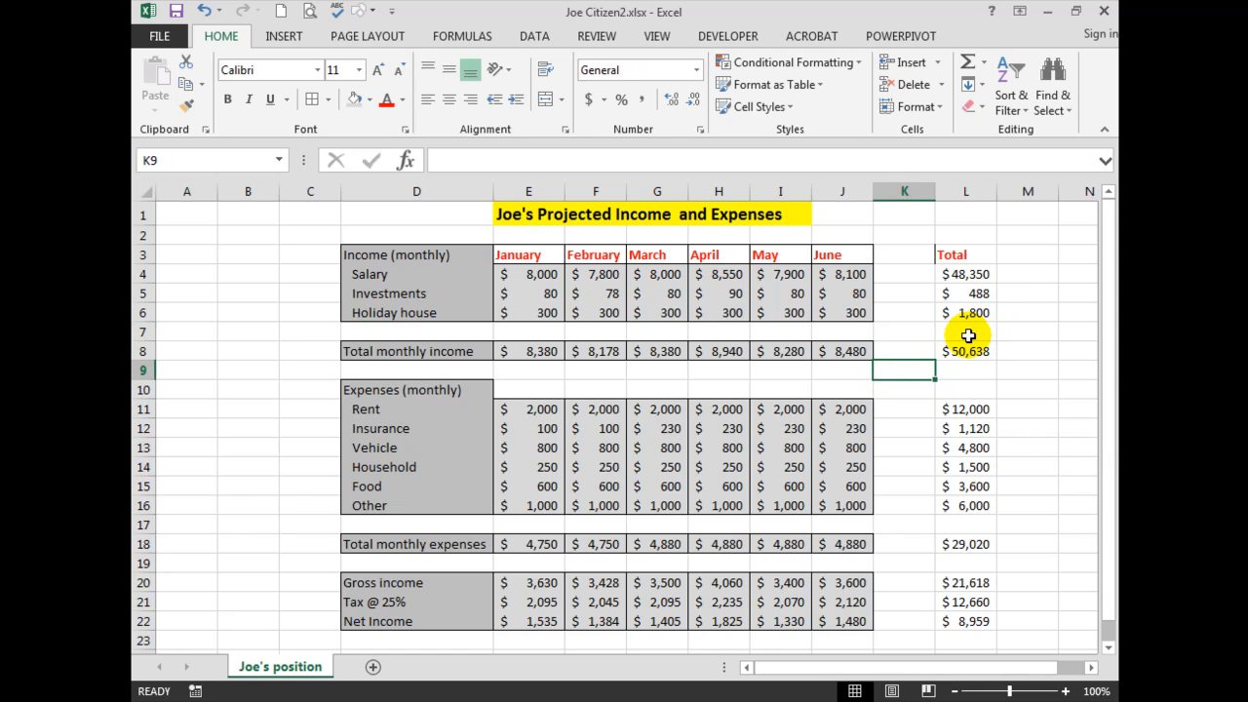
{"action": "mouse_move", "coordinate": [955, 620]}
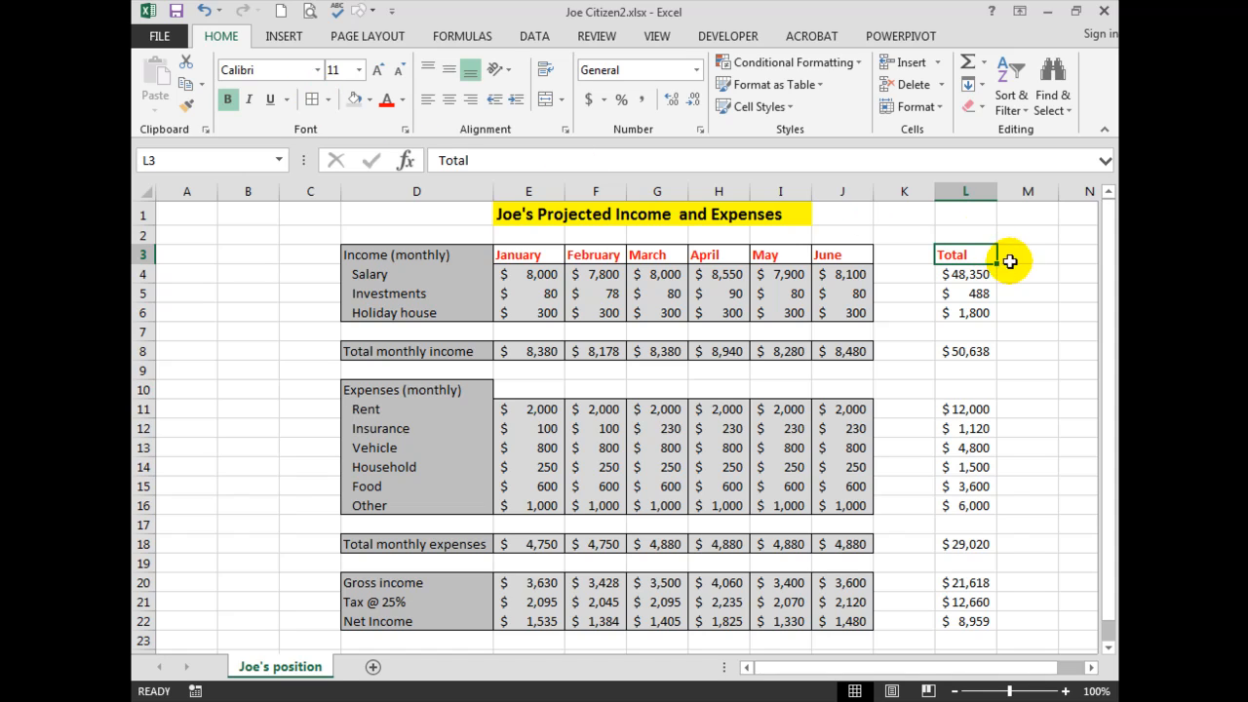
Select the income, expense and summary totals in column L and colour them blue.
{"action": "left_click", "coordinate": [965, 274]}
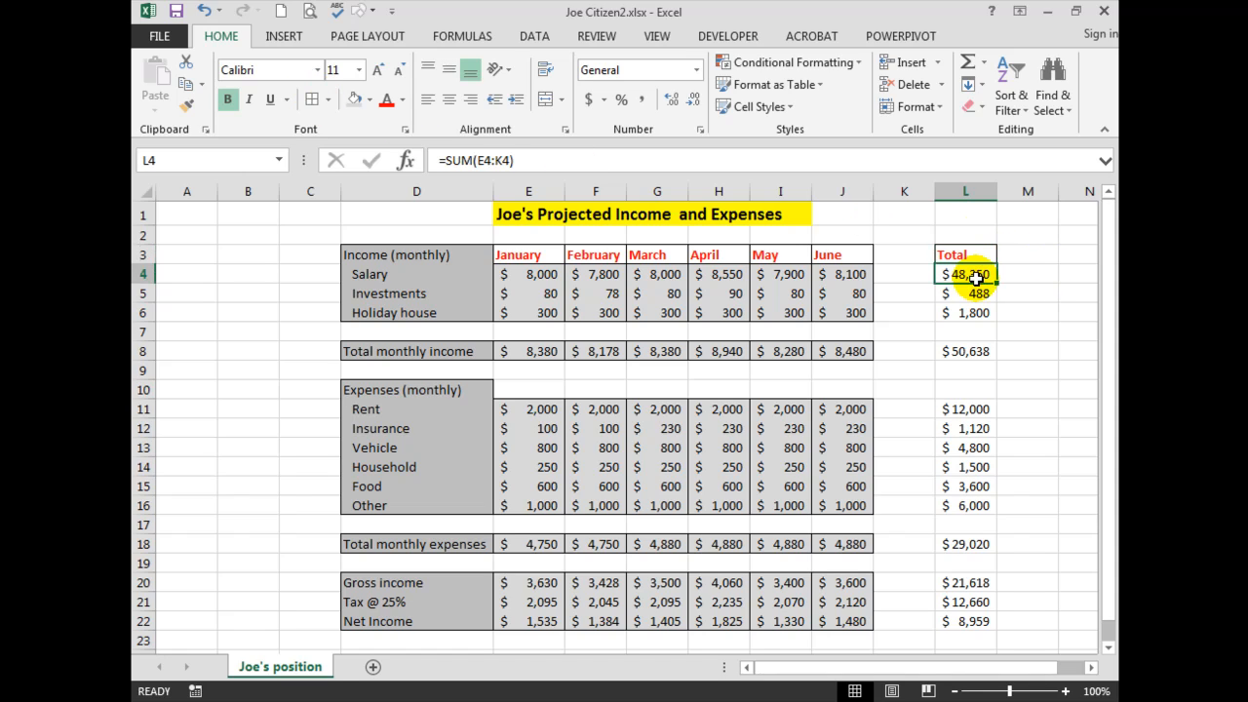
{"action": "left_click_drag", "start_coordinate": [966, 274], "coordinate": [965, 312]}
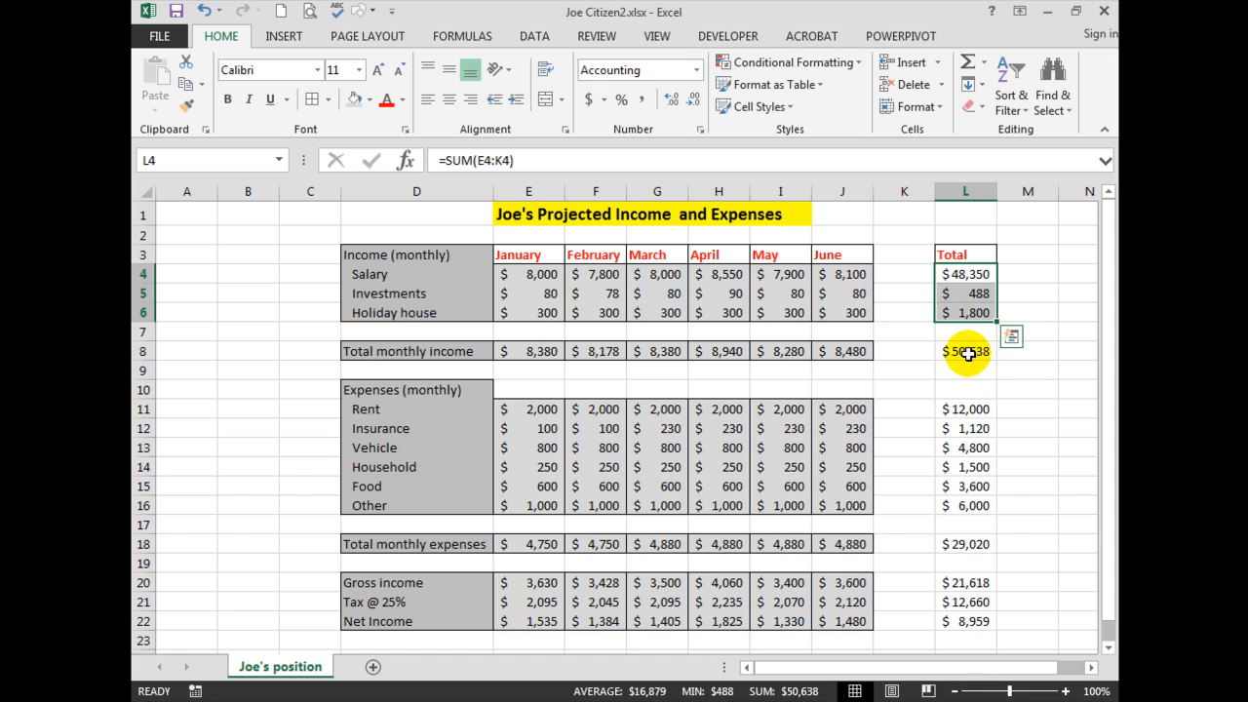
{"action": "left_click", "coordinate": [965, 409]}
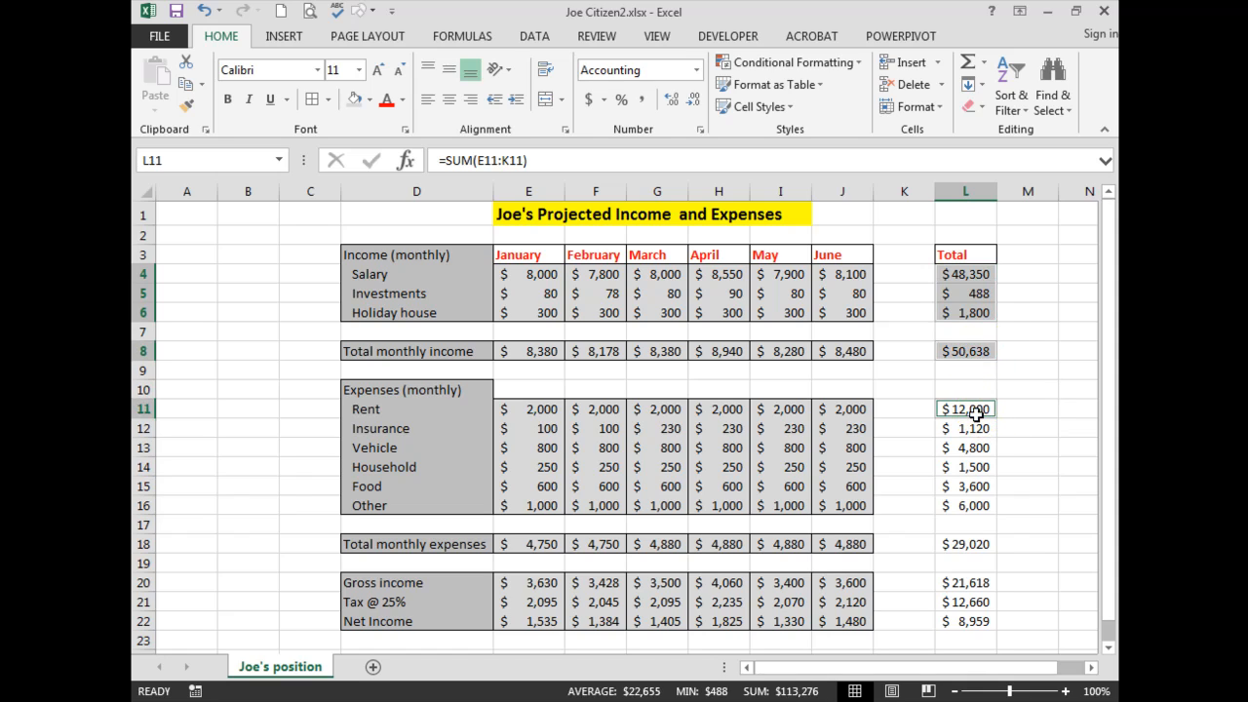
{"action": "left_click", "coordinate": [968, 545]}
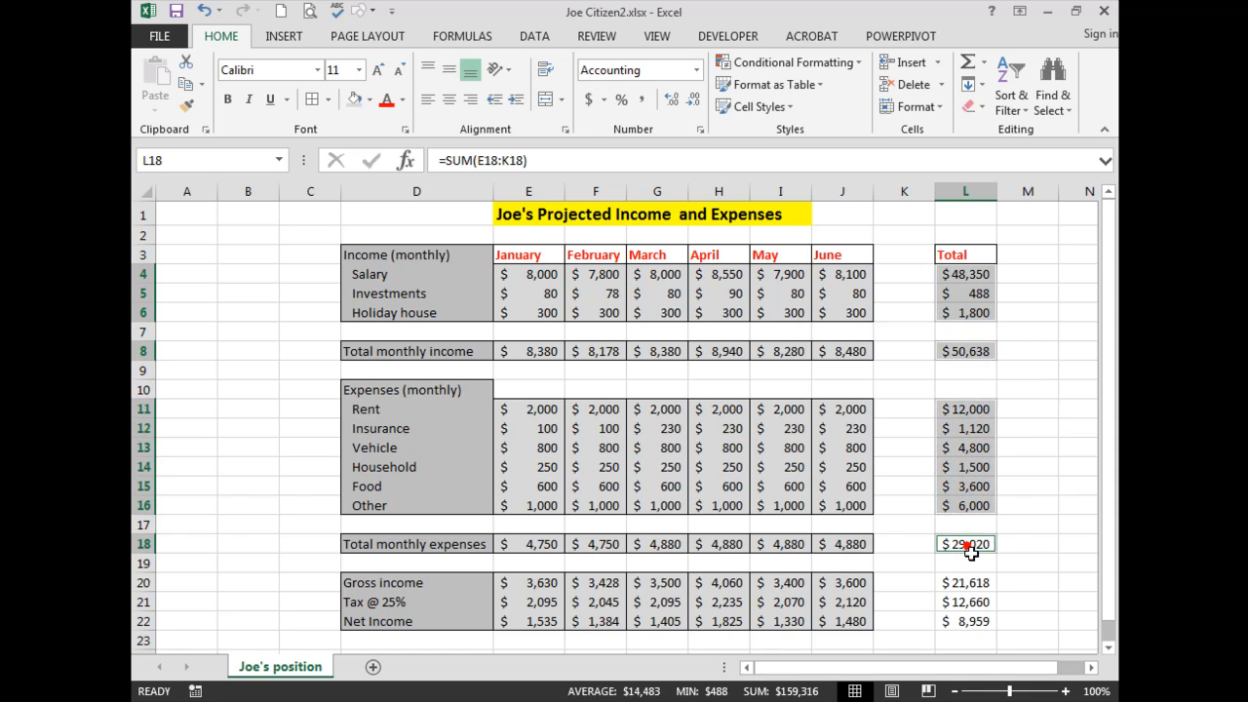
{"action": "left_click", "coordinate": [966, 582]}
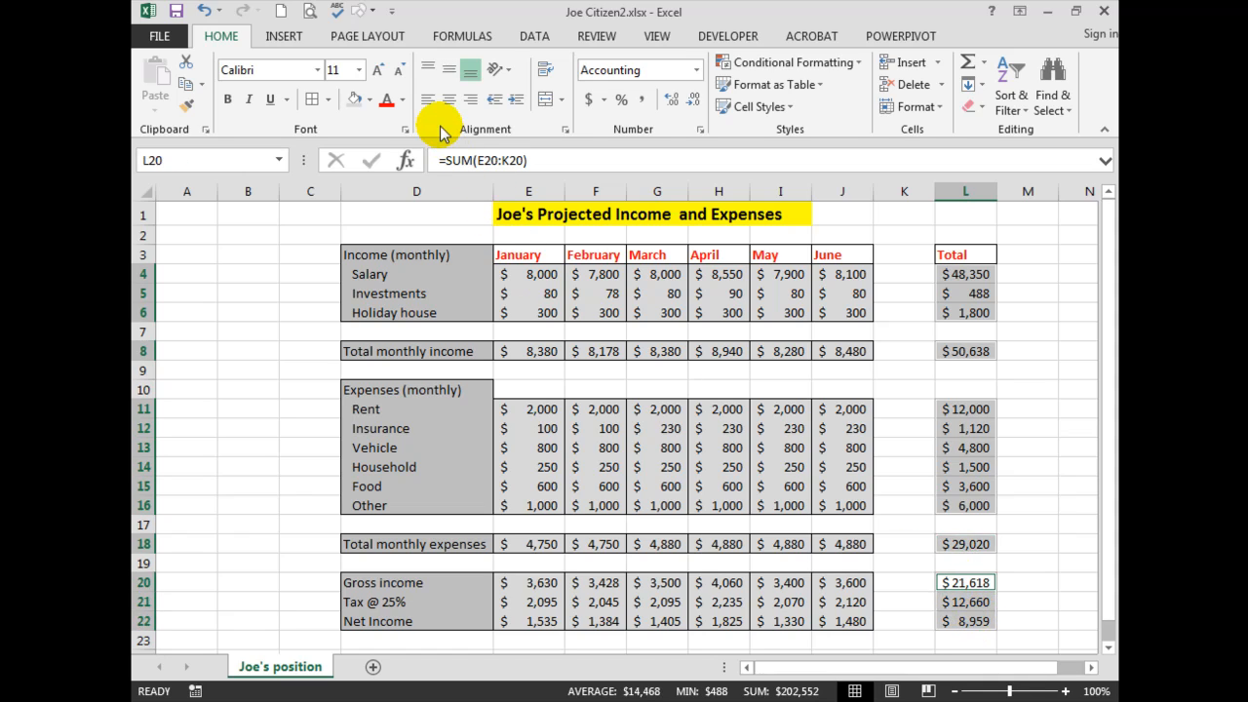
{"action": "left_click", "coordinate": [400, 99]}
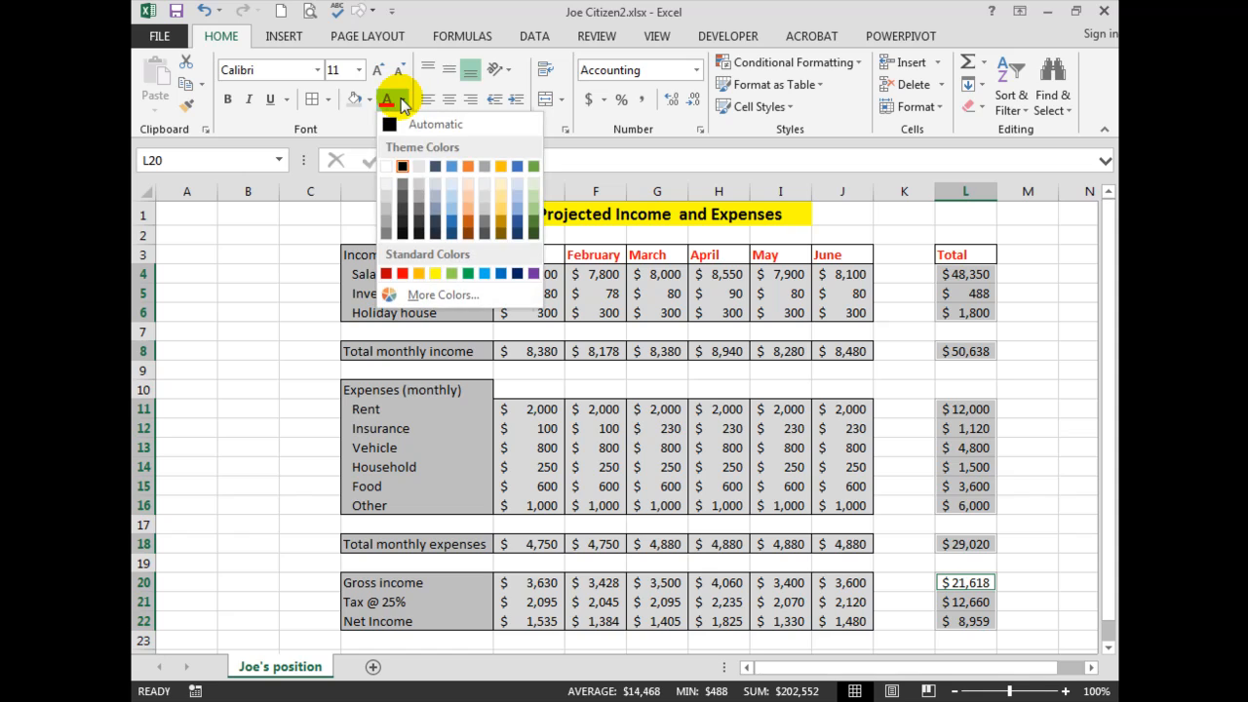
{"action": "mouse_move", "coordinate": [405, 100]}
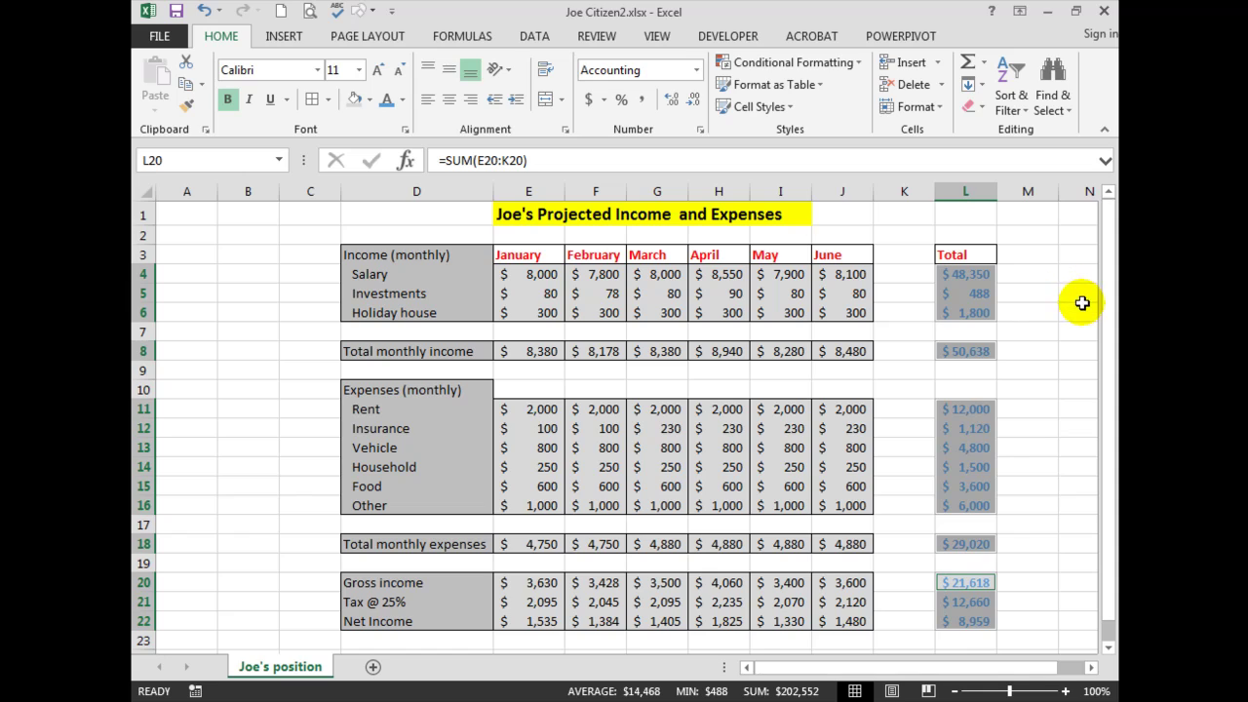
{"action": "mouse_move", "coordinate": [312, 100]}
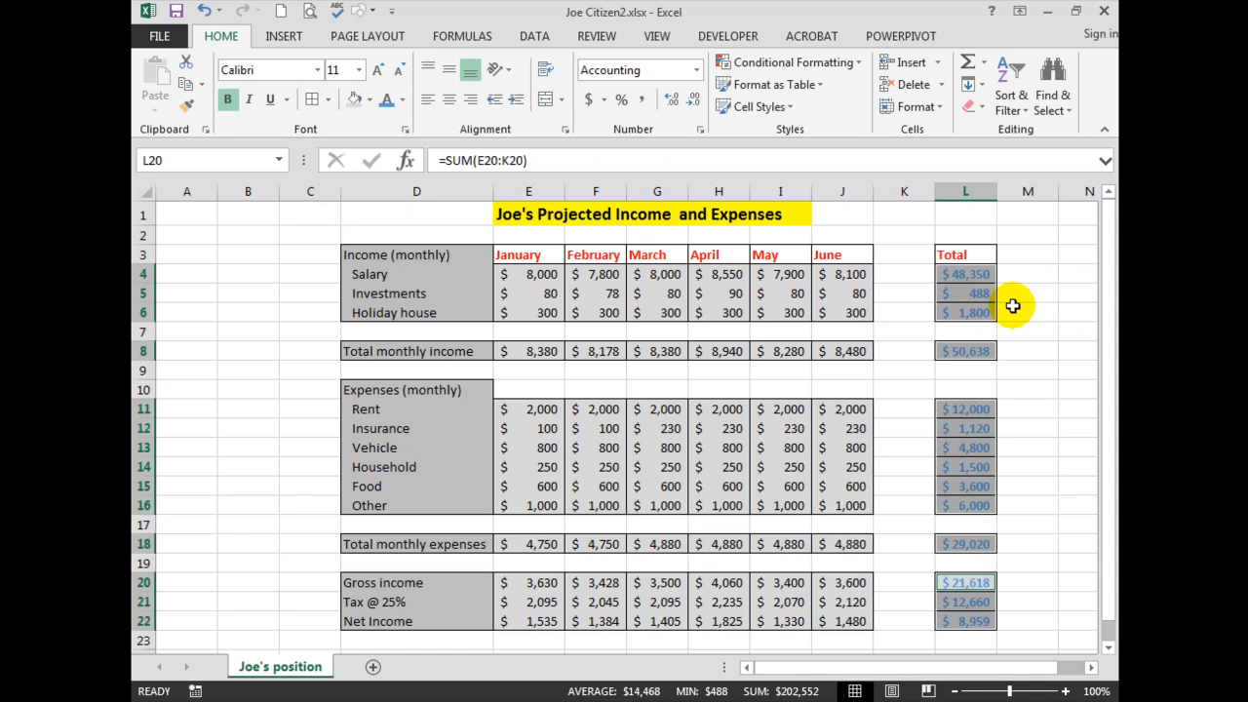
{"action": "left_click", "coordinate": [1028, 293]}
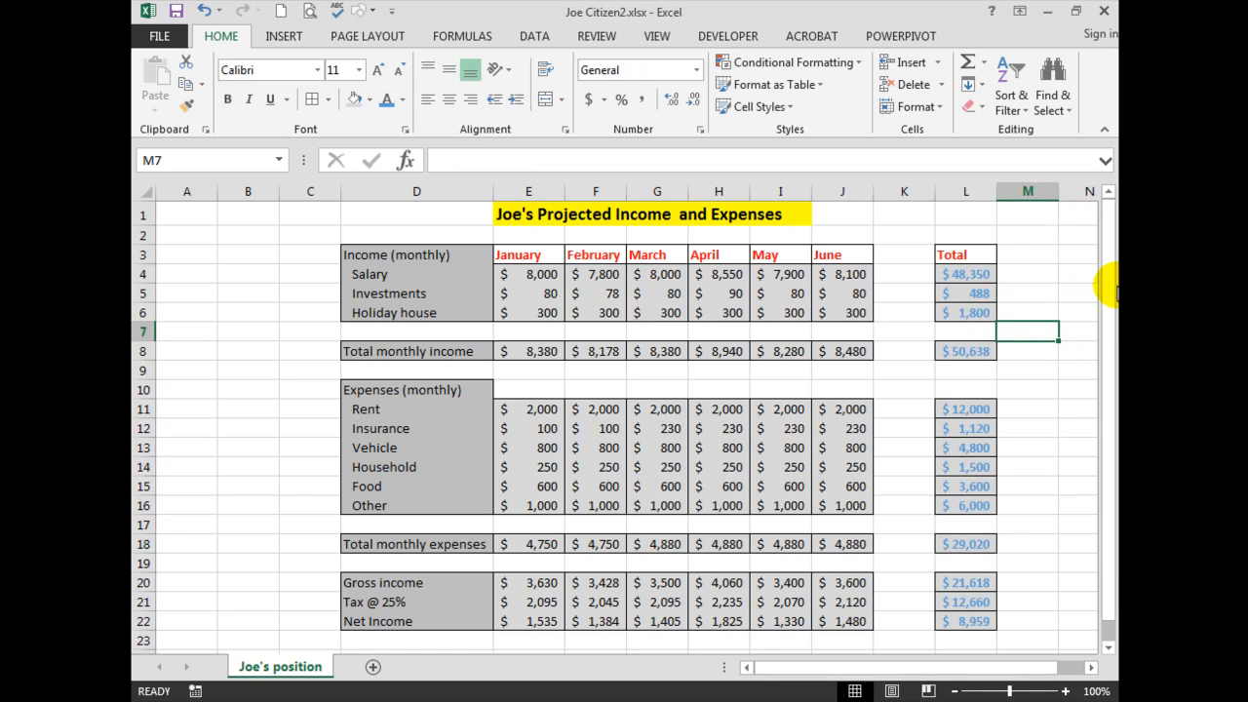
{"action": "mouse_move", "coordinate": [946, 282]}
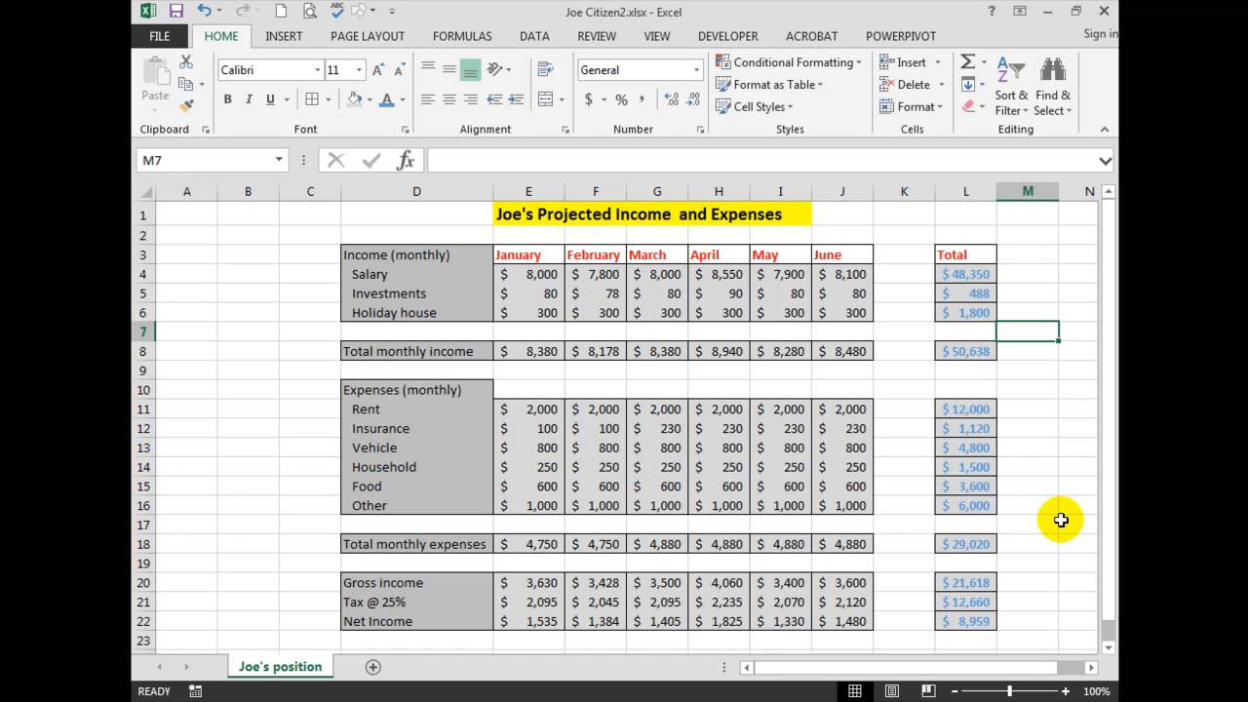
{"action": "mouse_move", "coordinate": [833, 449]}
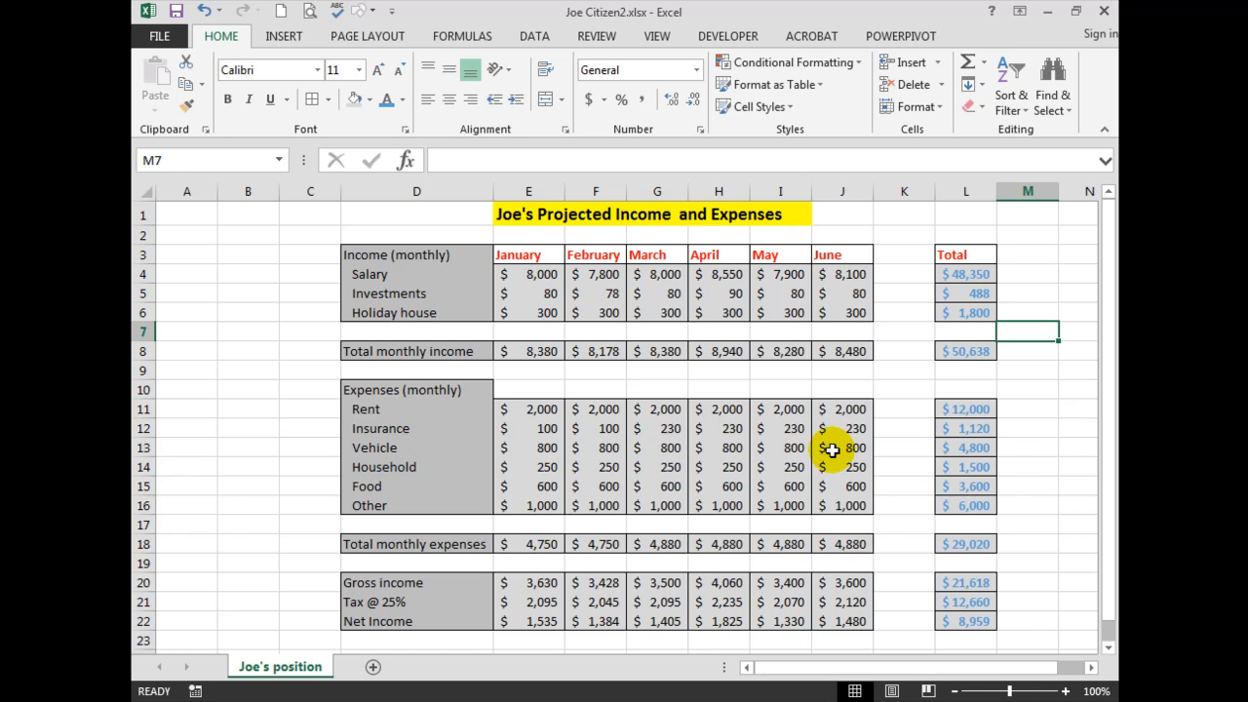
{"action": "mouse_move", "coordinate": [421, 351]}
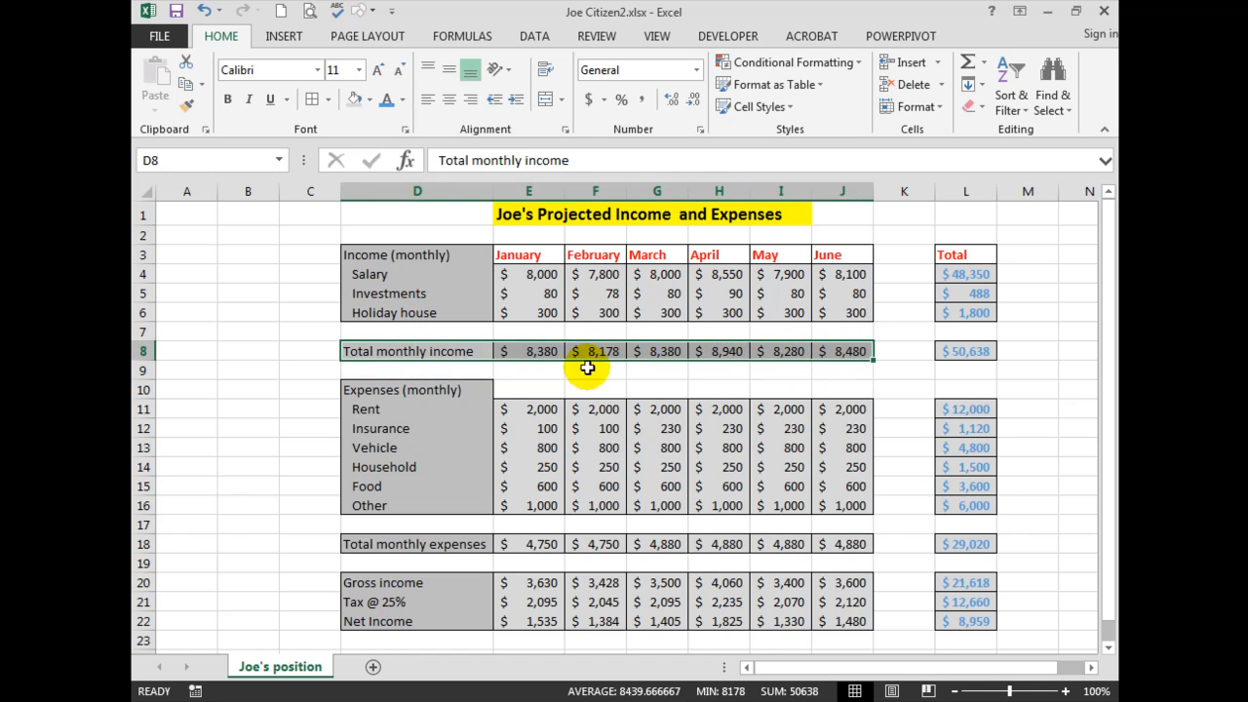
{"action": "mouse_move", "coordinate": [438, 351]}
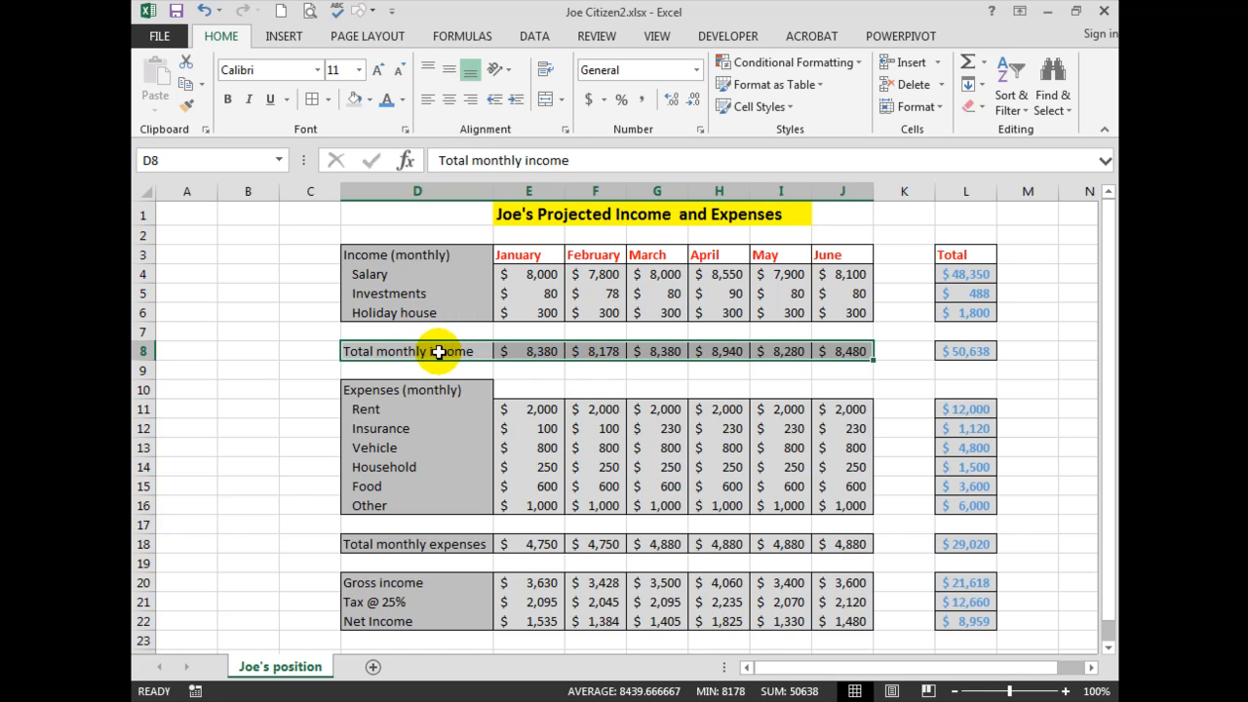
{"action": "mouse_move", "coordinate": [421, 545]}
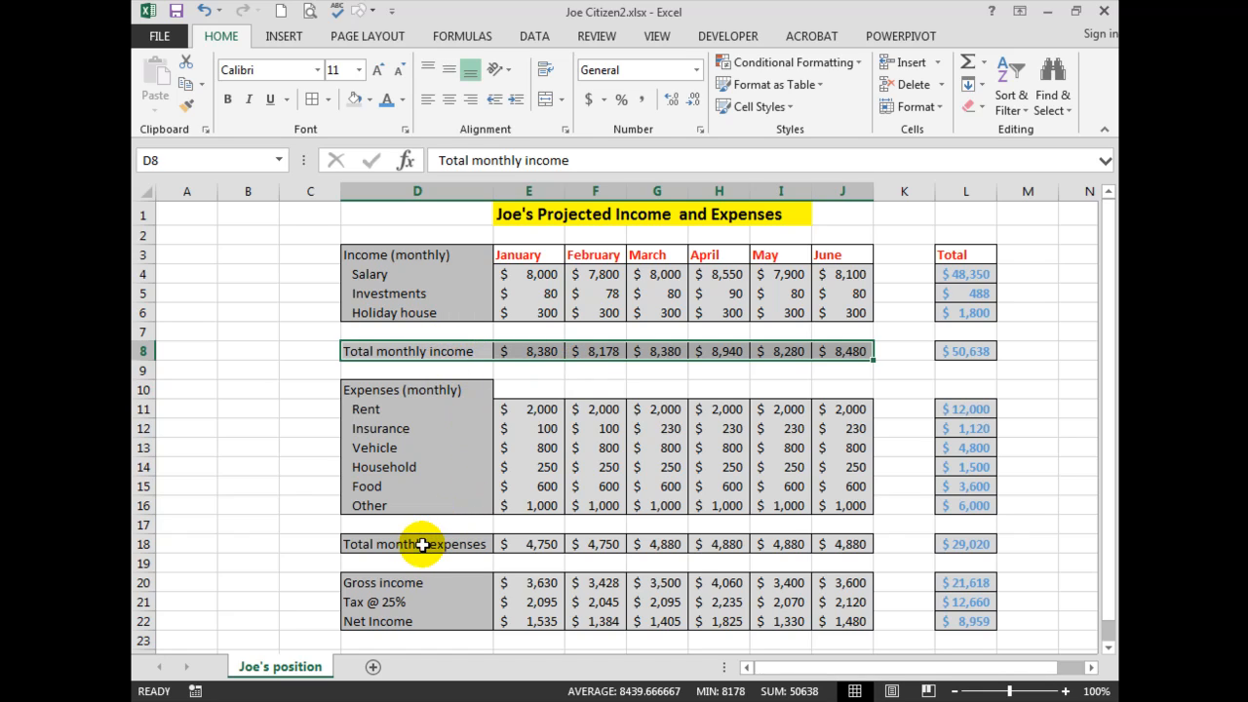
Add the Total monthly expenses and Net Income rows to the chart selection.
{"action": "left_click_drag", "start_coordinate": [417, 544], "coordinate": [842, 545]}
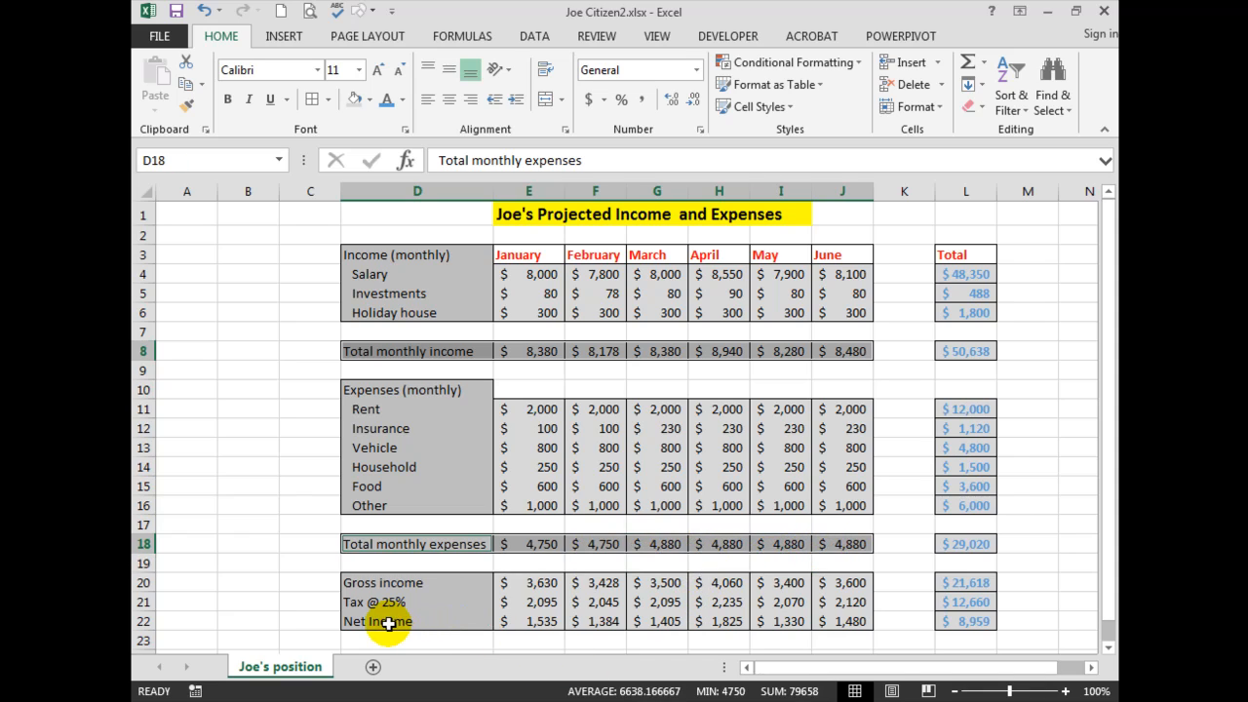
{"action": "left_click_drag", "start_coordinate": [417, 621], "coordinate": [718, 641]}
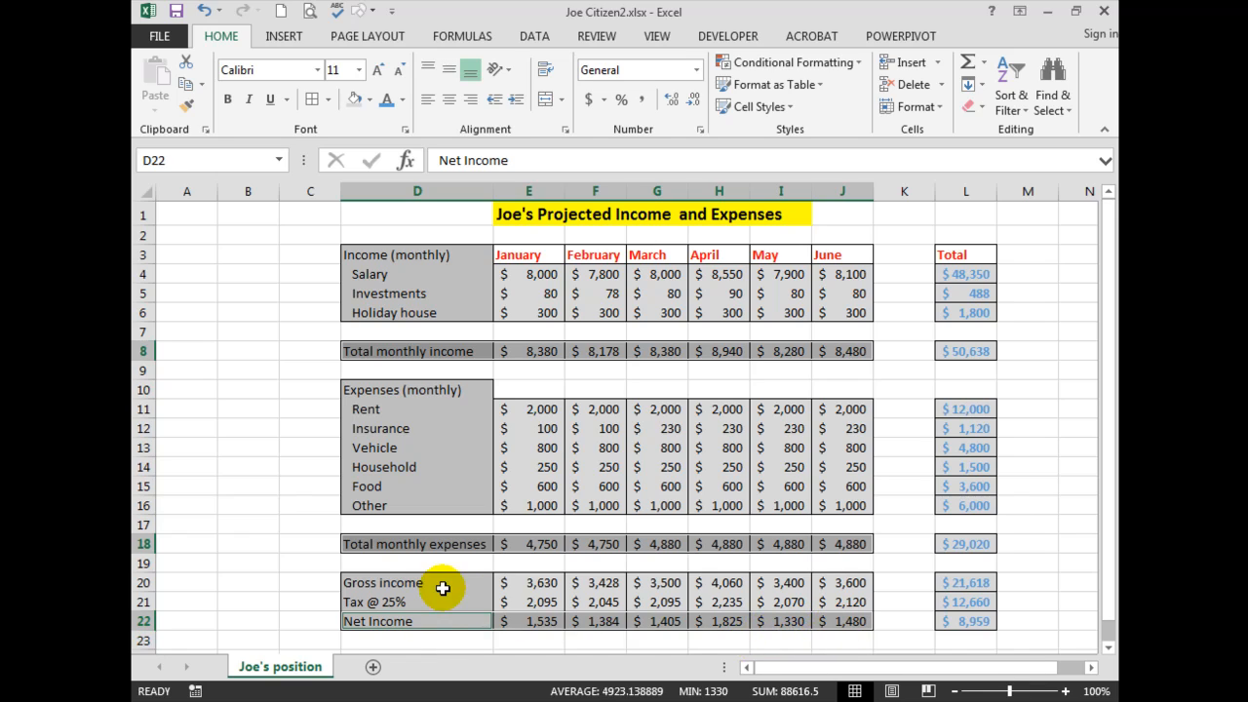
{"action": "mouse_move", "coordinate": [535, 630]}
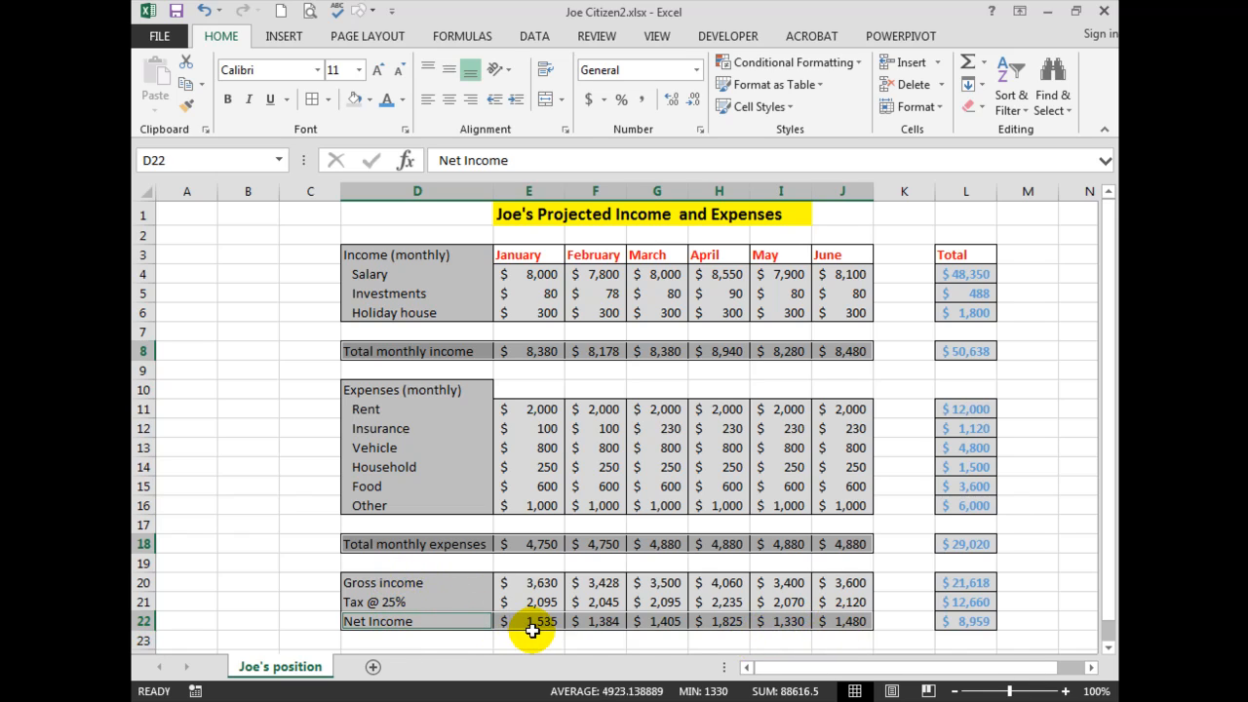
{"action": "mouse_move", "coordinate": [330, 548]}
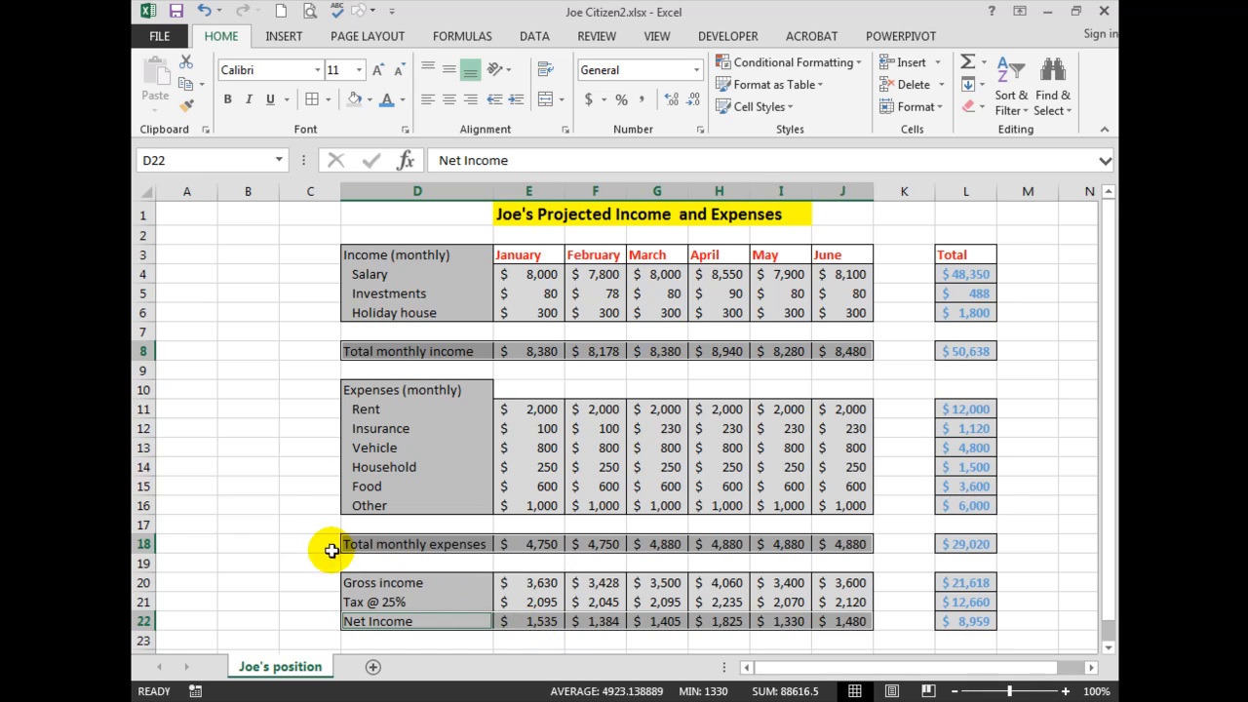
{"action": "mouse_move", "coordinate": [275, 413]}
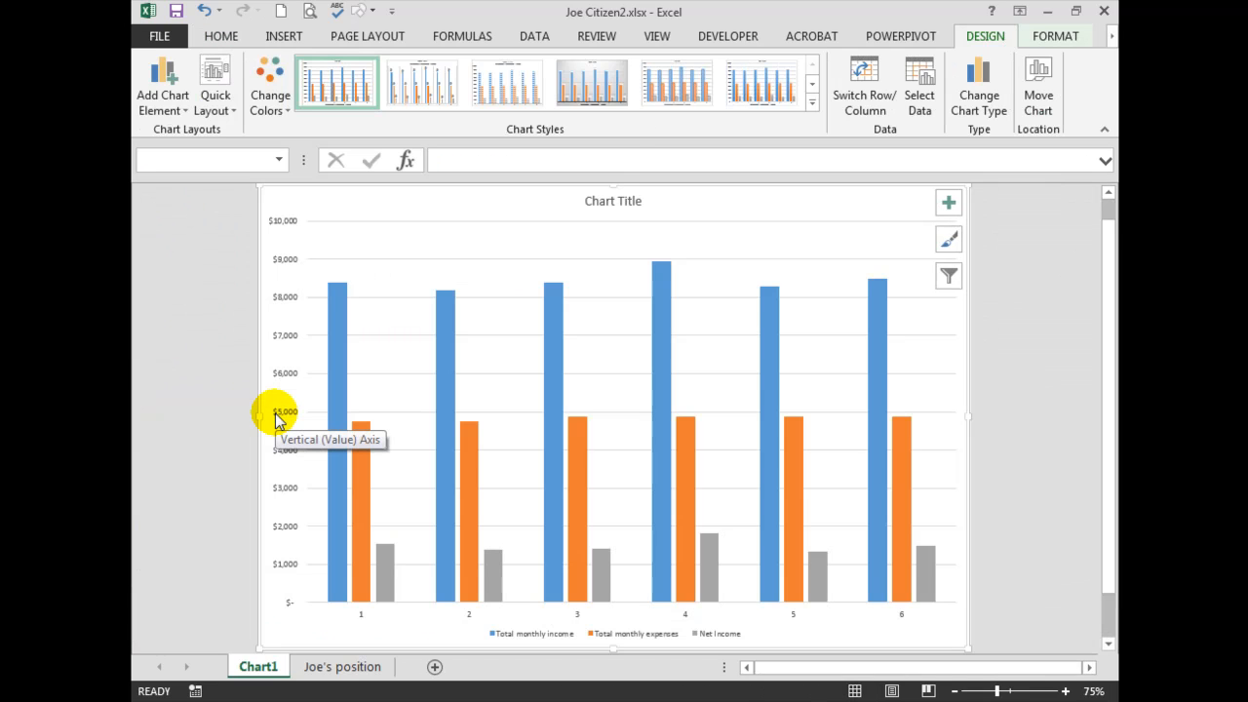
Select the Chart1 sheet tab and bring up its menu to rename it 'Joes Chart'.
{"action": "left_click", "coordinate": [255, 667]}
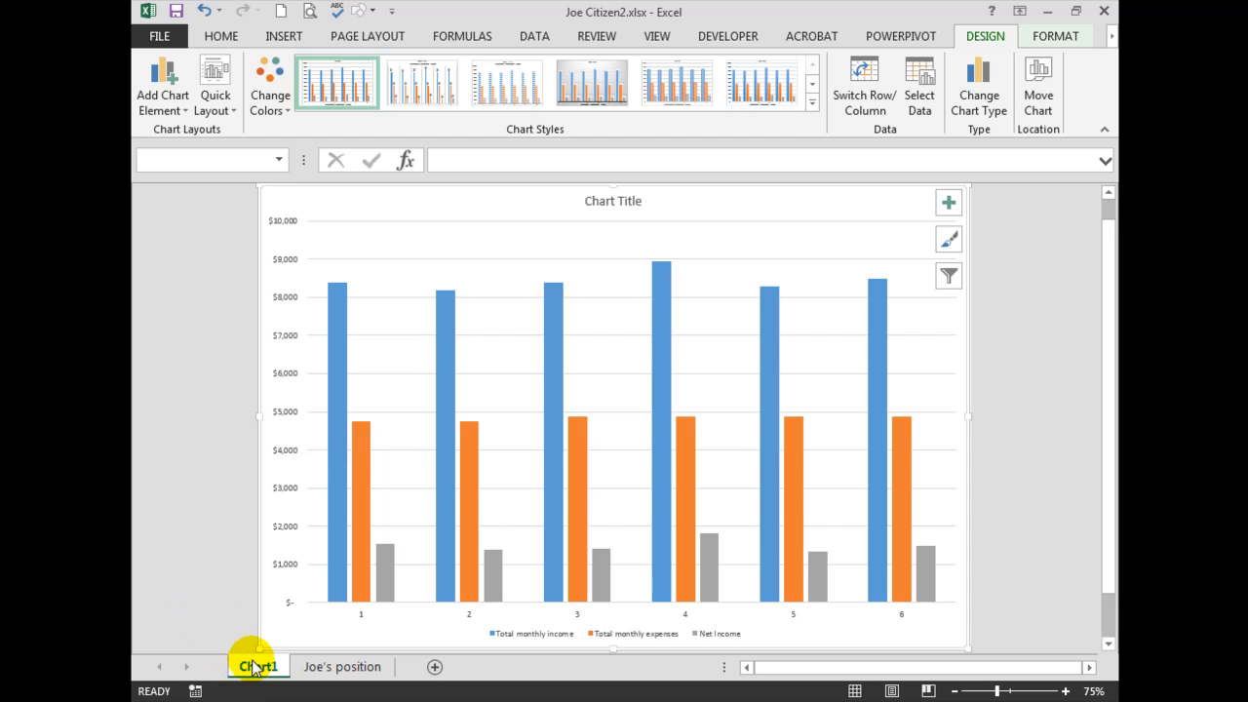
{"action": "right_click", "coordinate": [250, 666]}
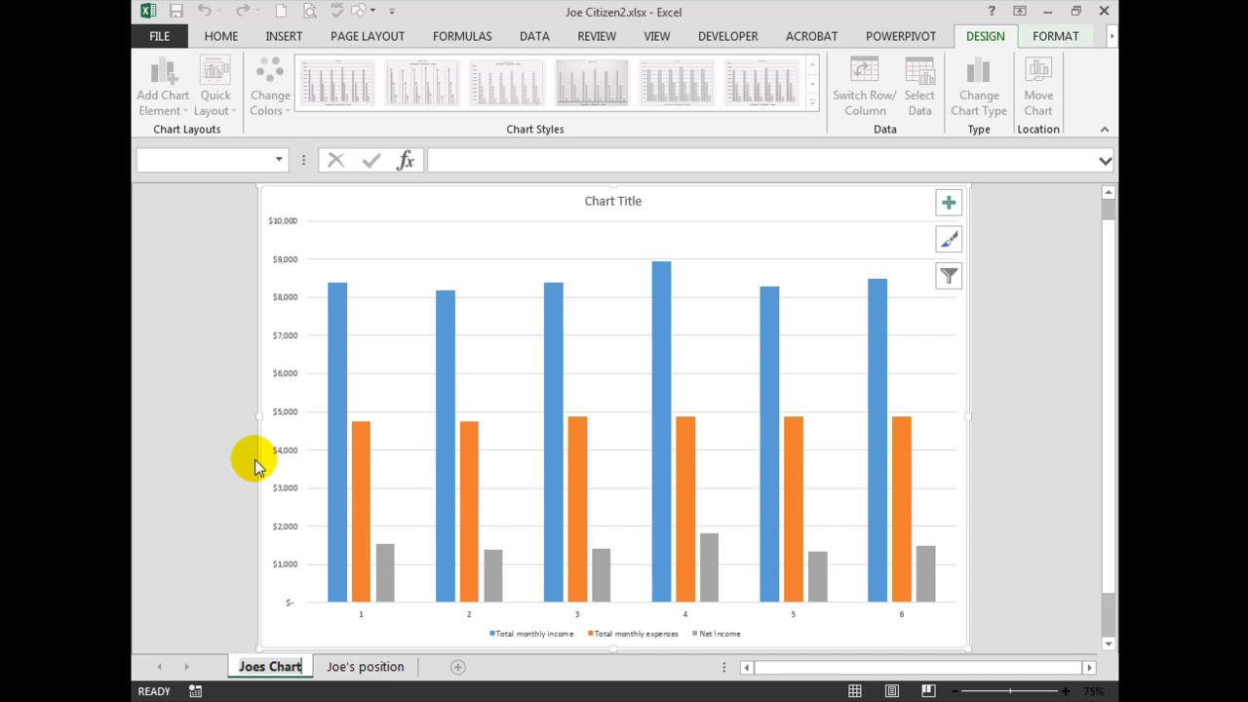
{"action": "mouse_move", "coordinate": [349, 278]}
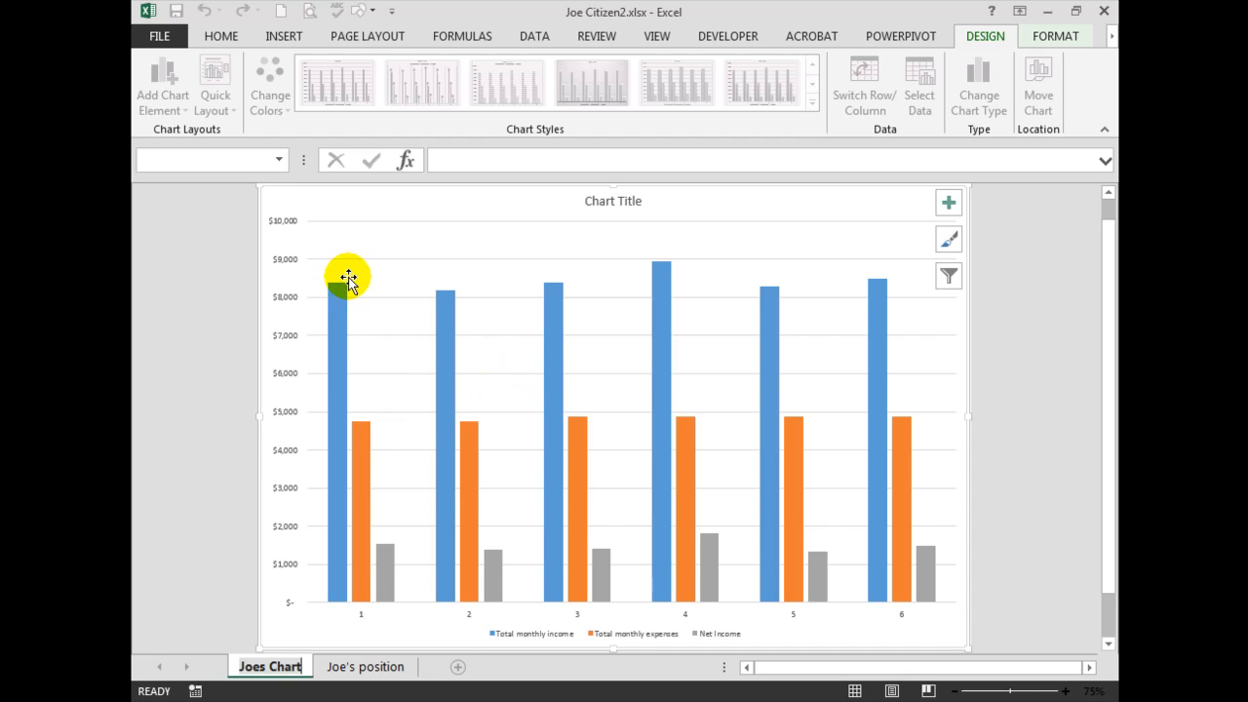
{"action": "mouse_move", "coordinate": [573, 592]}
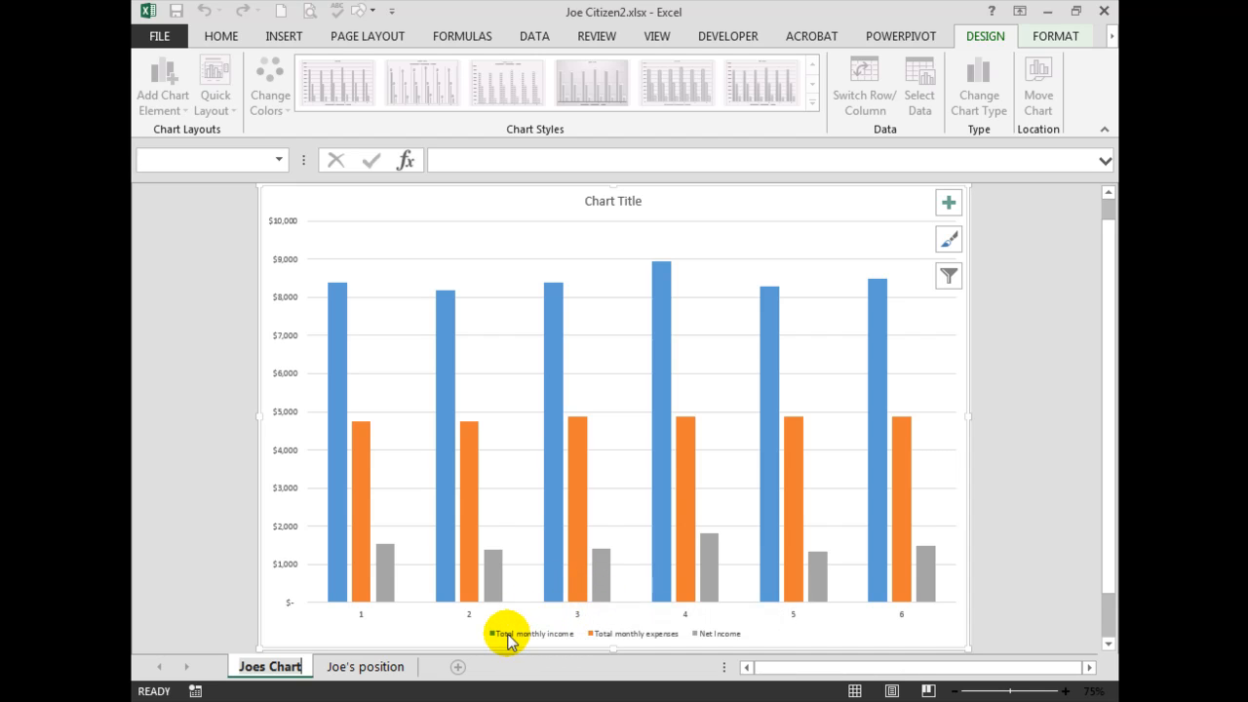
{"action": "mouse_move", "coordinate": [497, 585]}
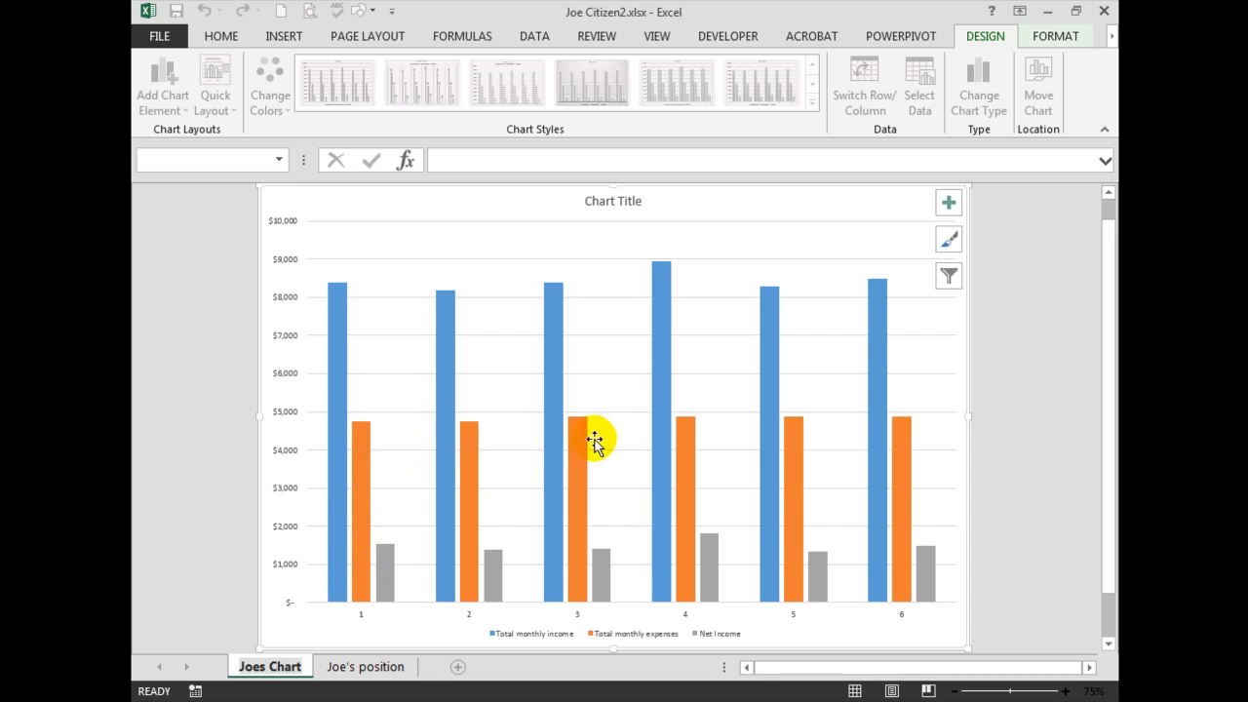
{"action": "mouse_move", "coordinate": [633, 634]}
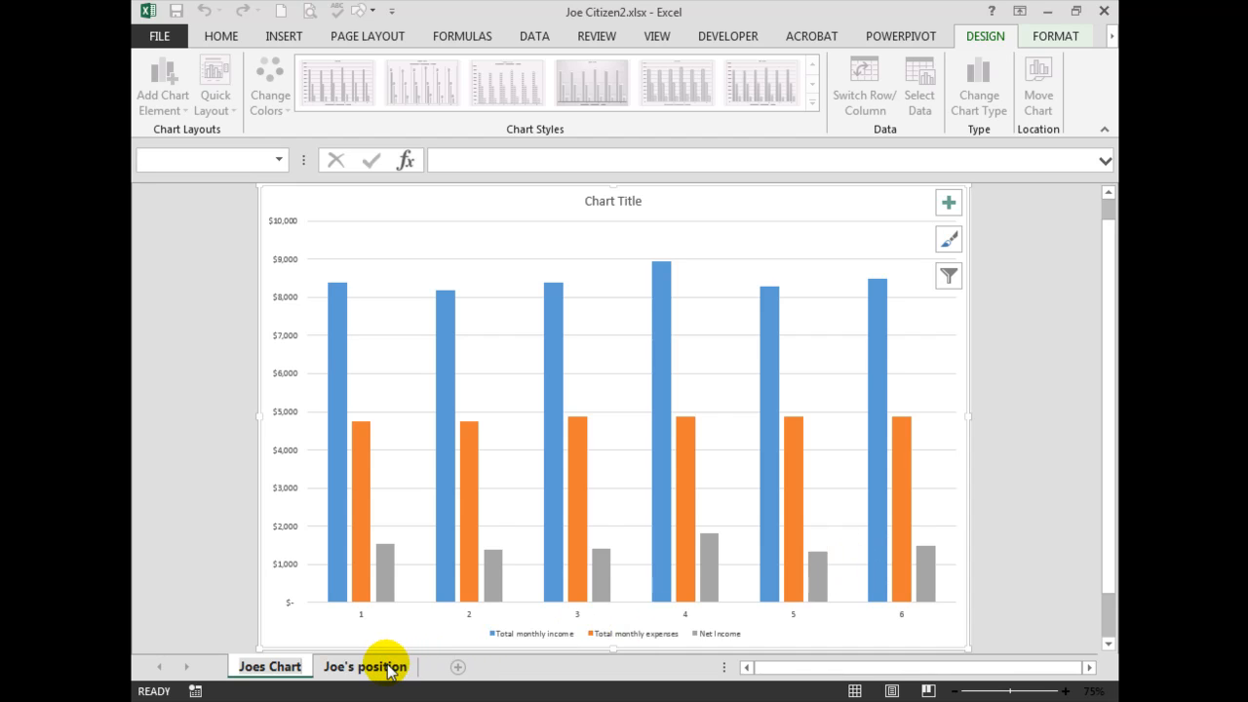
Enter 3000 as April's Rent in H11, then verify the April bars on Joes Chart.
{"action": "left_click", "coordinate": [366, 667]}
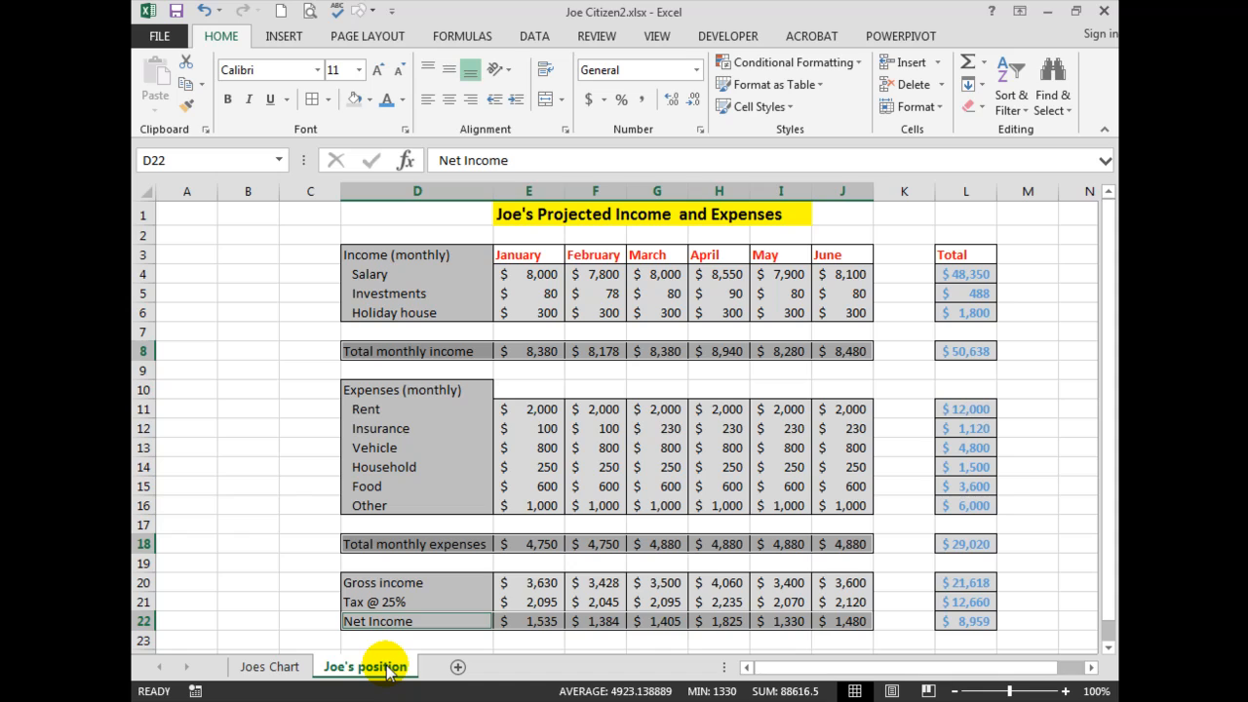
{"action": "mouse_move", "coordinate": [716, 410]}
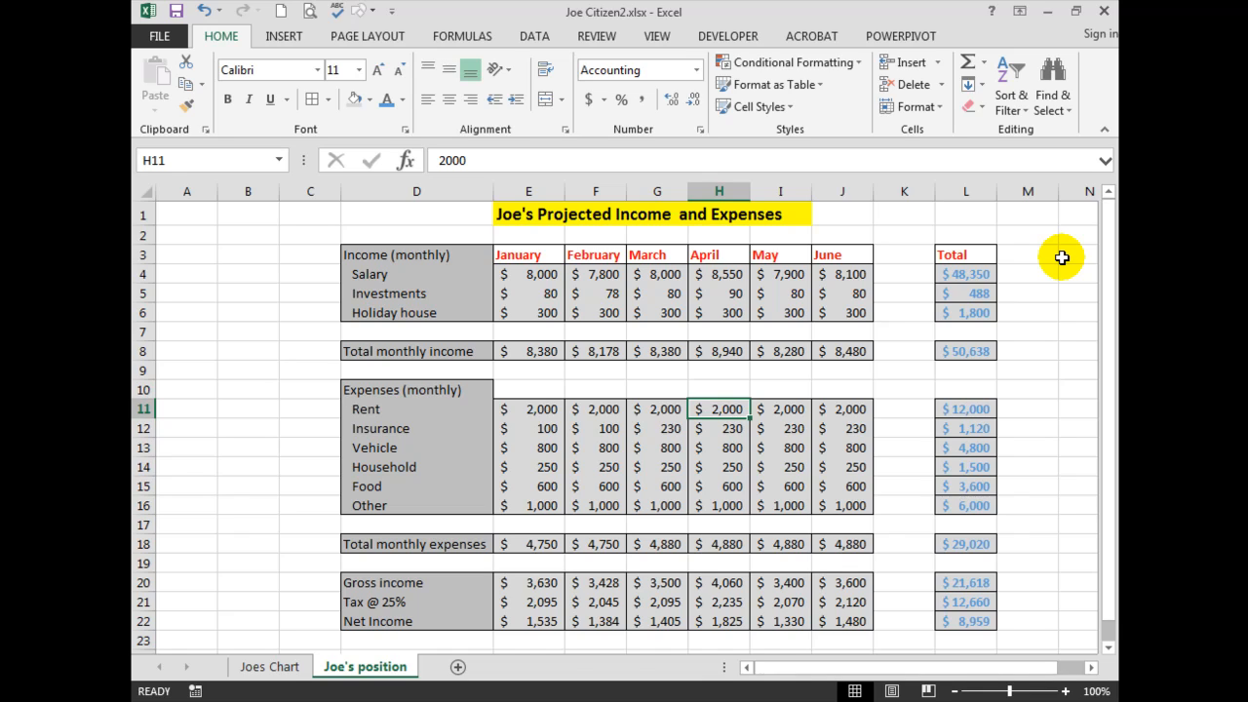
{"action": "type", "text": "3"}
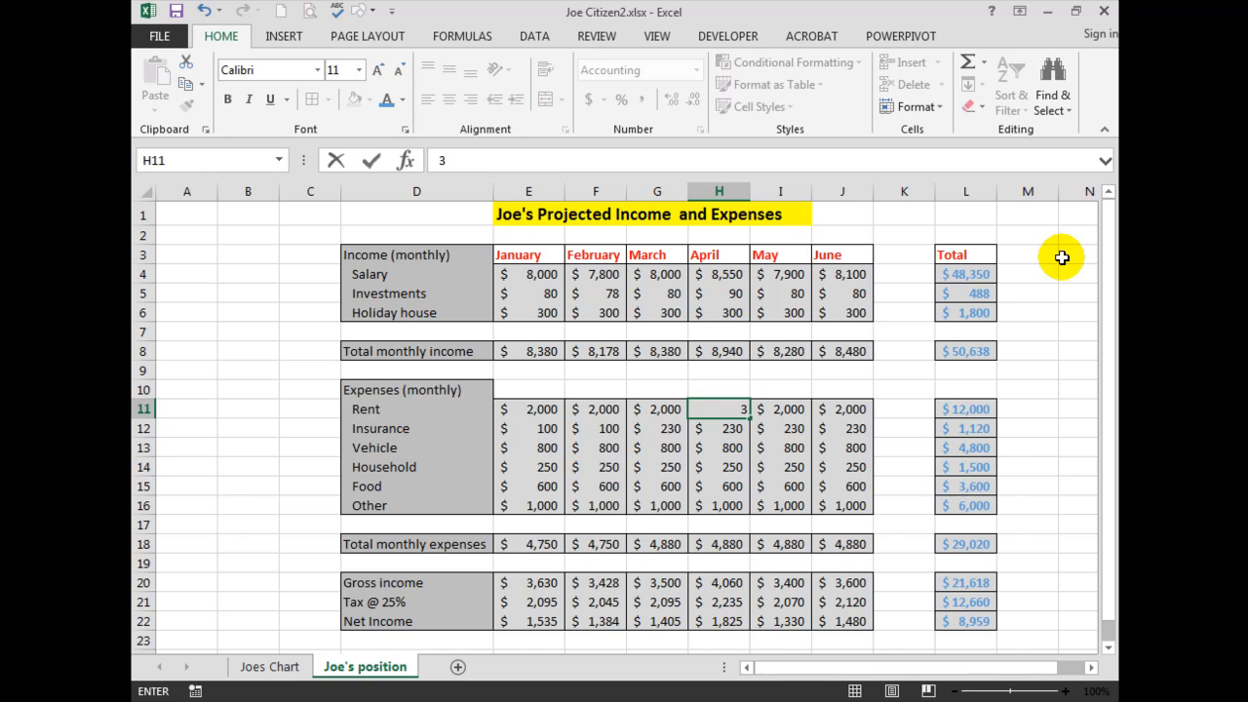
{"action": "type", "text": "000"}
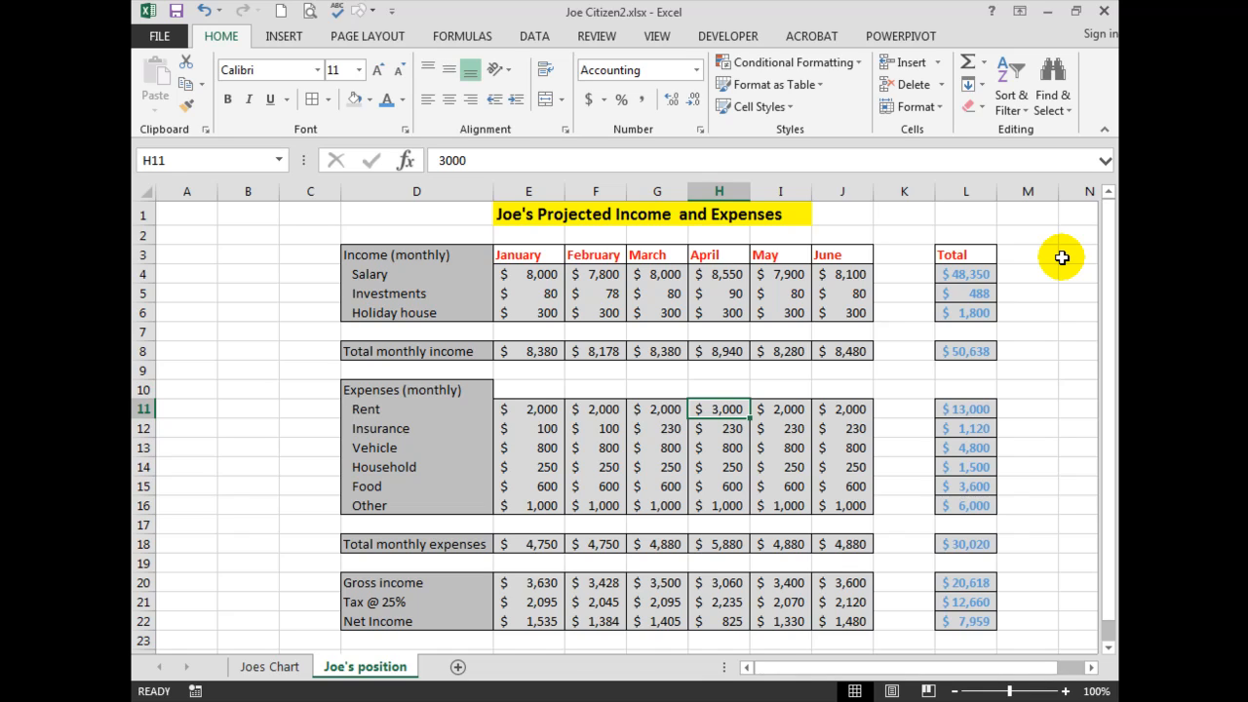
{"action": "mouse_move", "coordinate": [373, 666]}
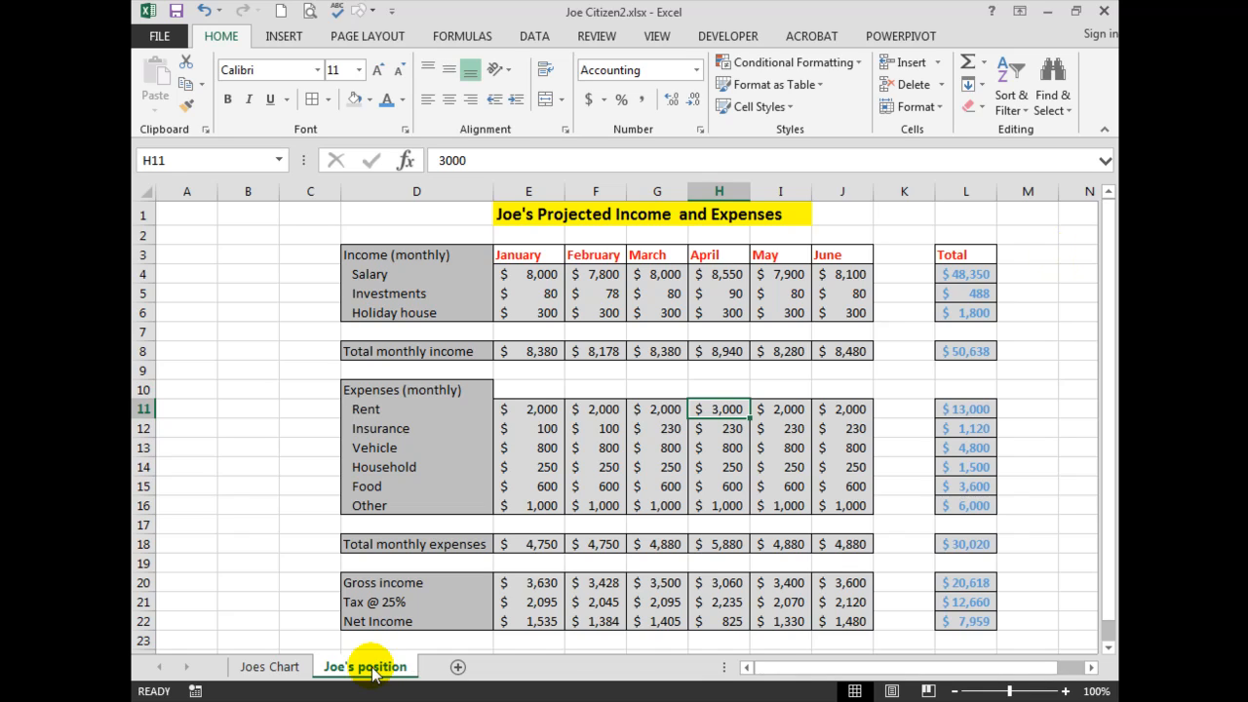
{"action": "left_click", "coordinate": [269, 667]}
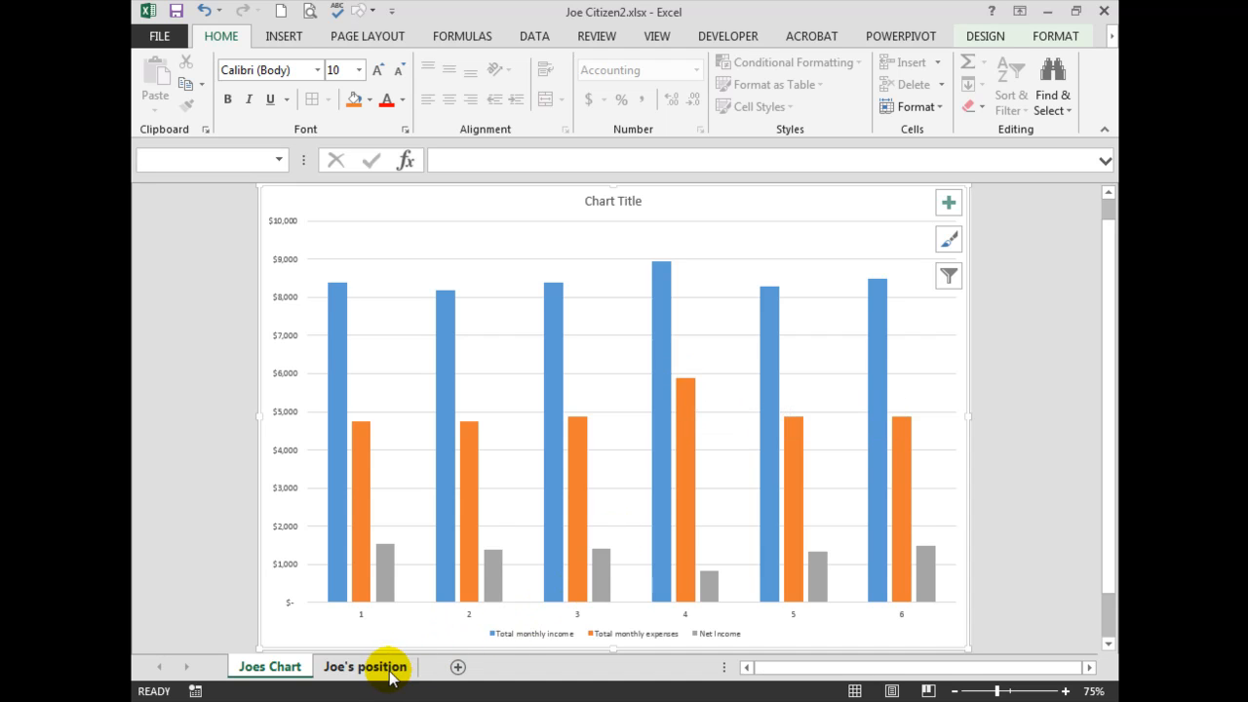
{"action": "left_click", "coordinate": [365, 666]}
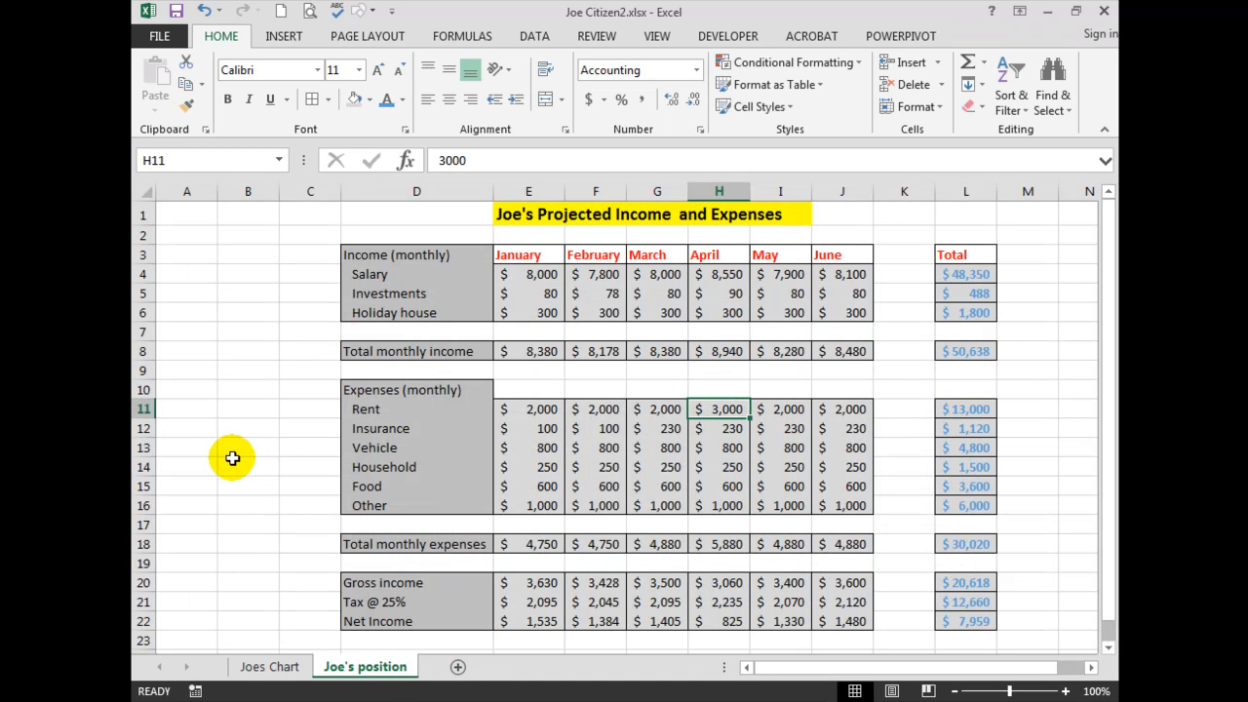